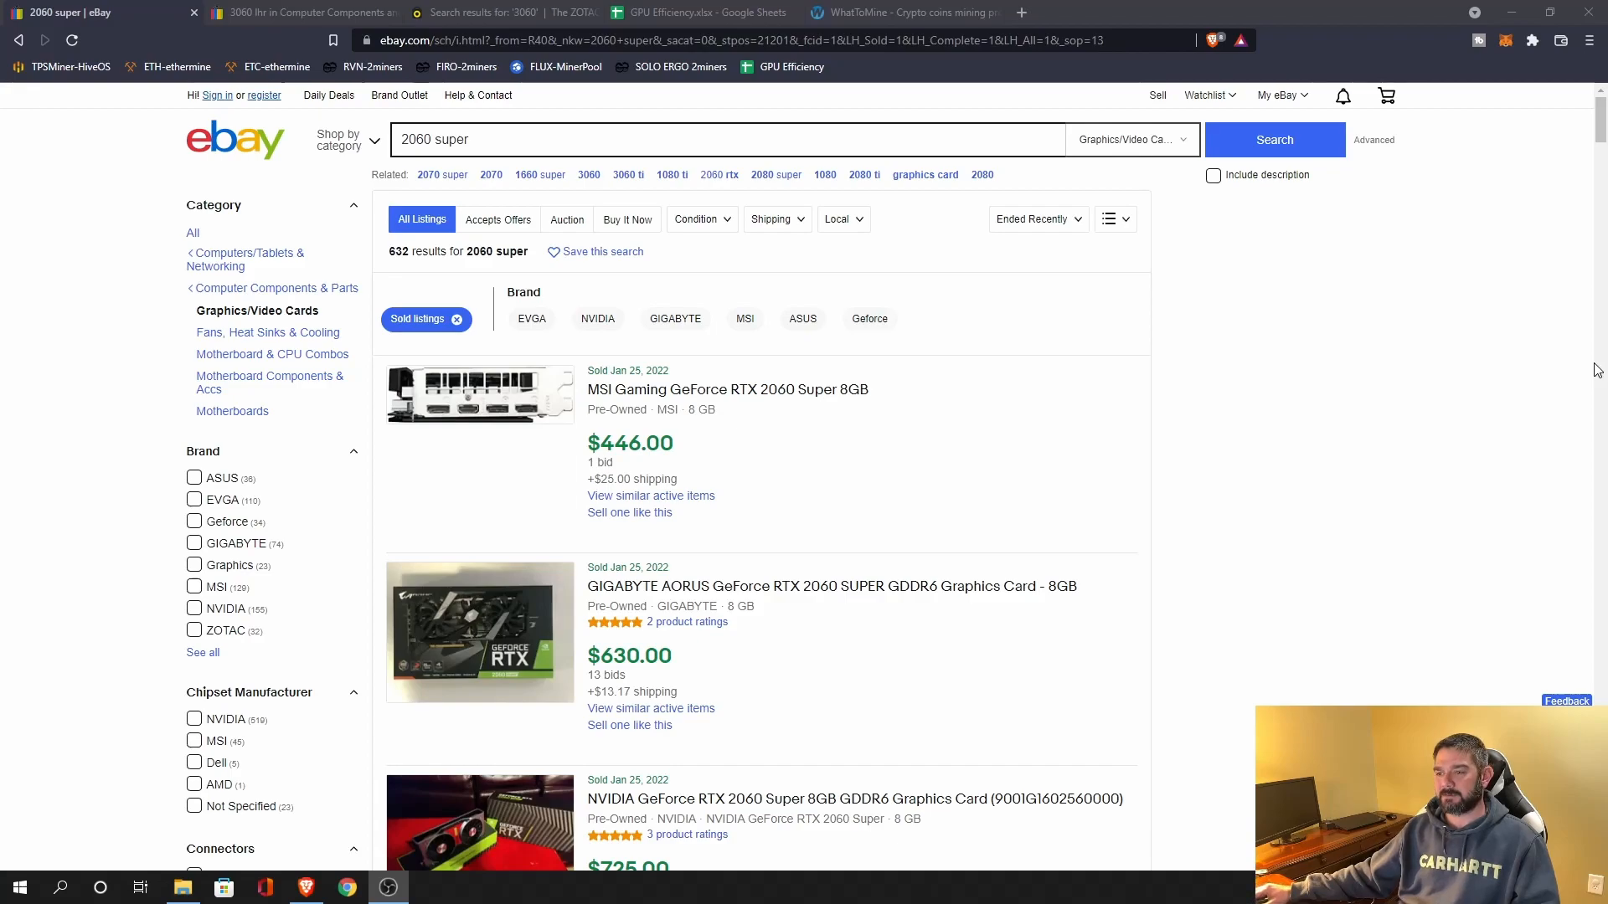
mouse_move(877, 363)
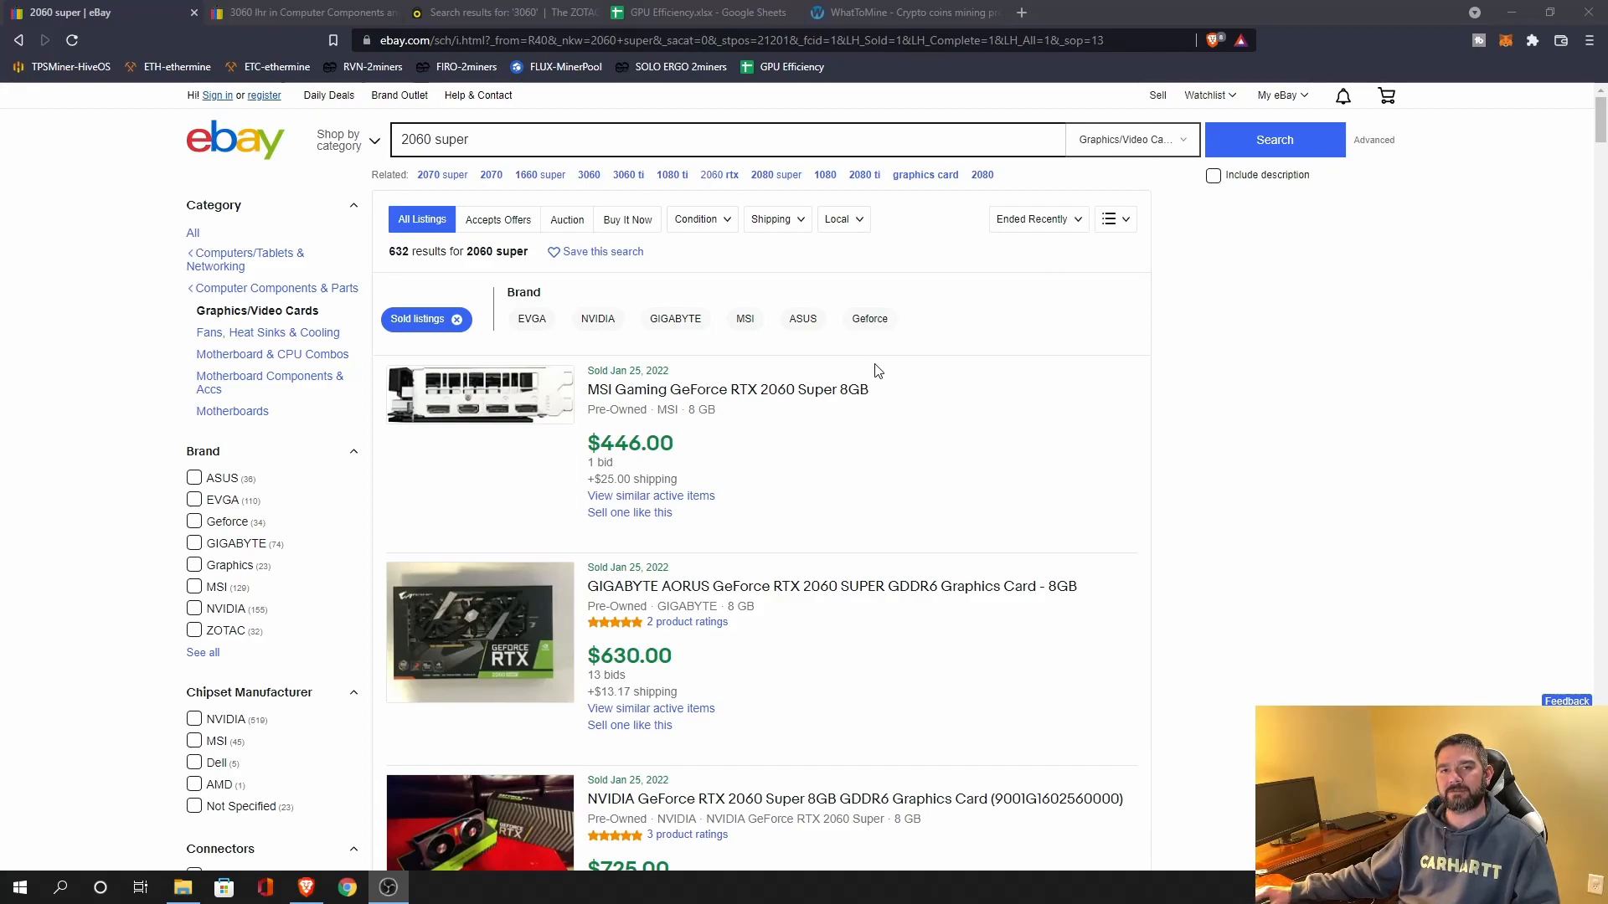
mouse_move(1276, 435)
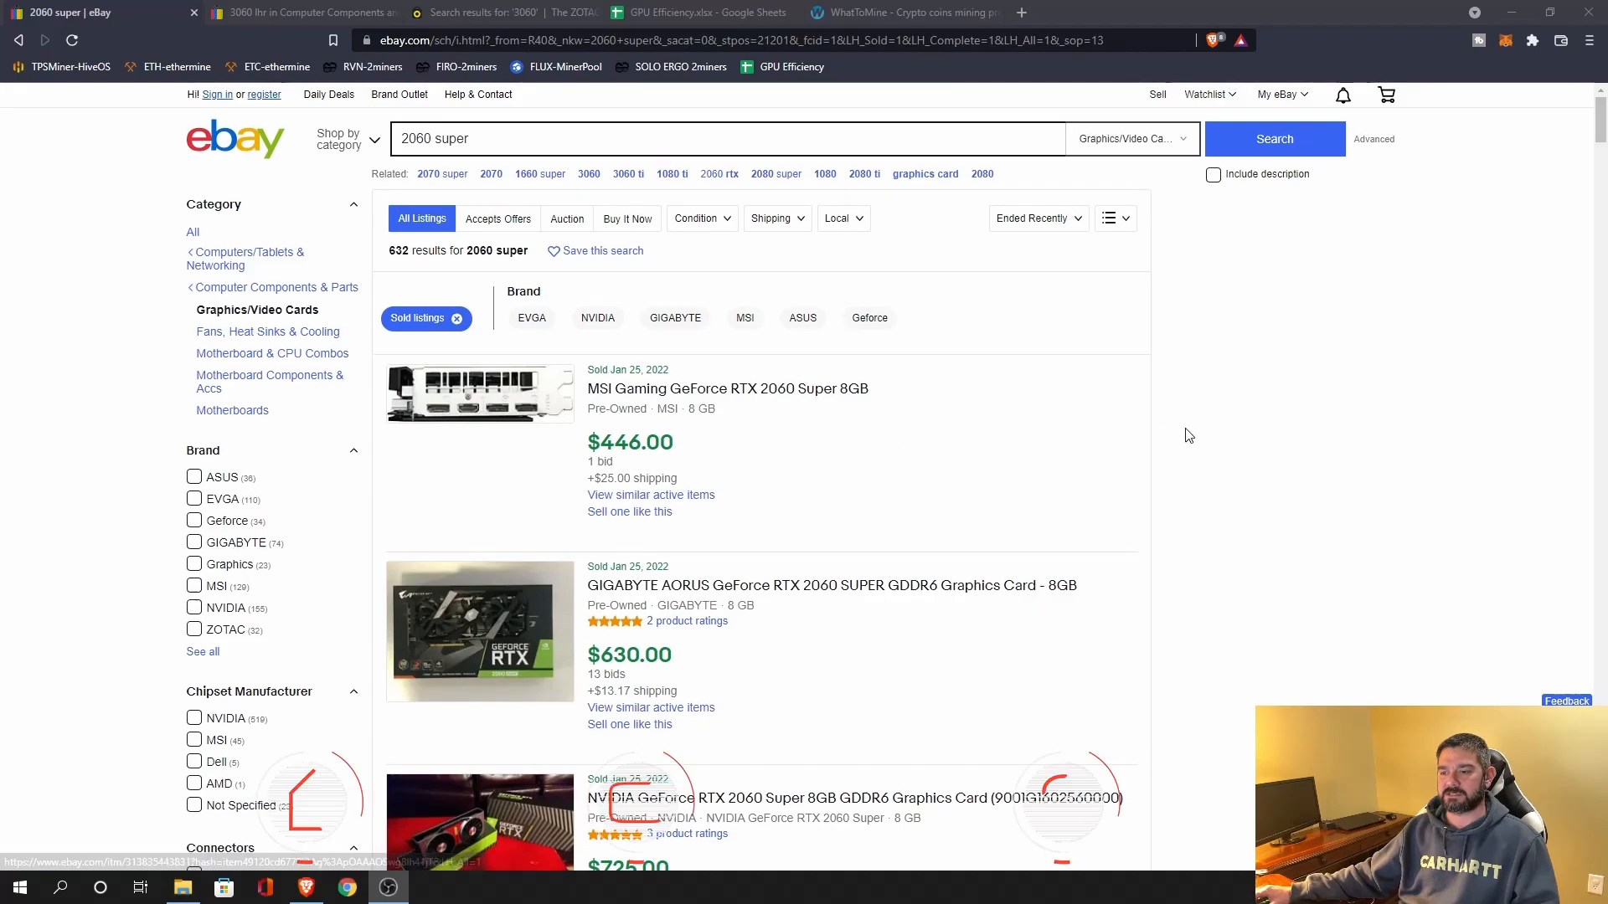
- Review recently sold RTX 3060 eBay listings, which went for about $700–$780
scroll("down", 3)
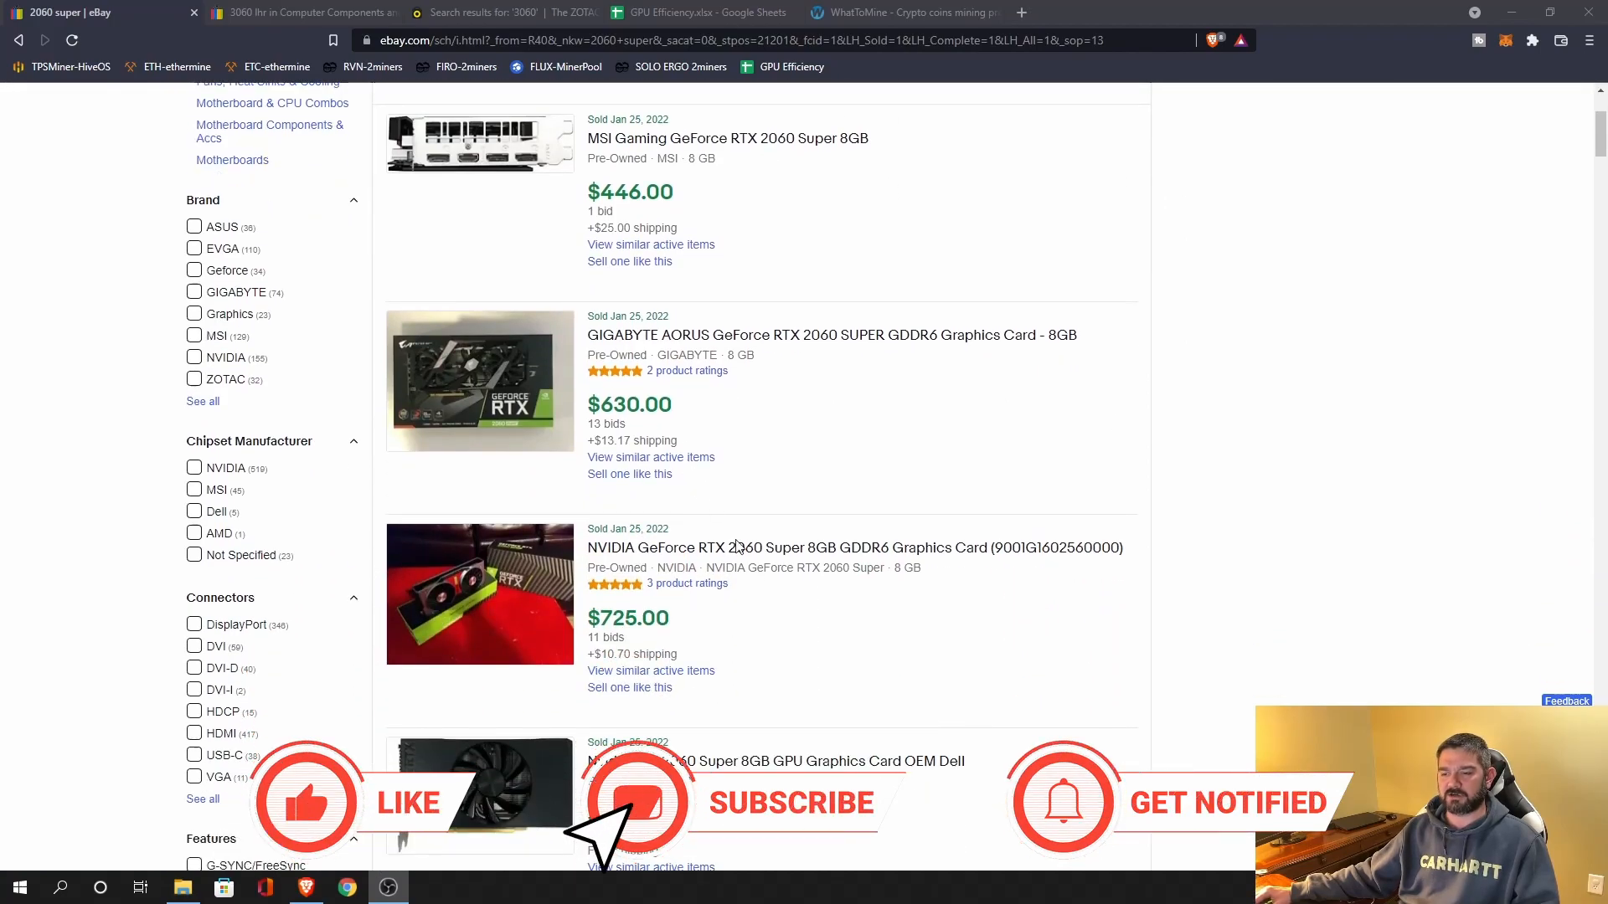
scroll("down", 3)
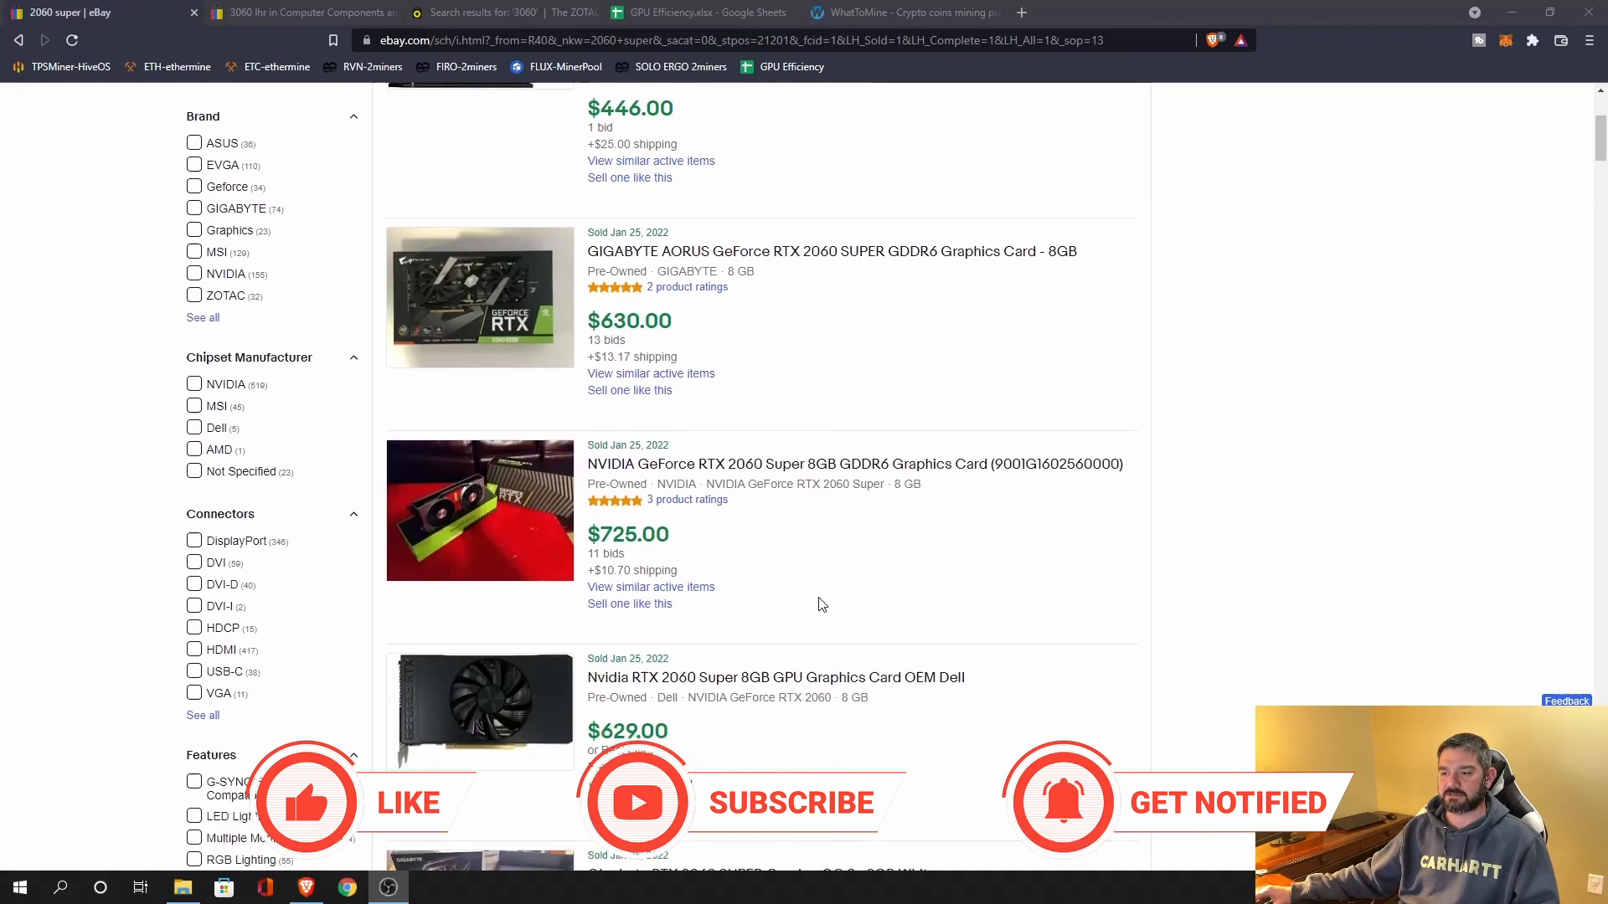
scroll("down", 3)
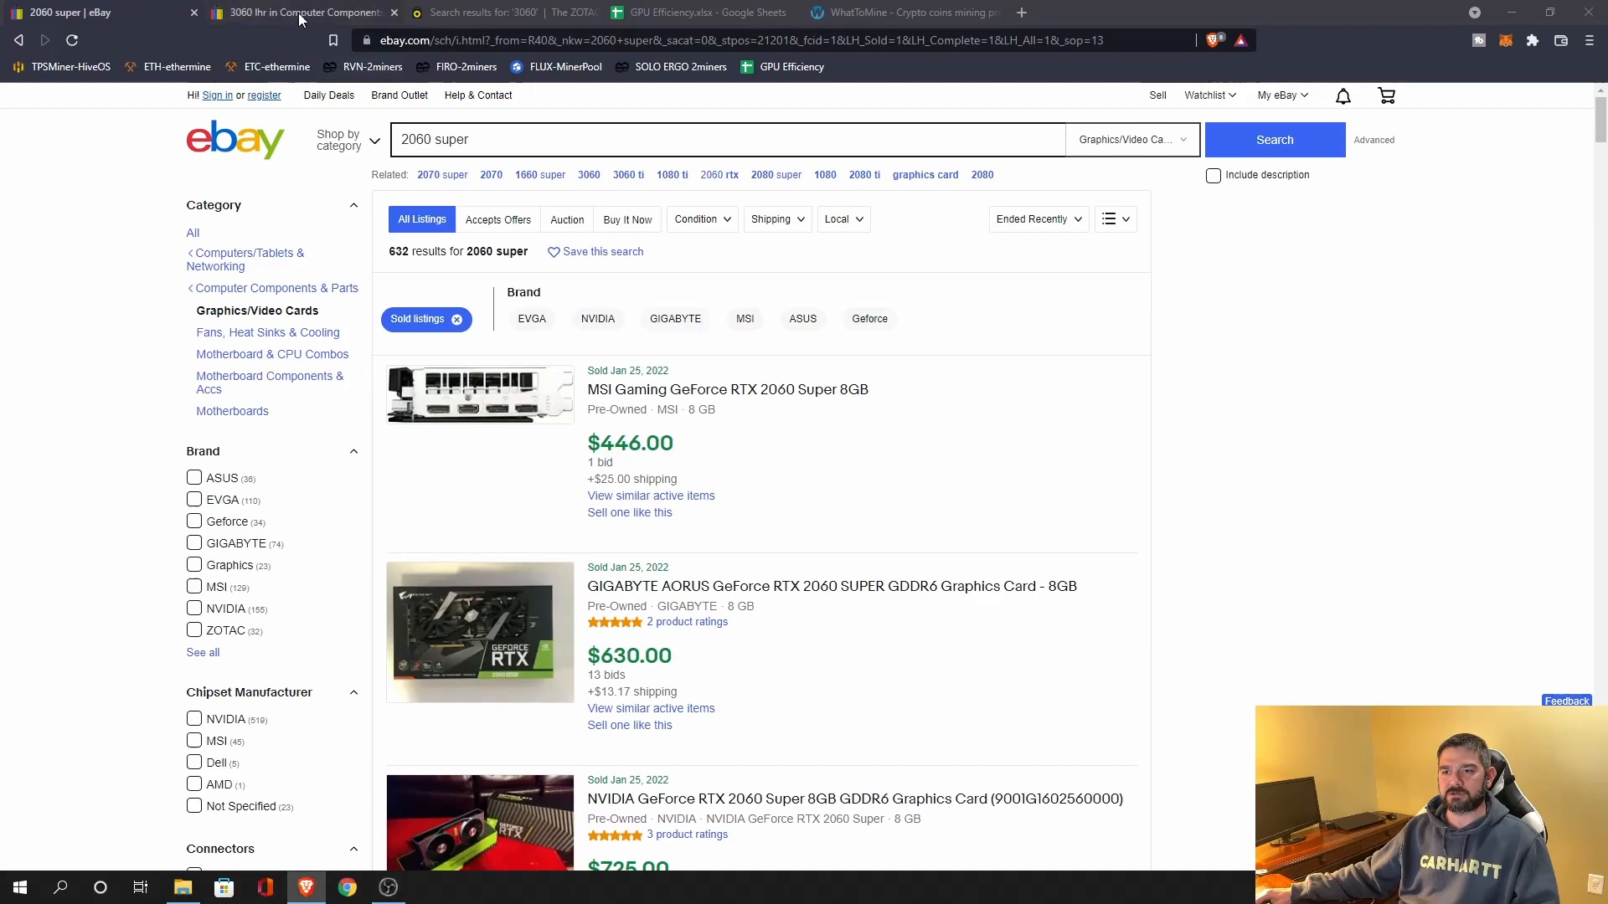
left_click(297, 13)
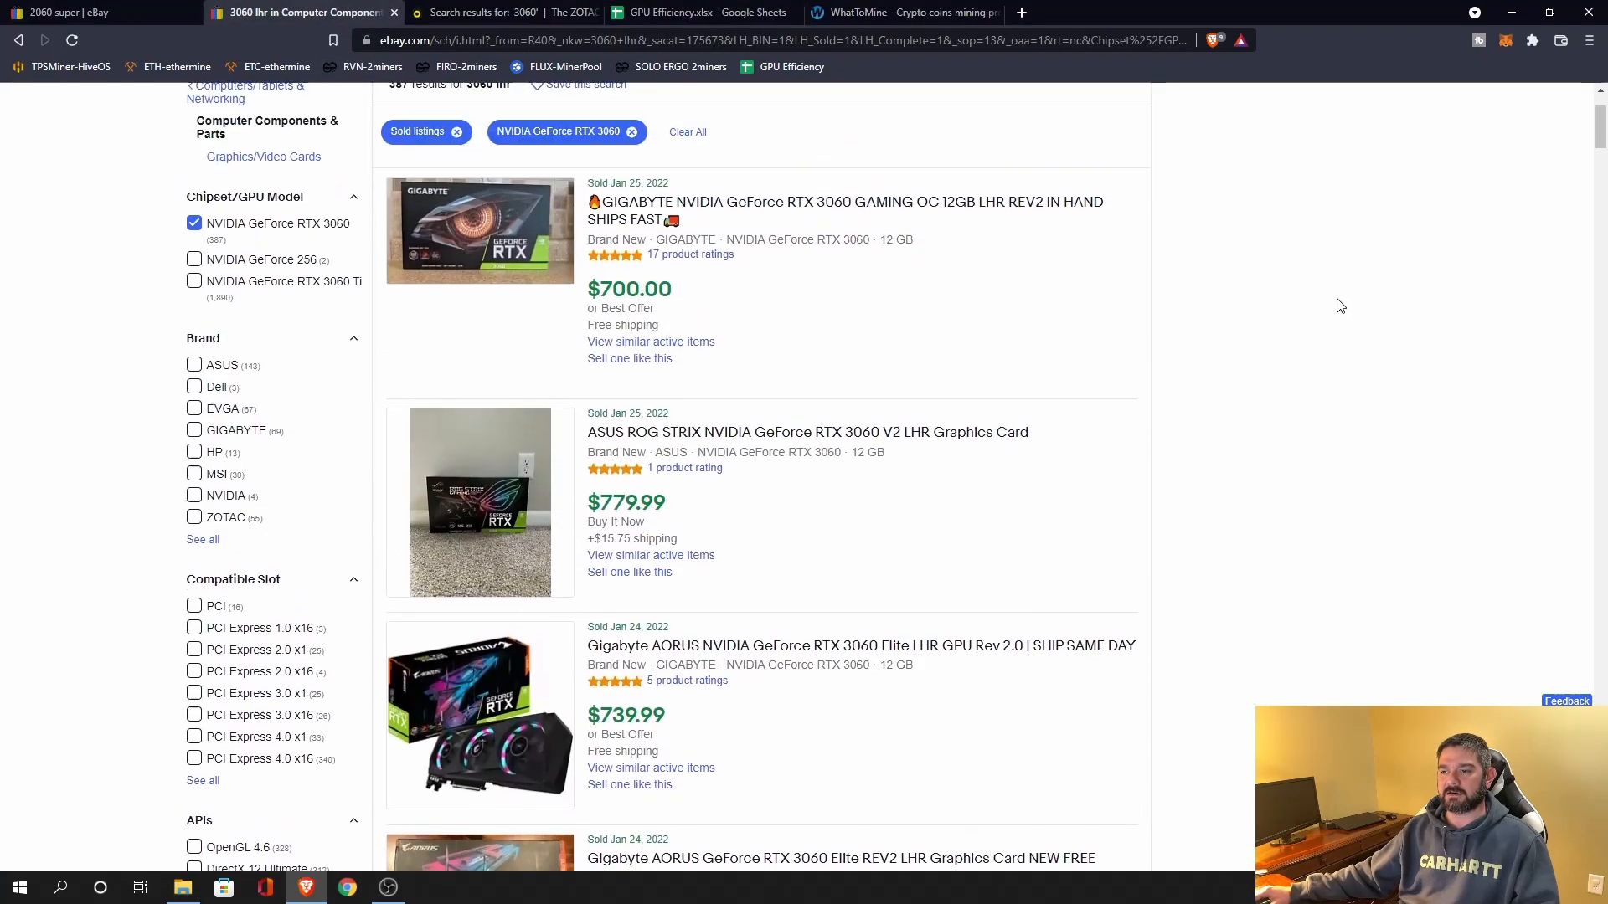
scroll("down", 3)
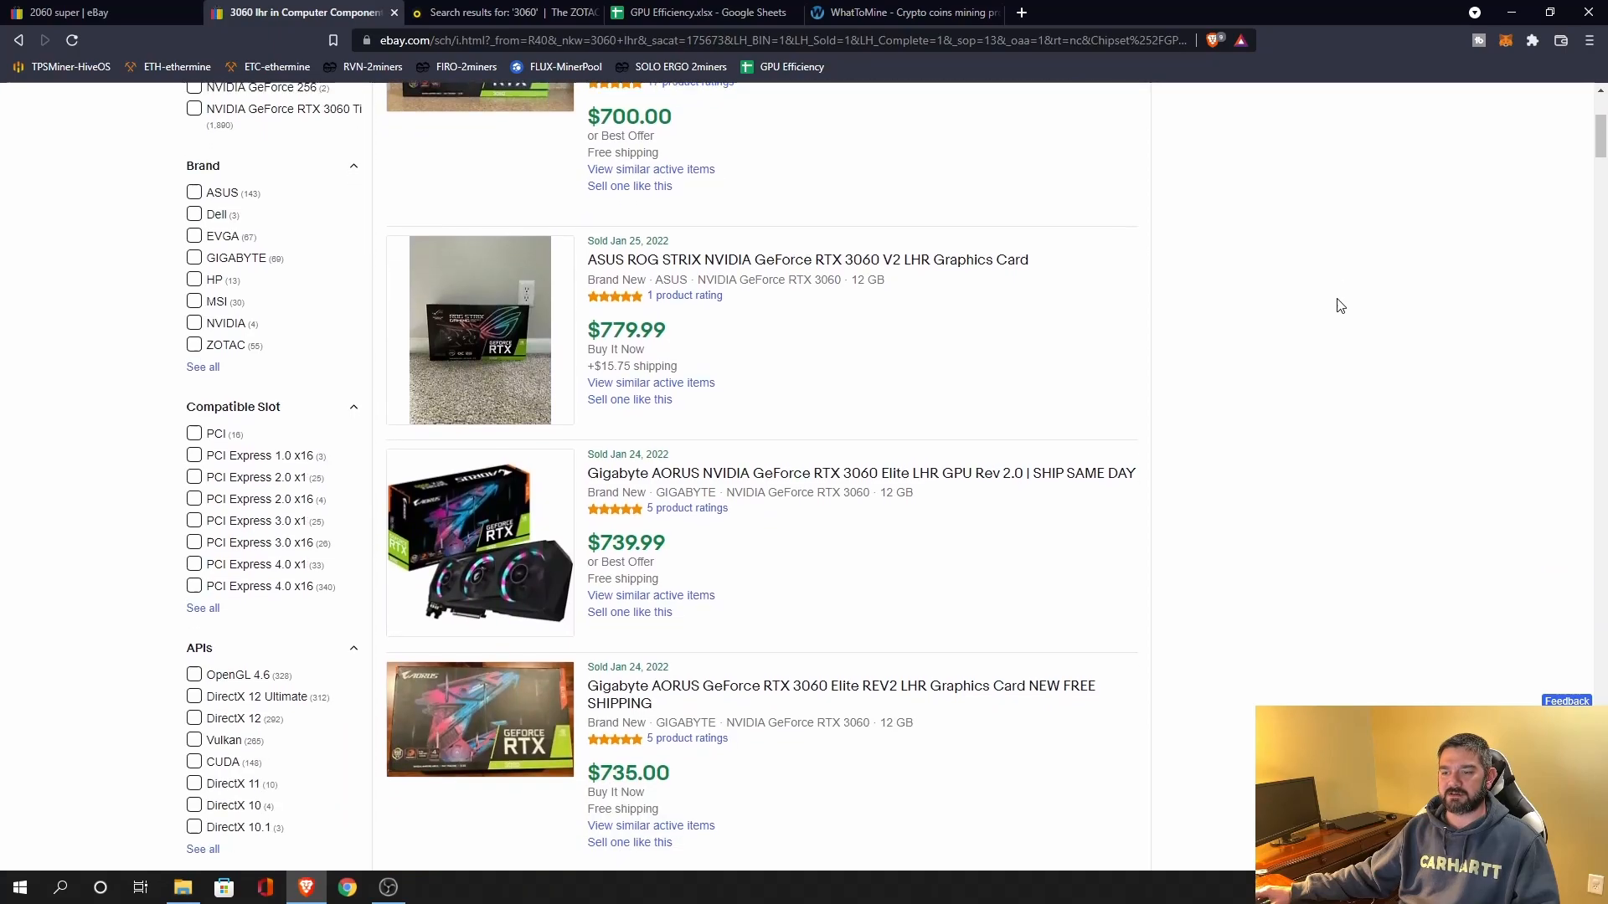
scroll("down", 3)
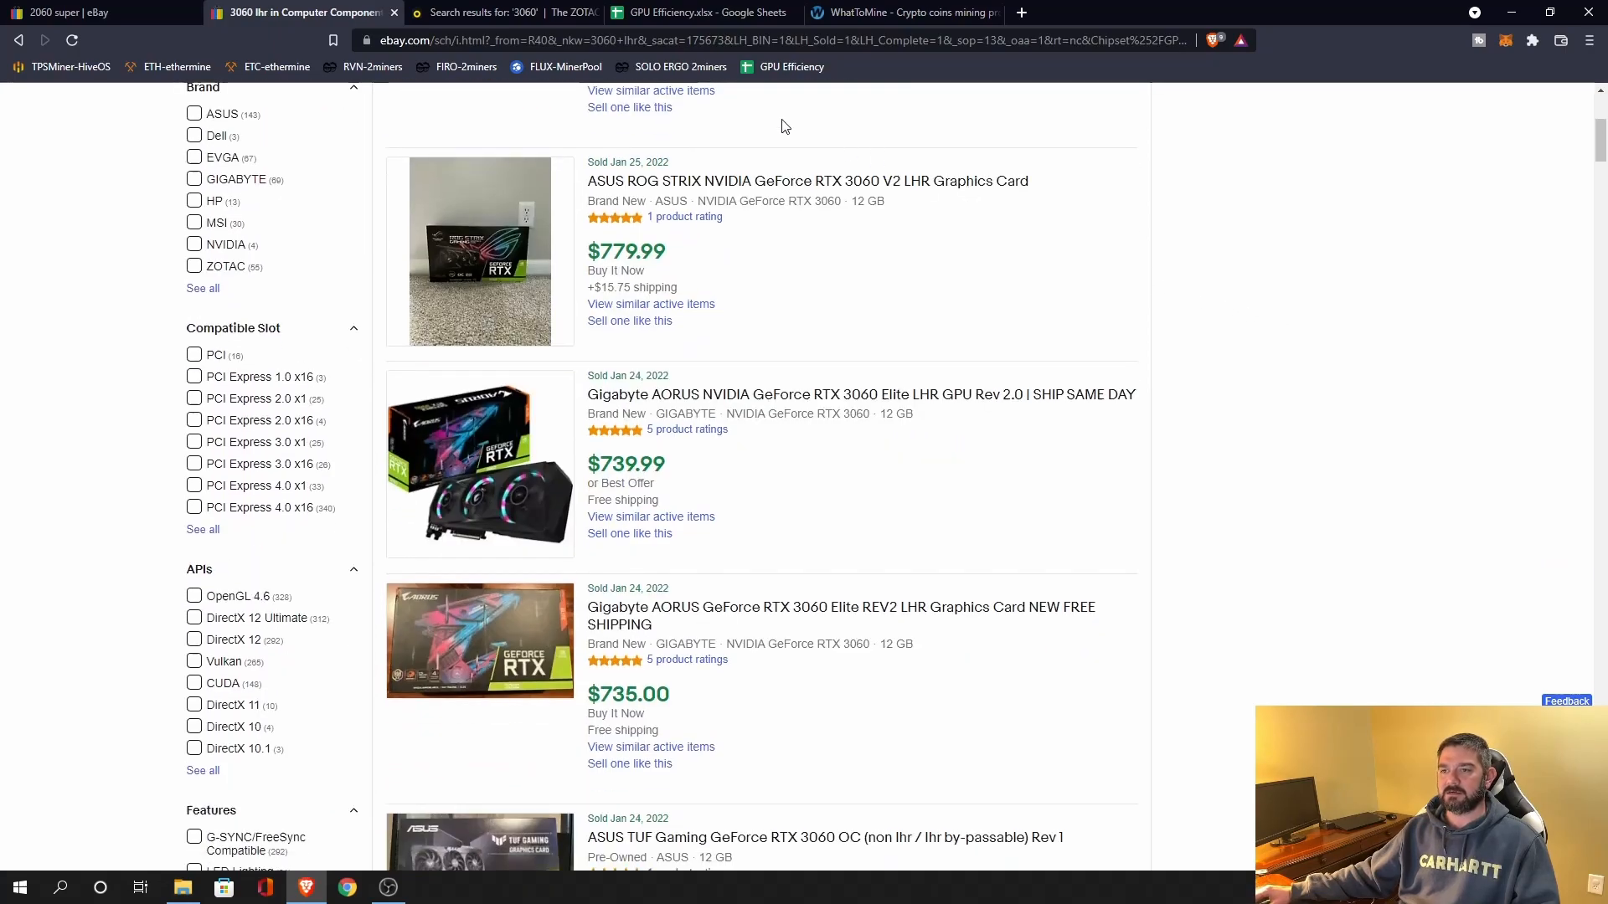
left_click(482, 12)
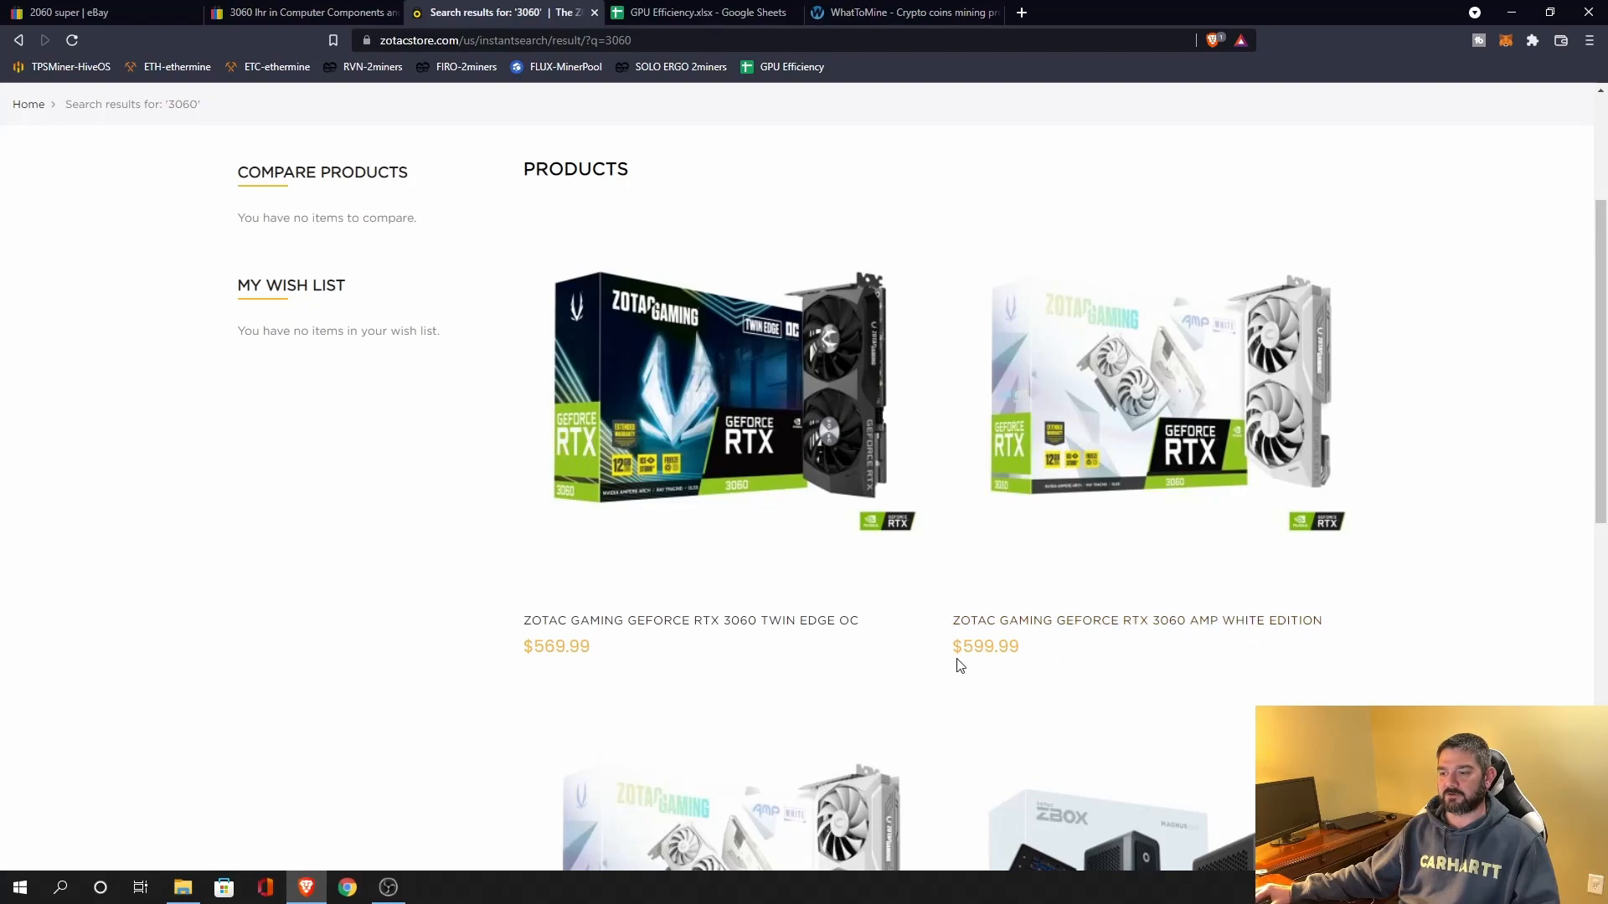
mouse_move(1013, 650)
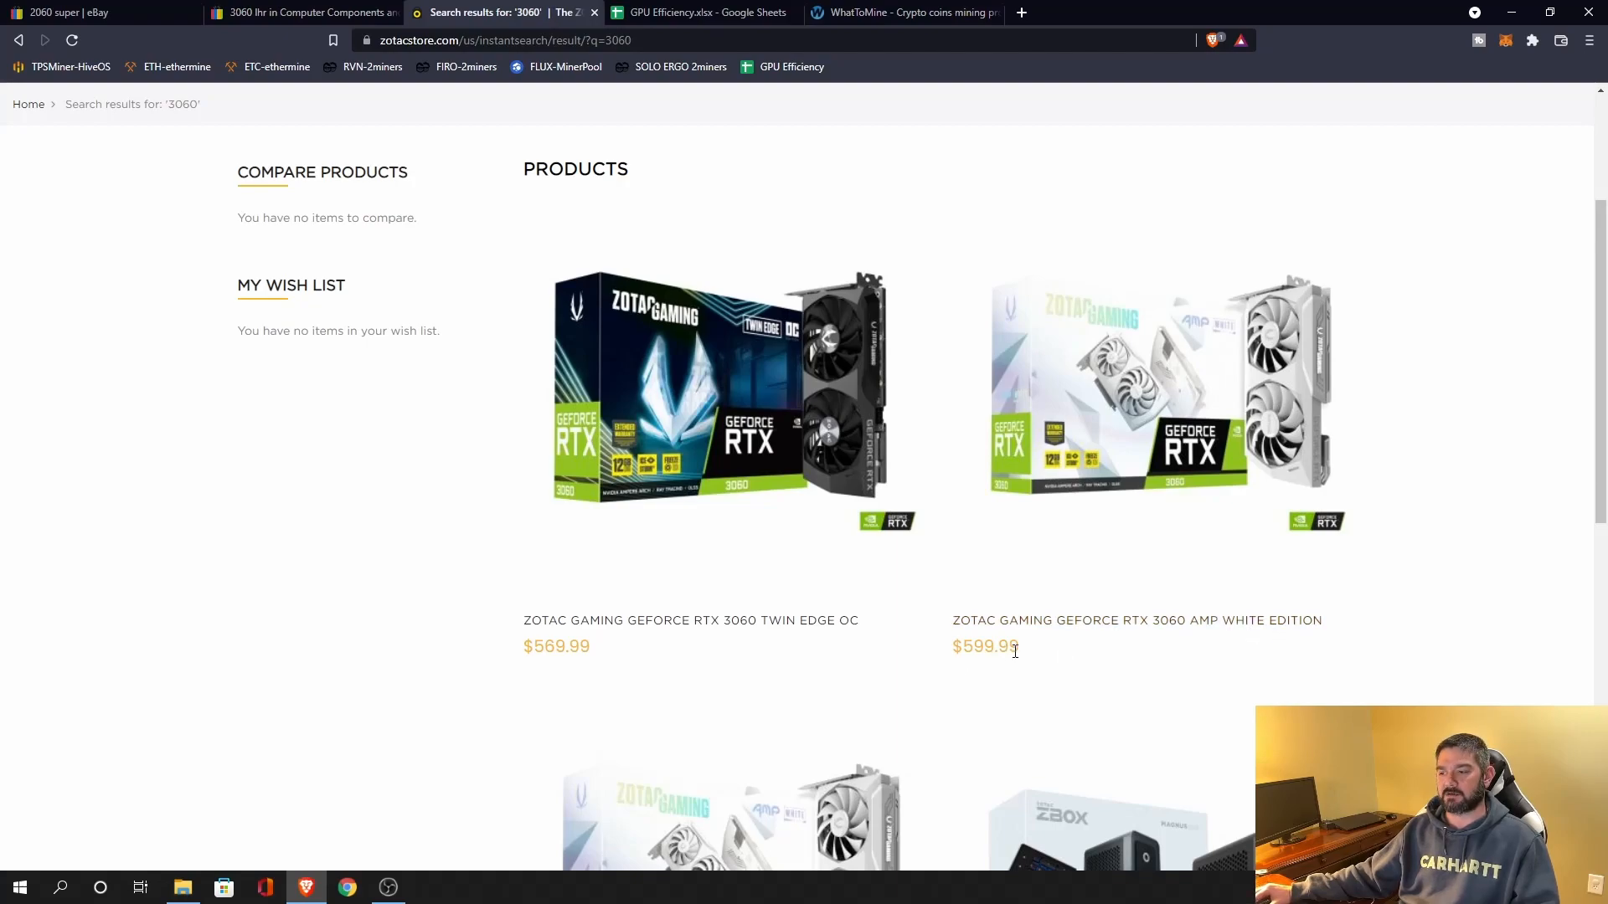
mouse_move(1050, 658)
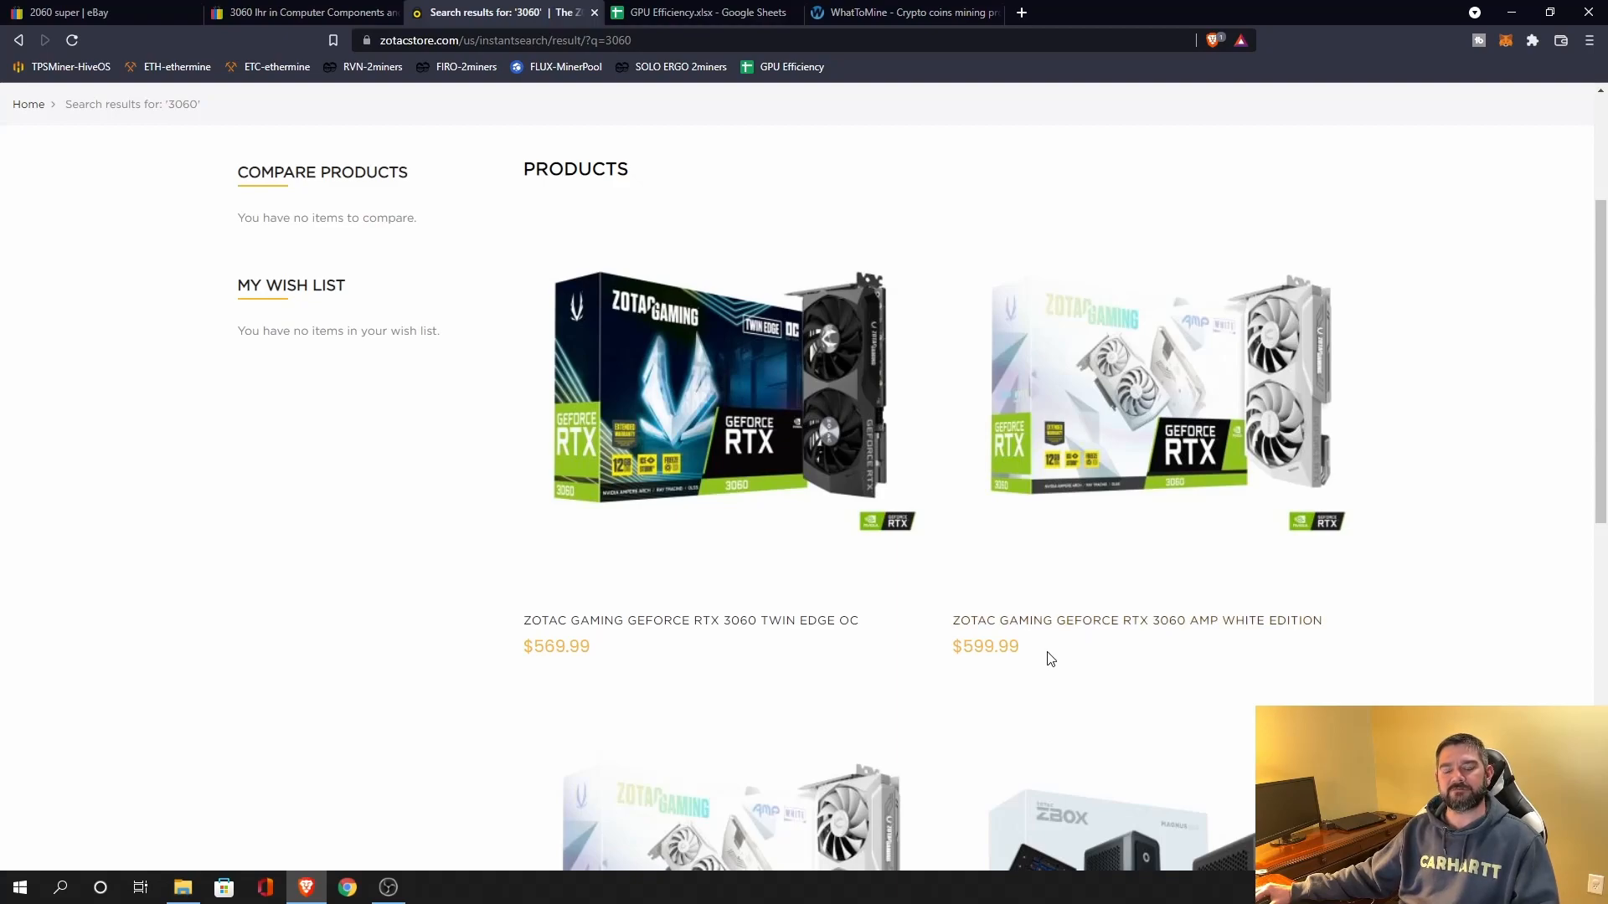
mouse_move(1012, 625)
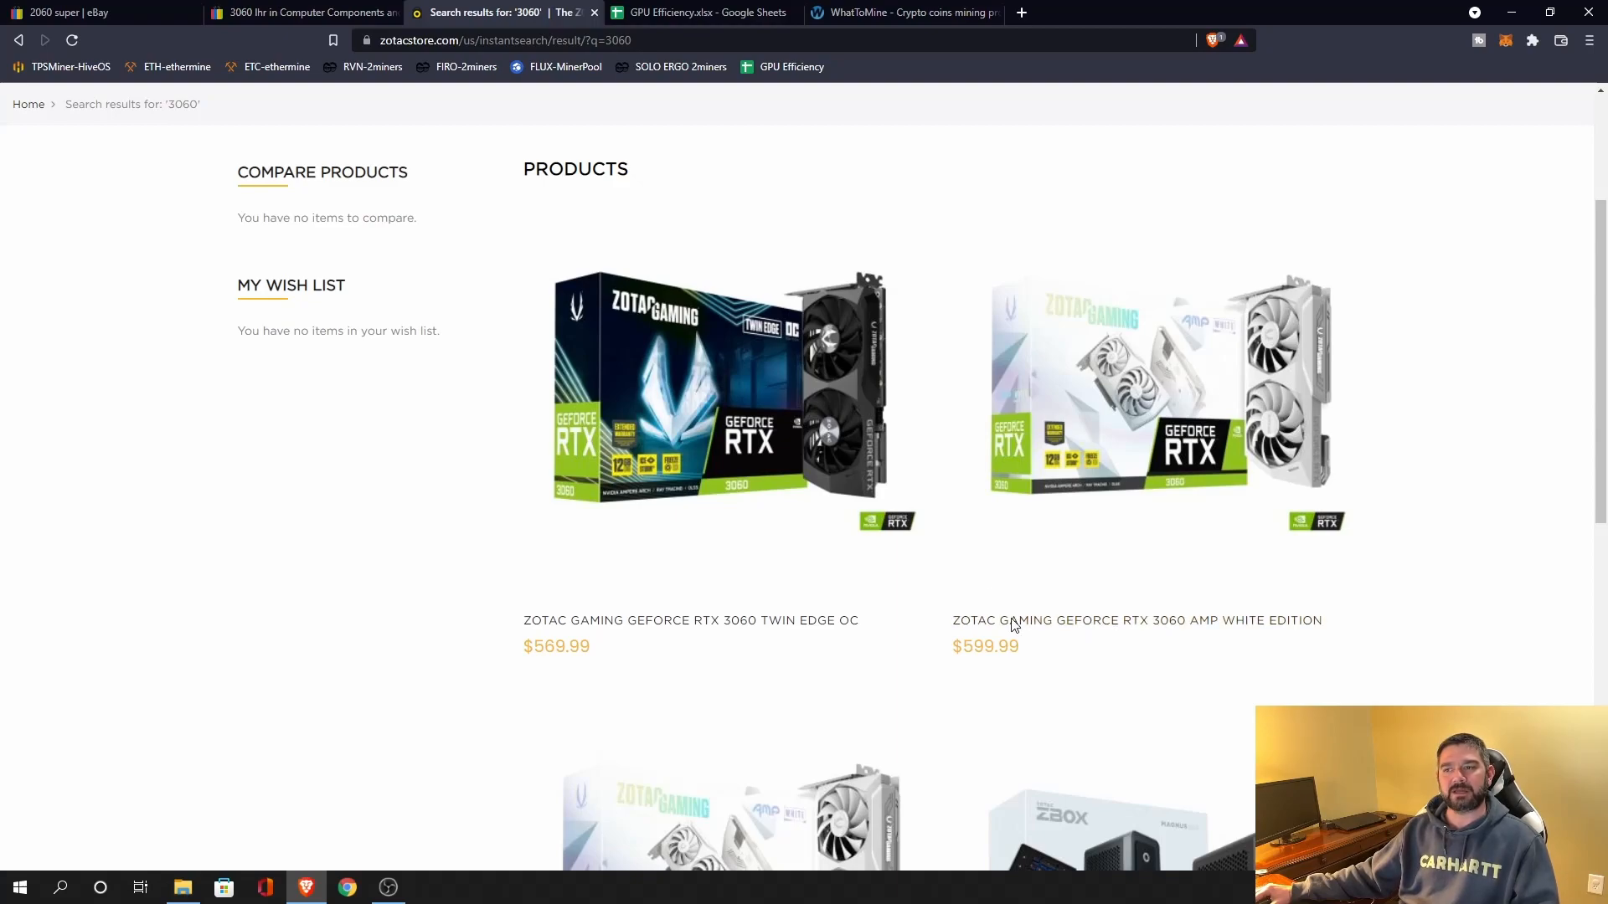
- Return to the GPU Efficiency sheet comparing 2060 Super and 3060 LHR at $650
left_click(700, 13)
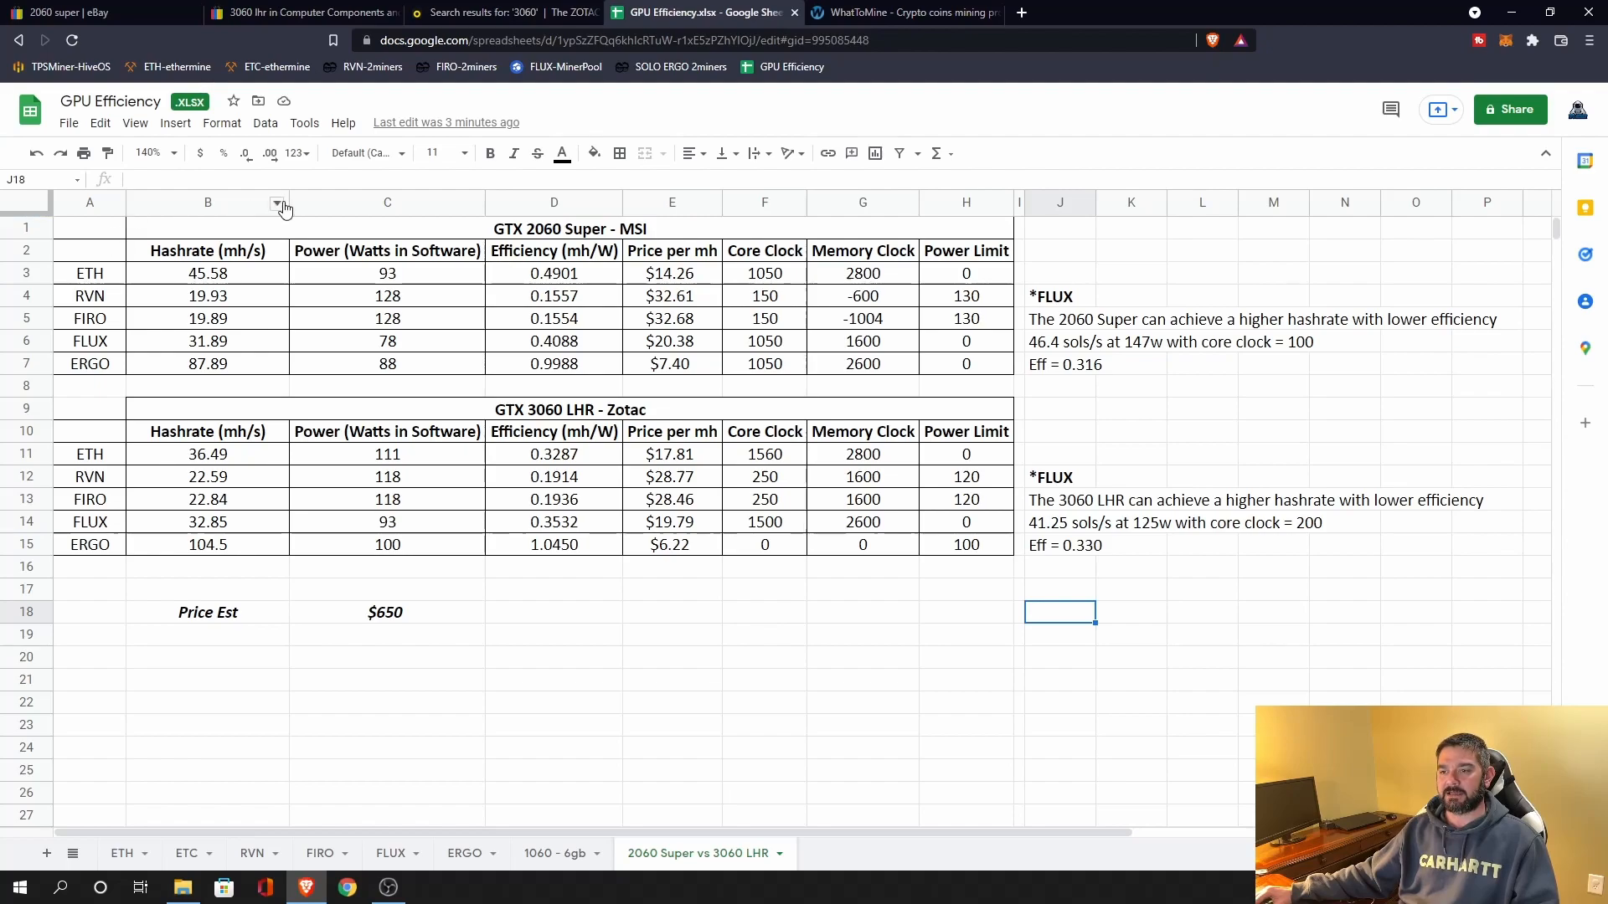
mouse_move(716, 667)
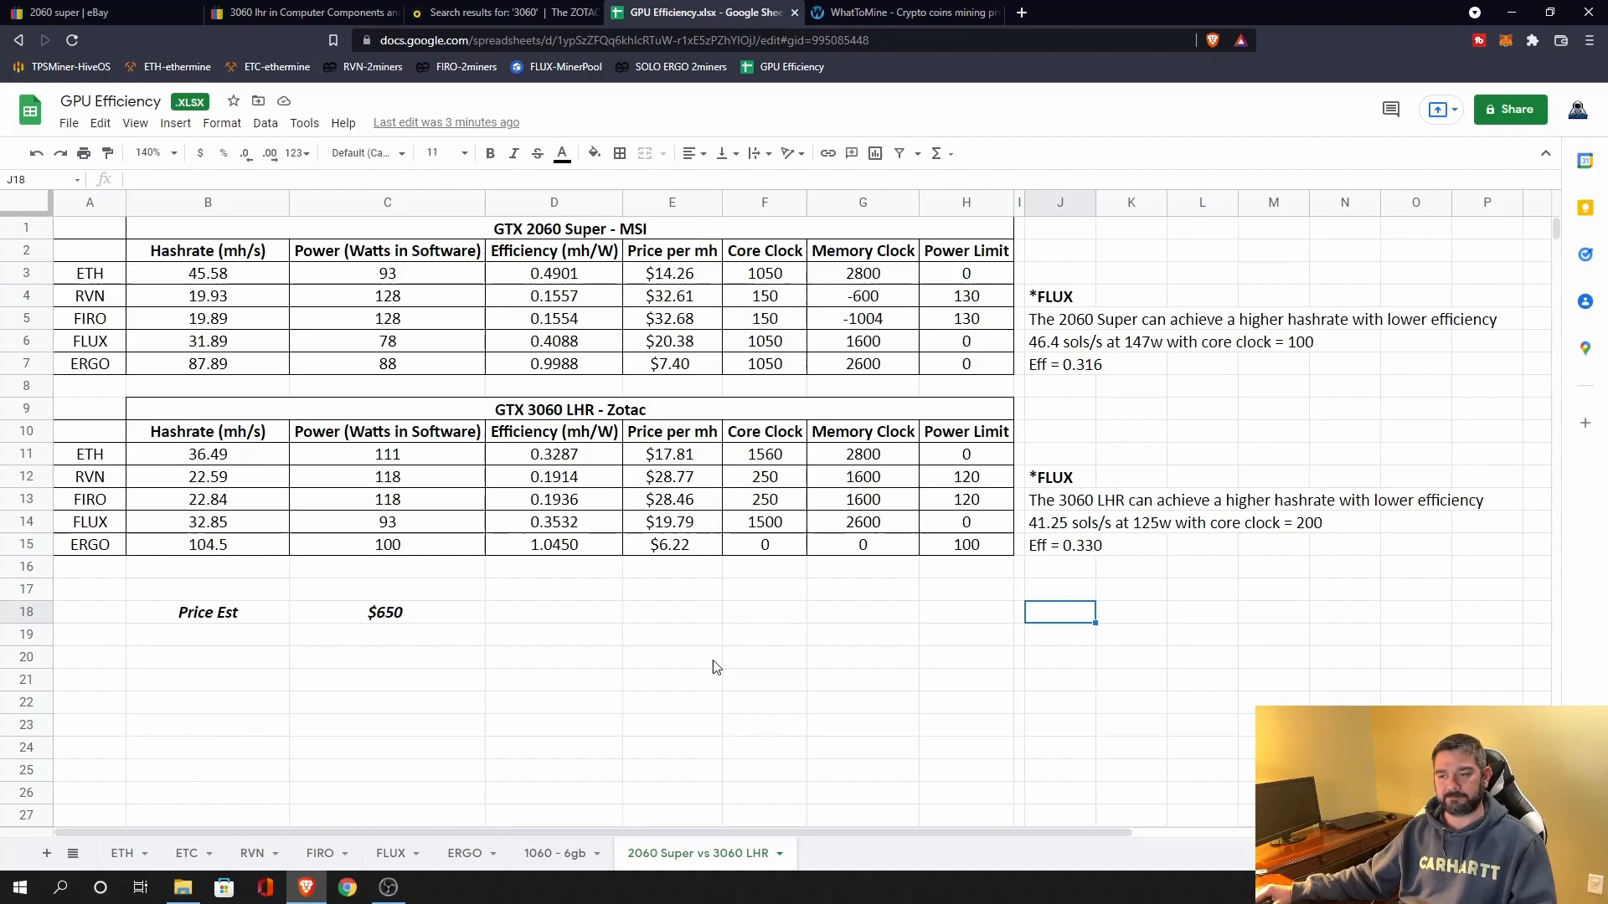
mouse_move(613, 268)
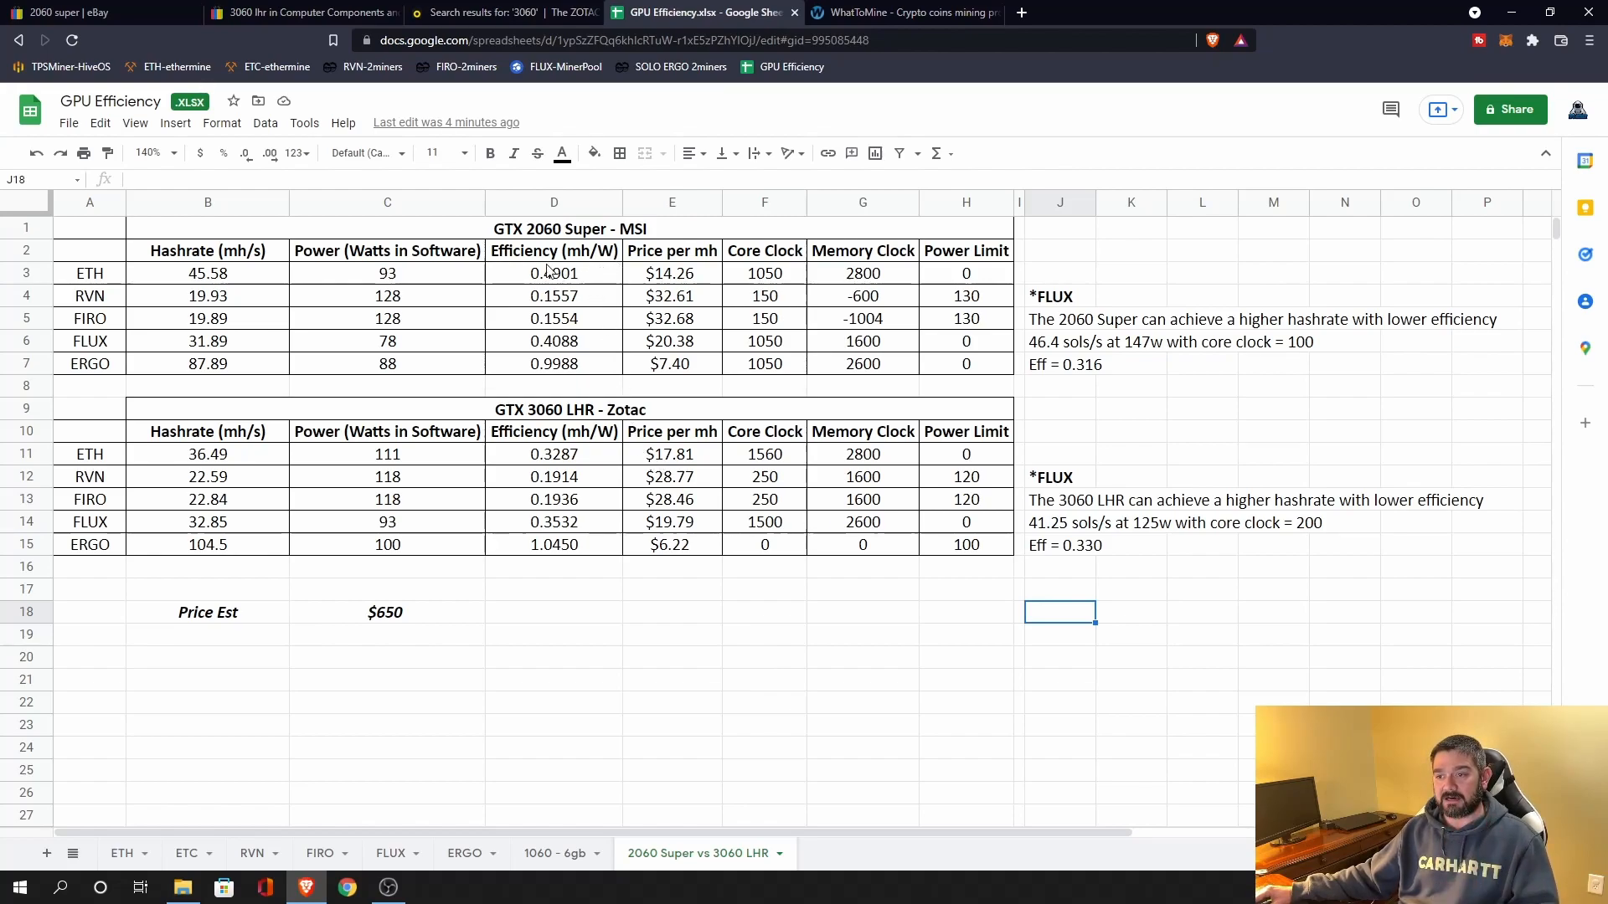
mouse_move(594, 285)
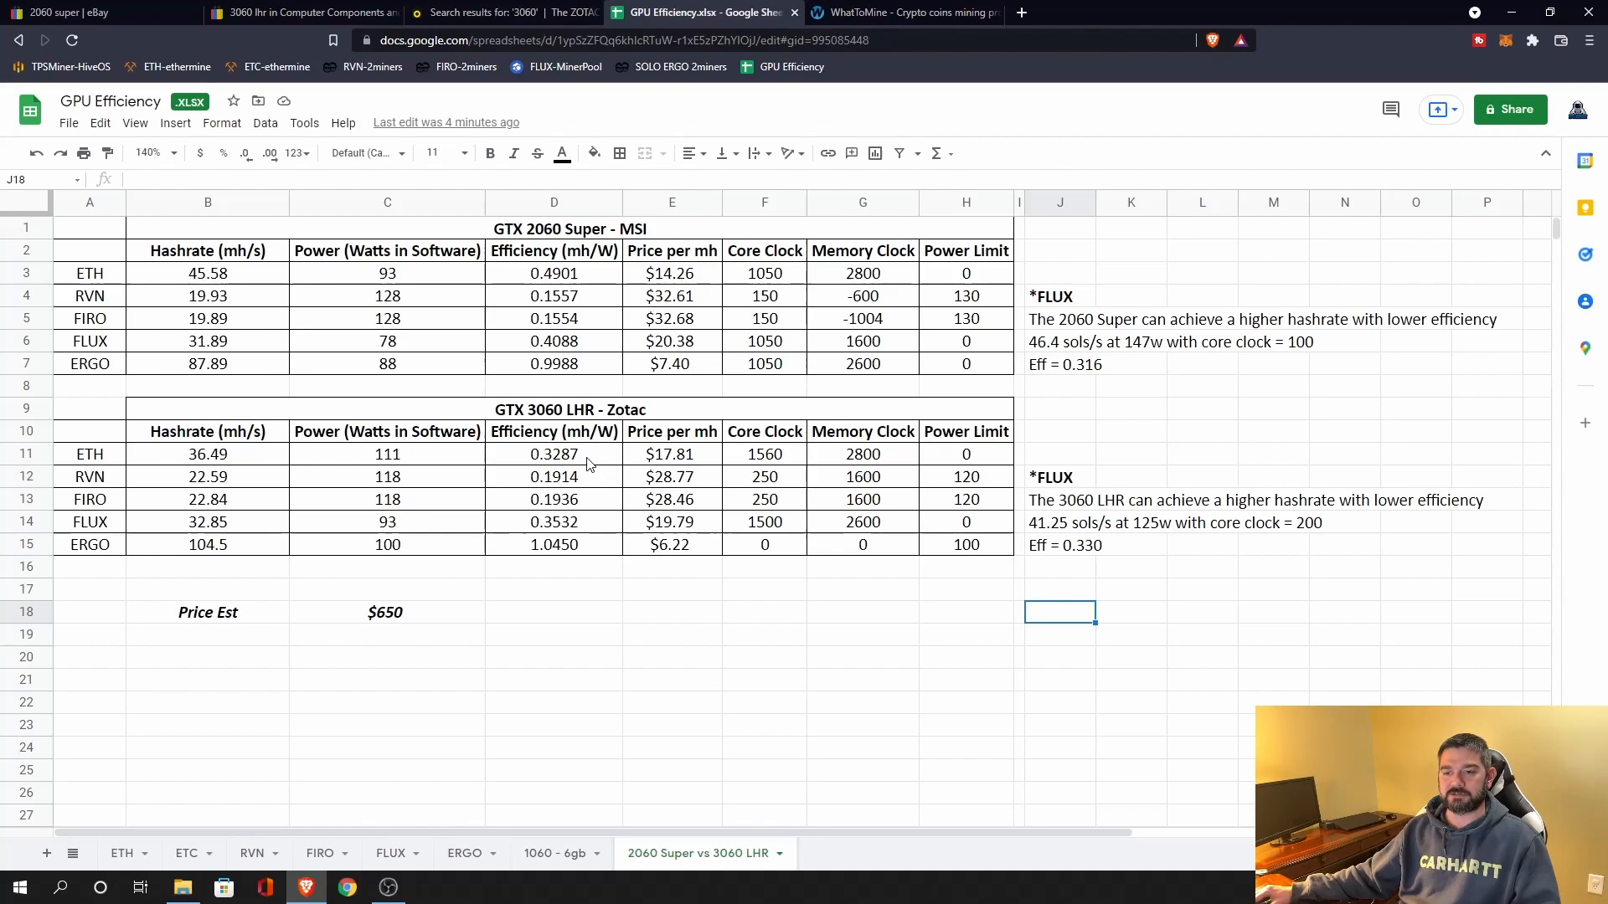
mouse_move(288, 576)
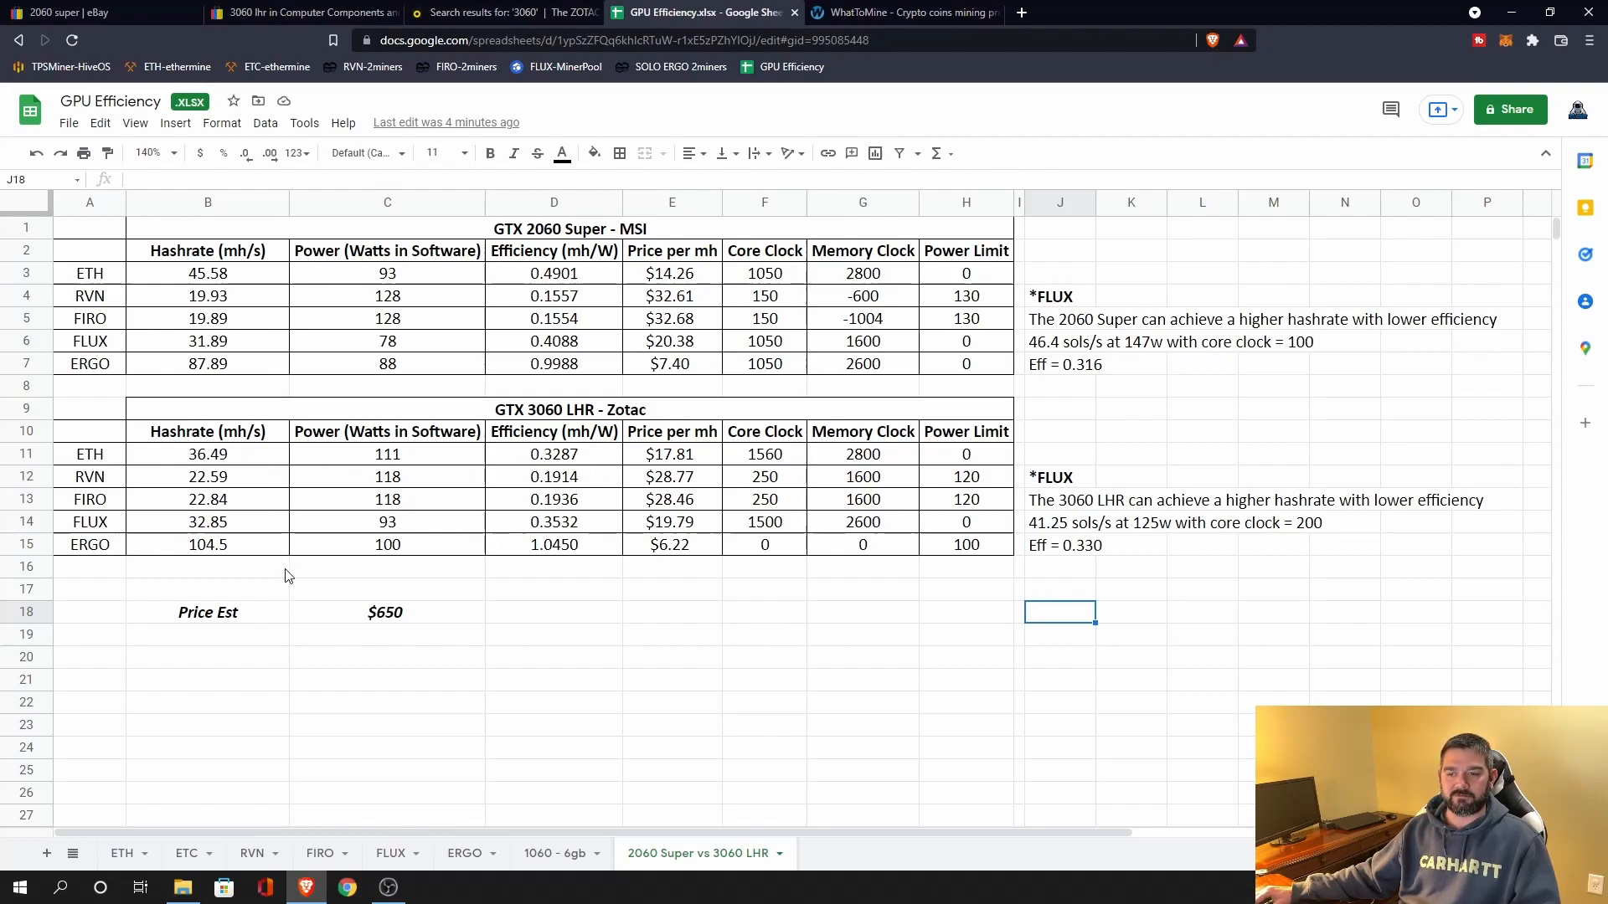
mouse_move(640, 320)
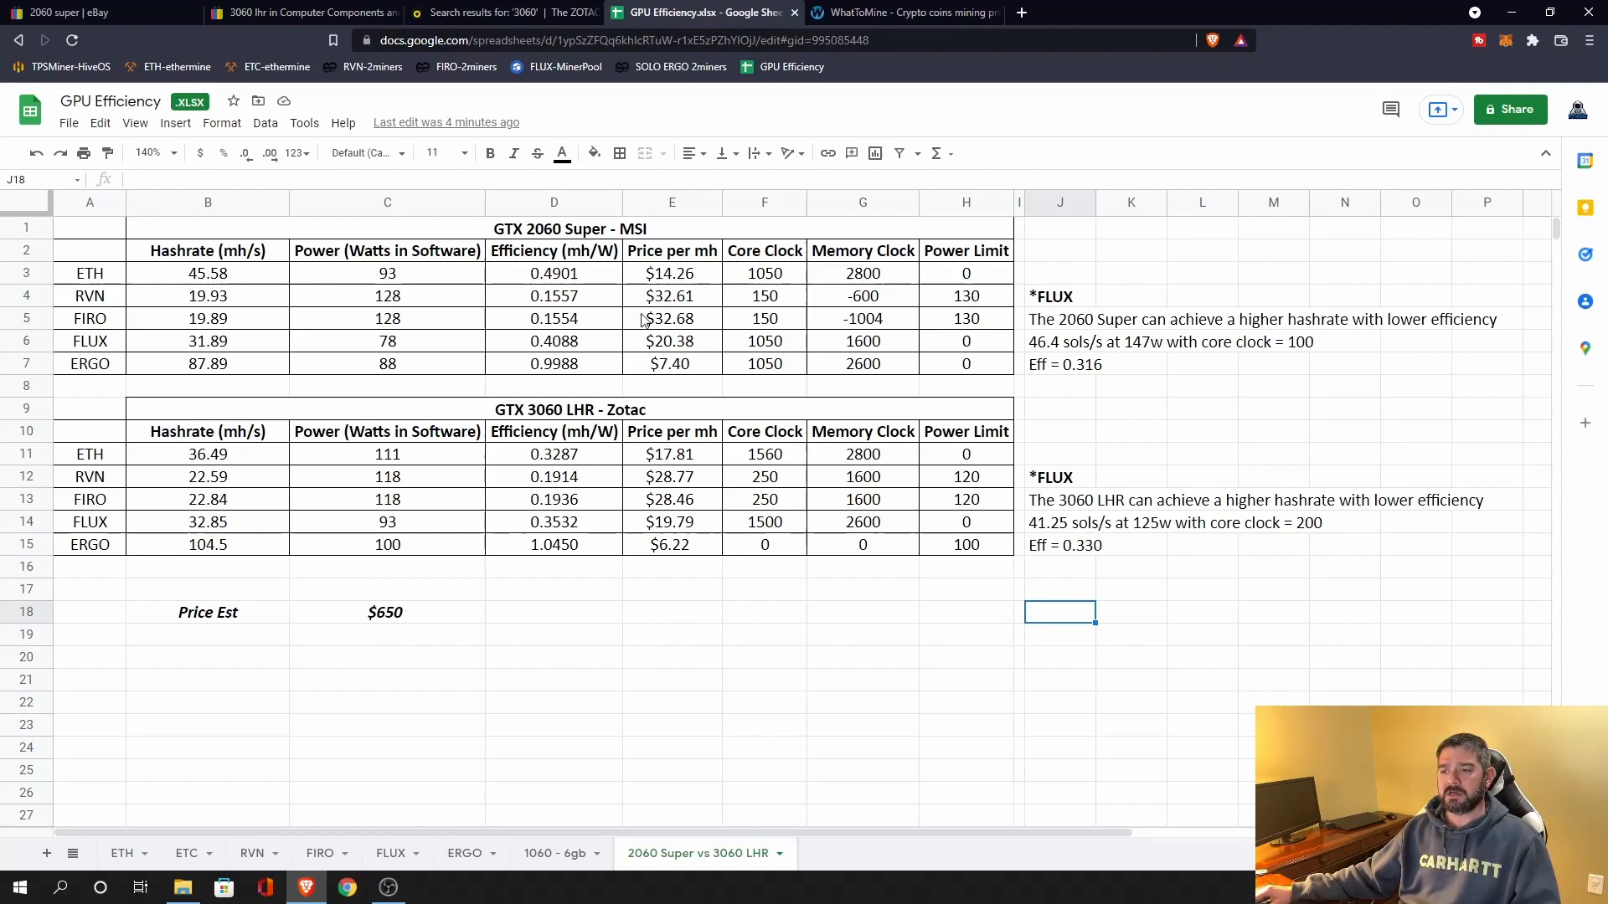
mouse_move(592, 312)
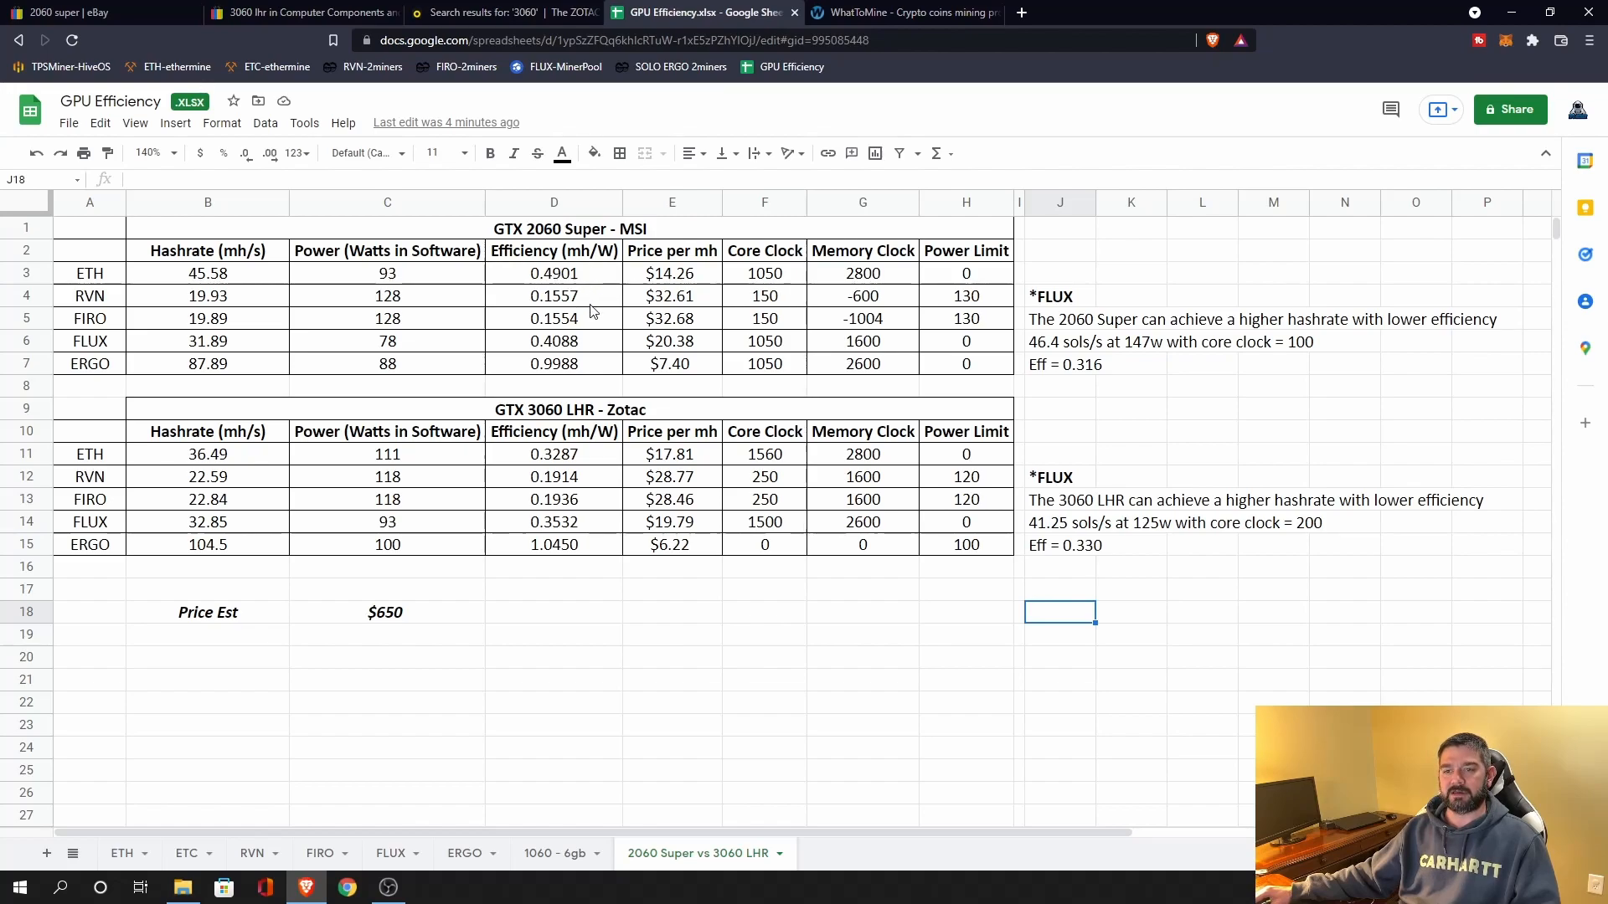
mouse_move(593, 493)
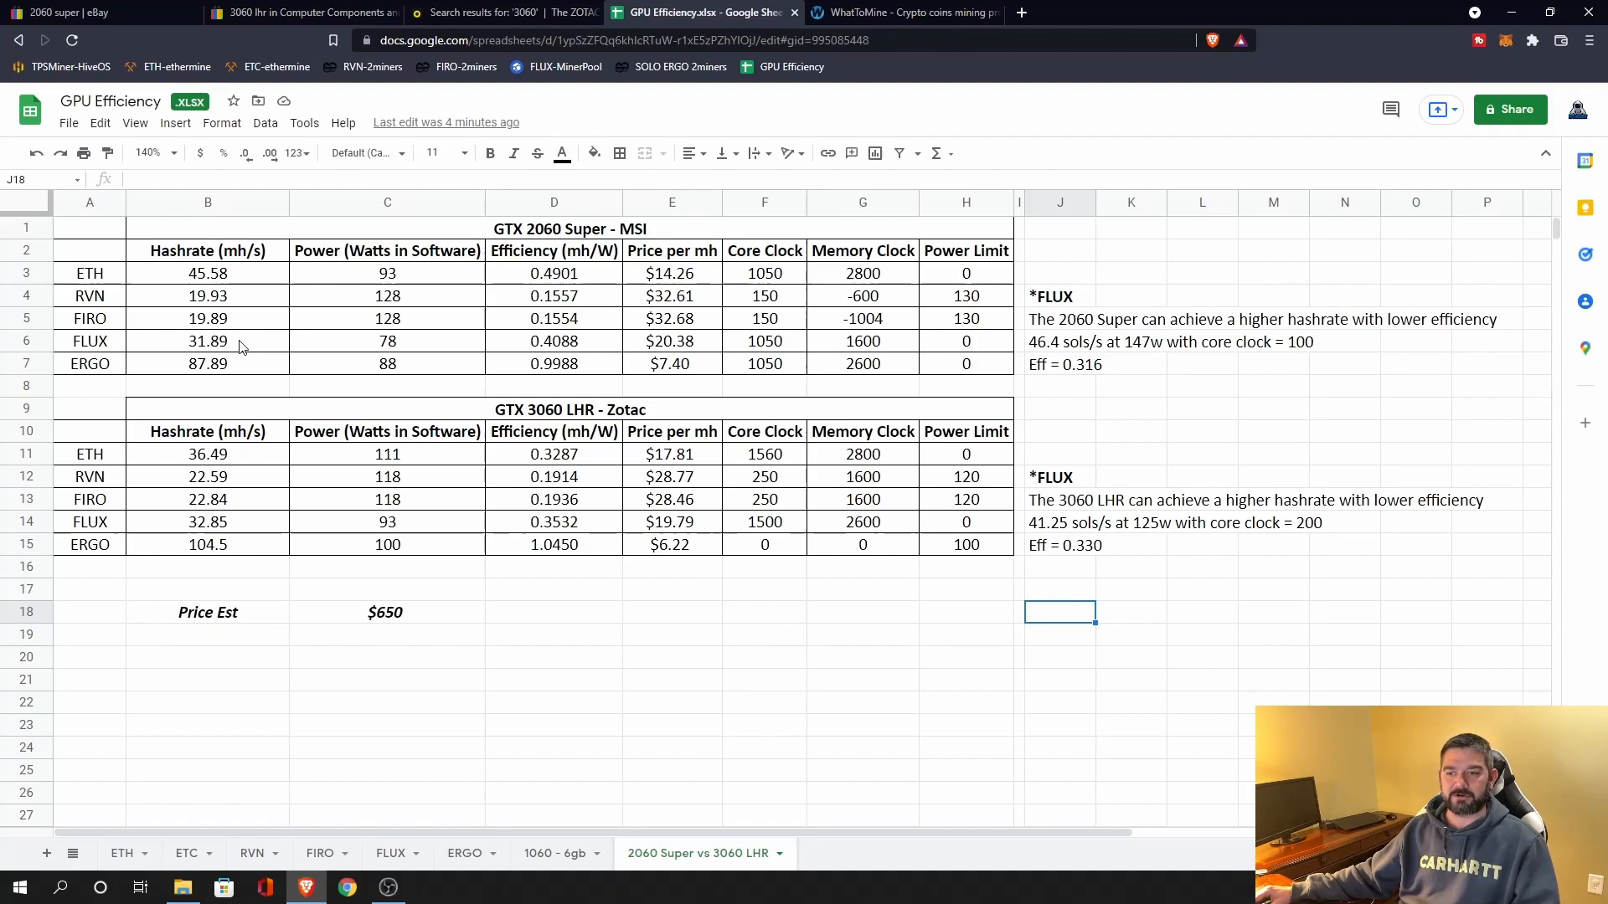
mouse_move(480, 456)
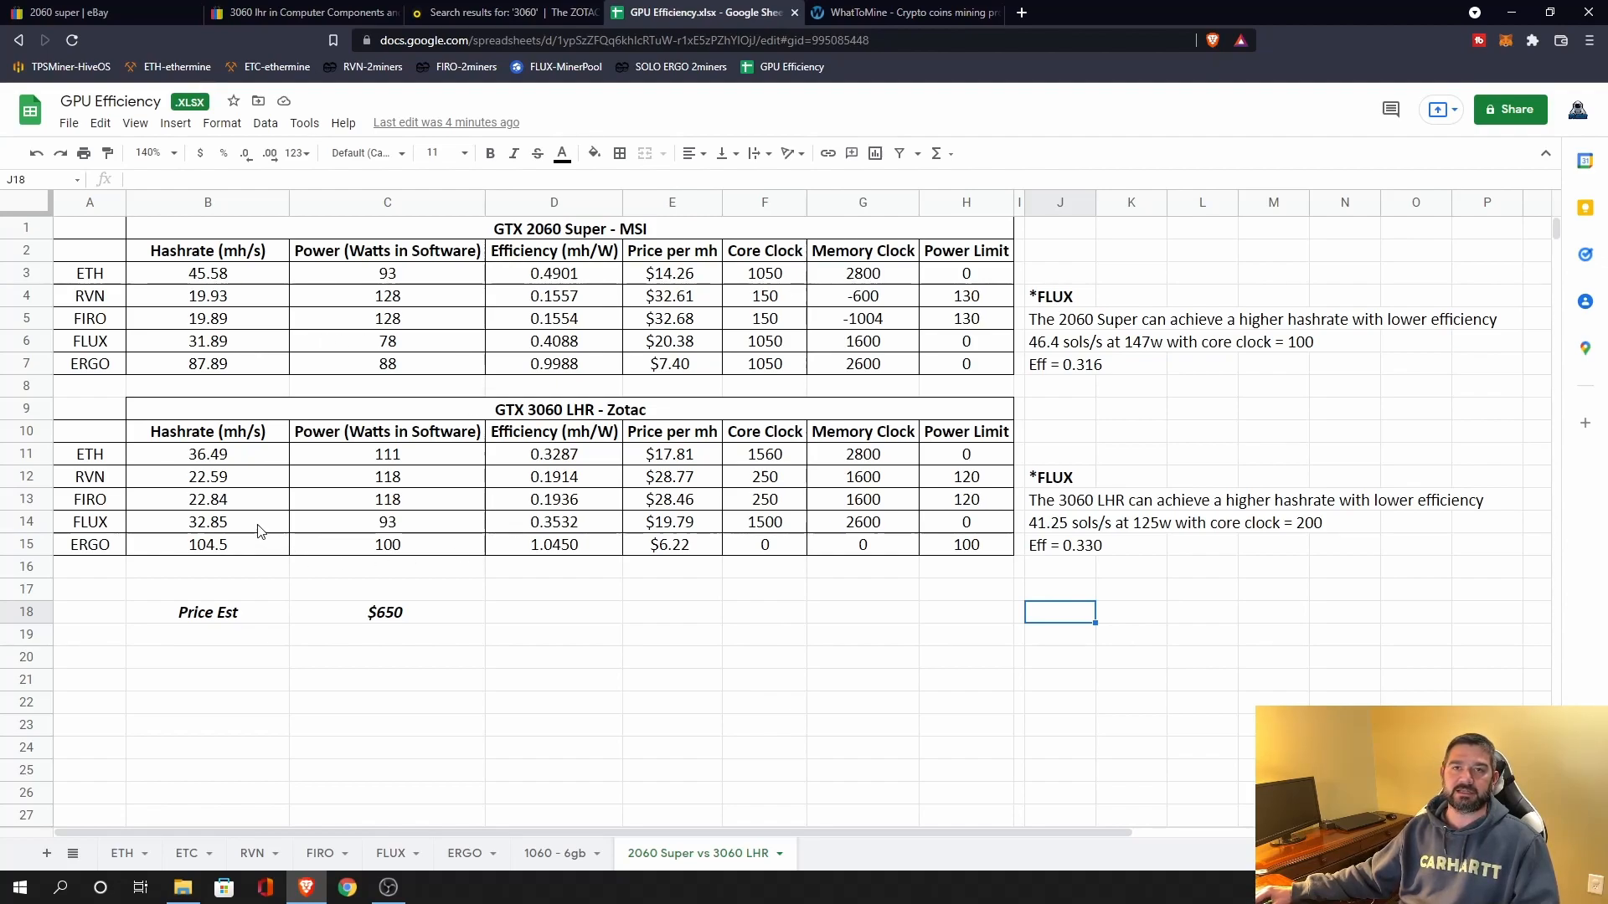
mouse_move(397, 526)
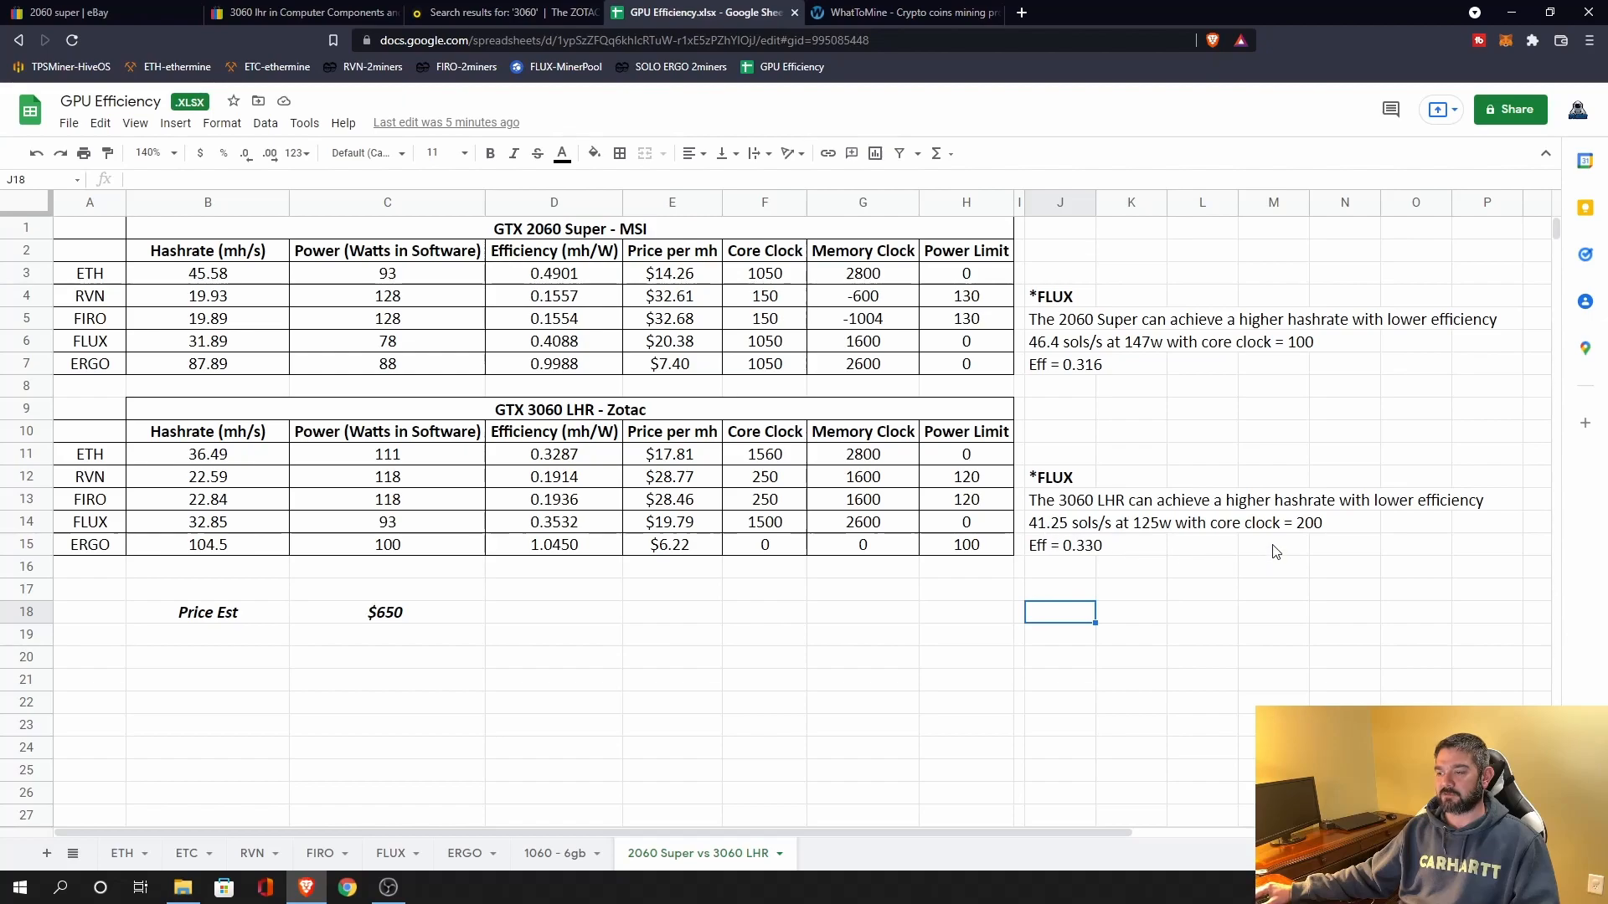
mouse_move(1095, 568)
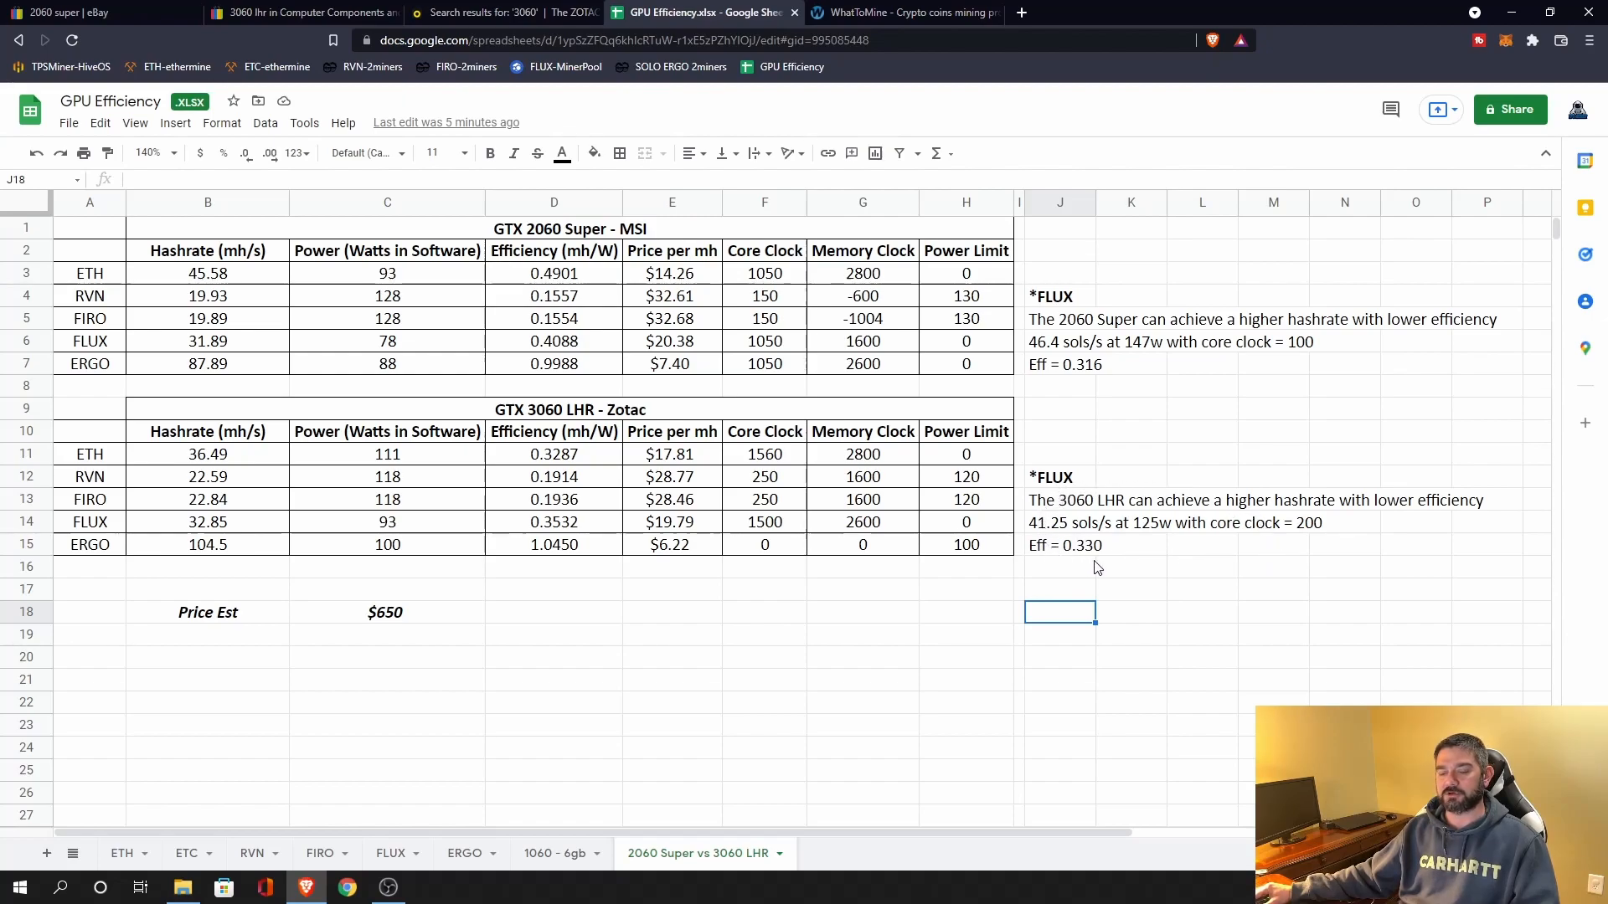
mouse_move(1039, 542)
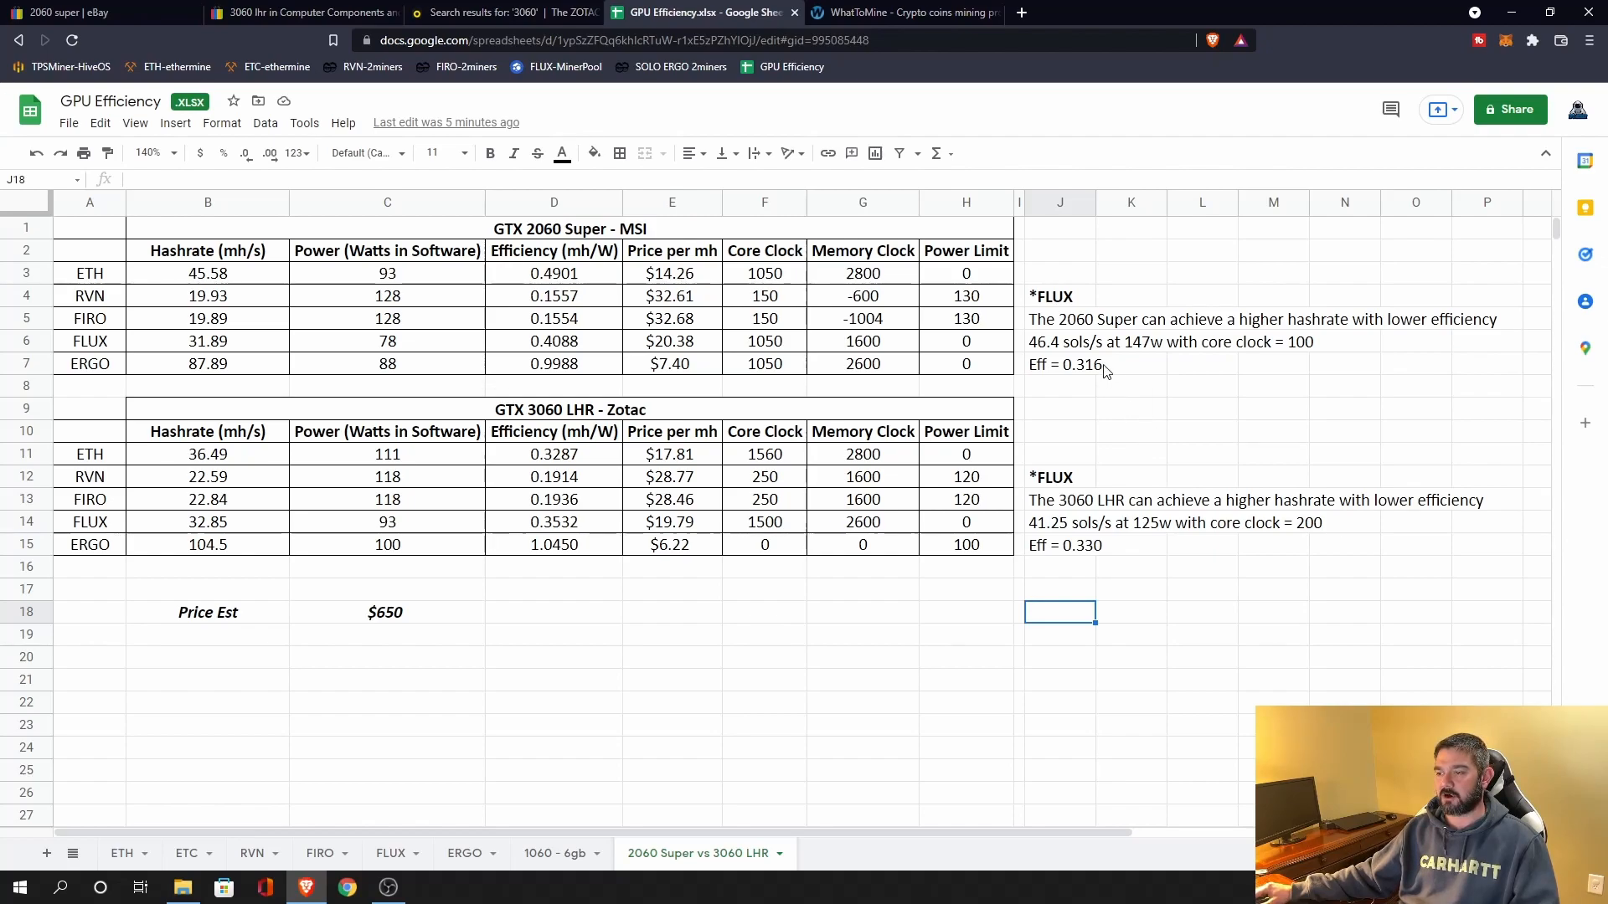
mouse_move(1055, 359)
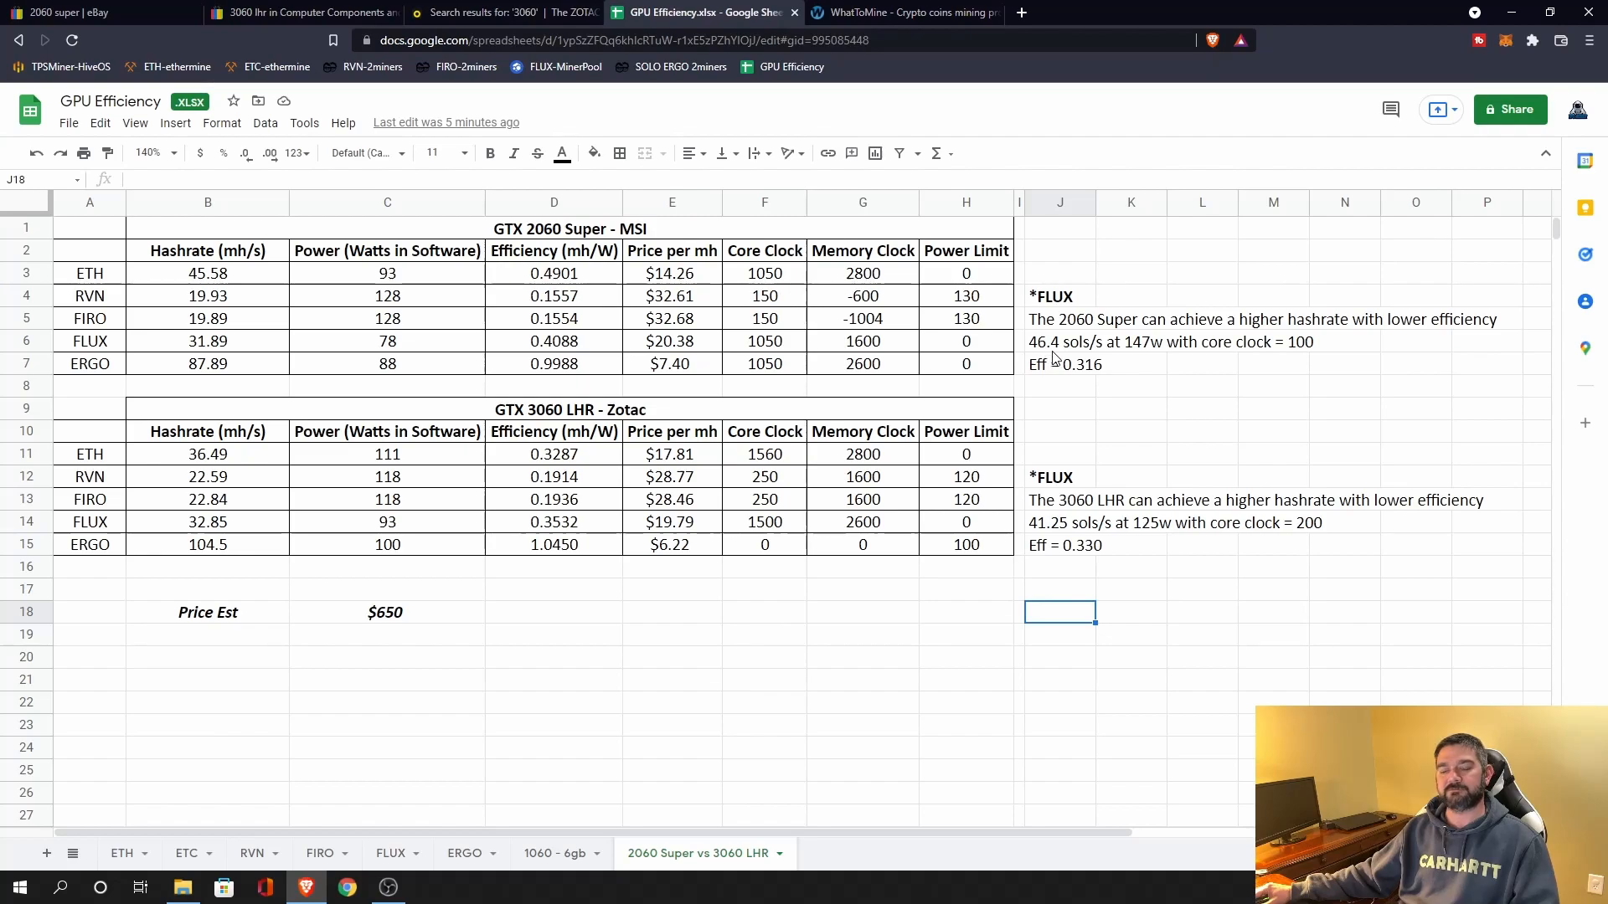
mouse_move(1143, 360)
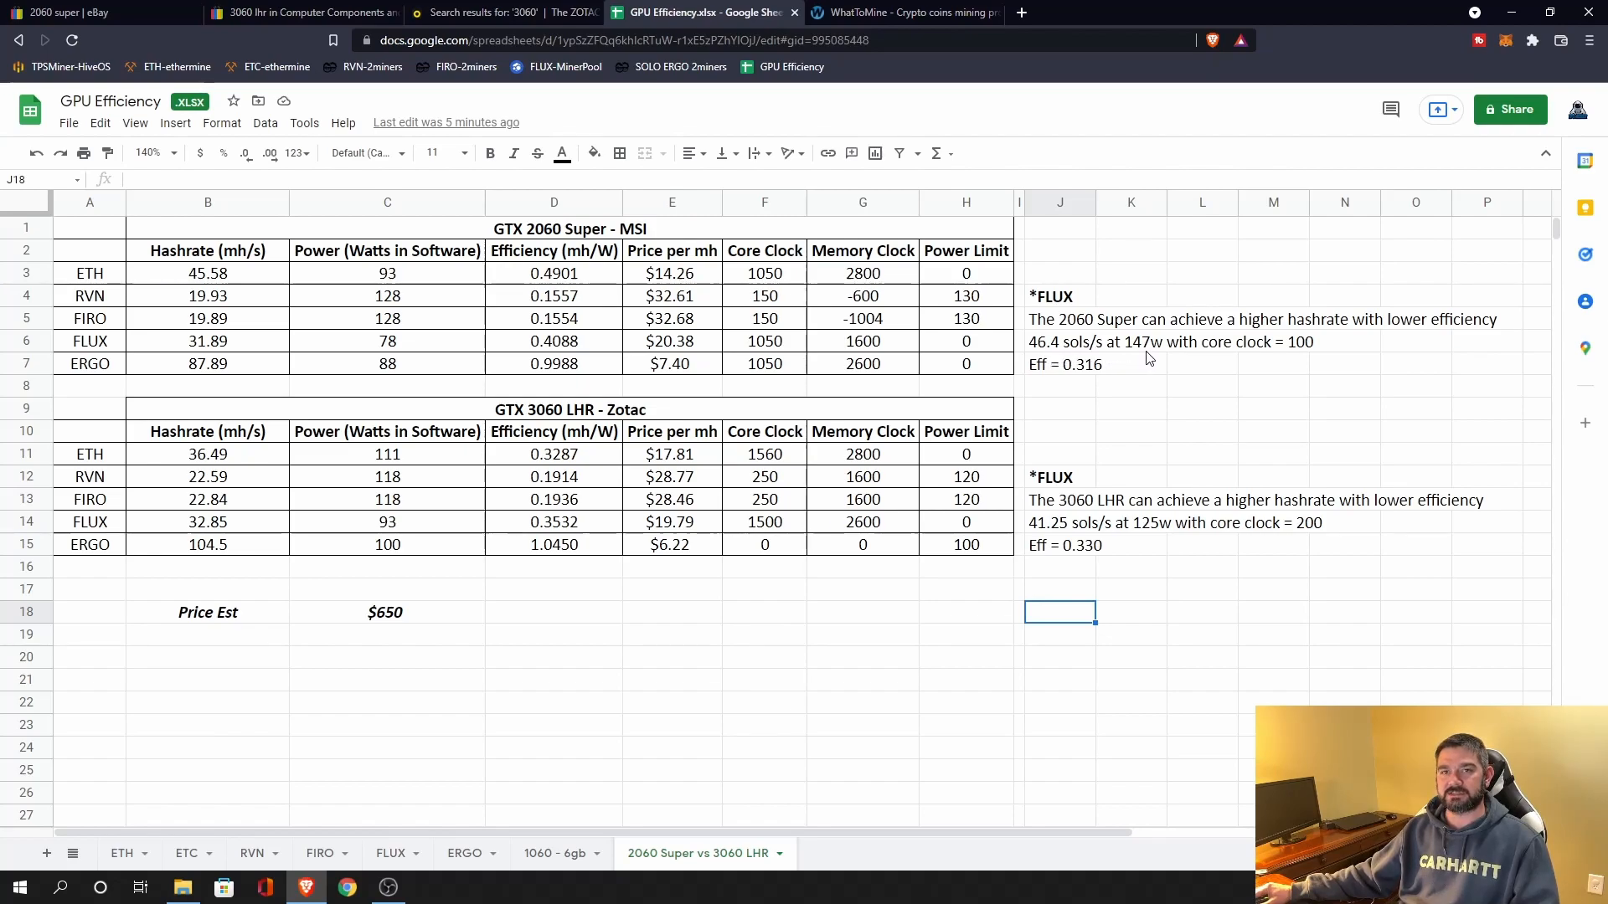
mouse_move(1098, 378)
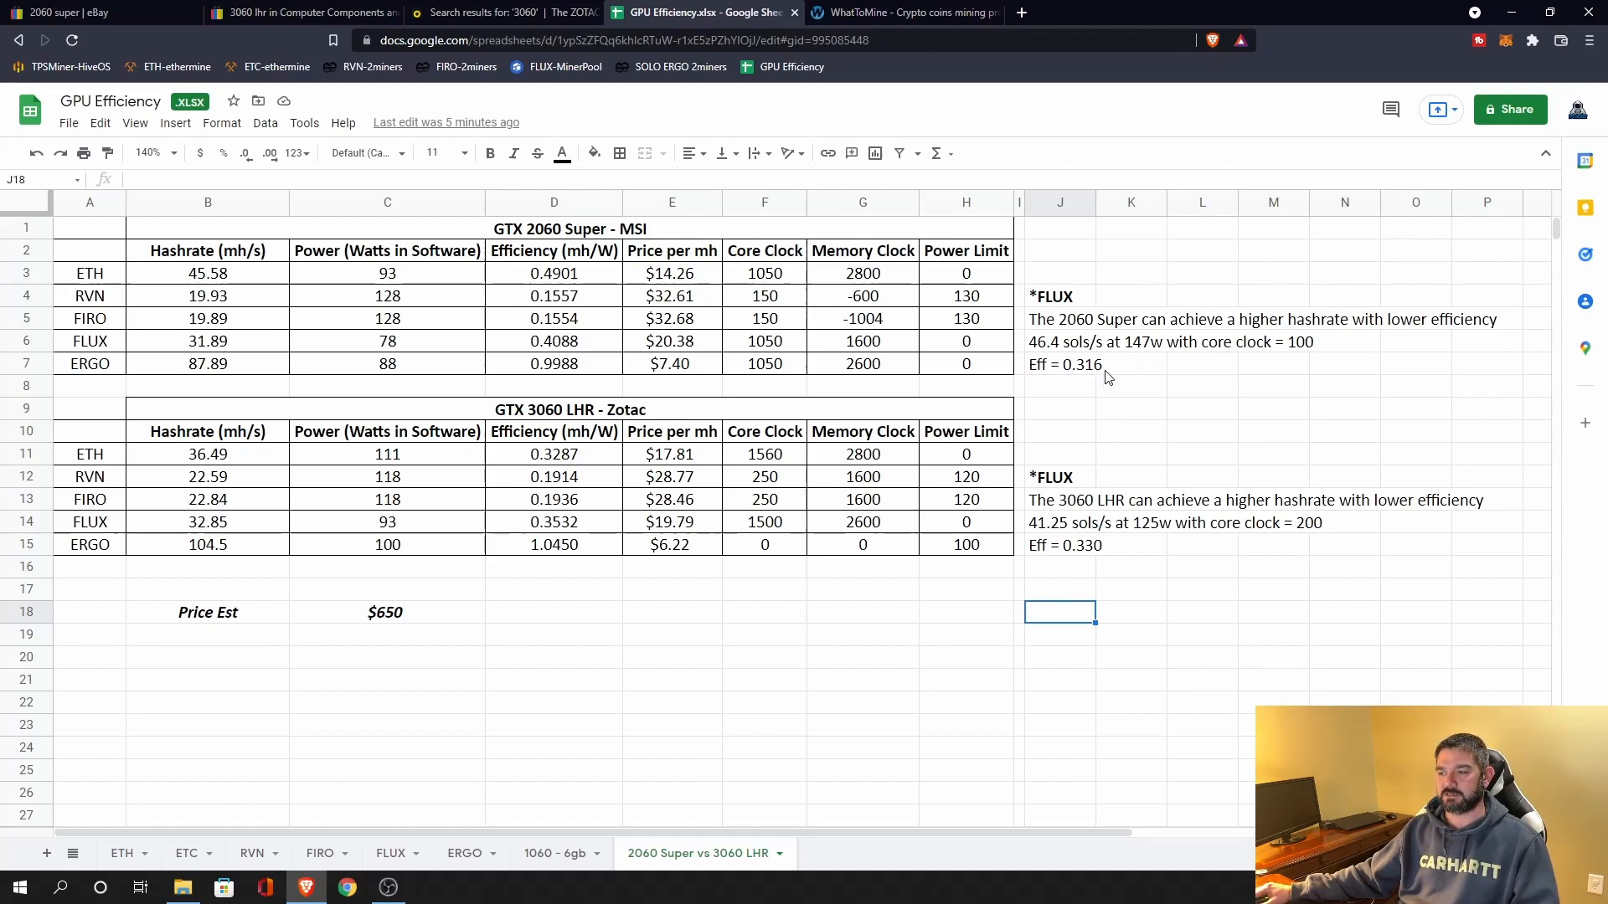
mouse_move(1064, 480)
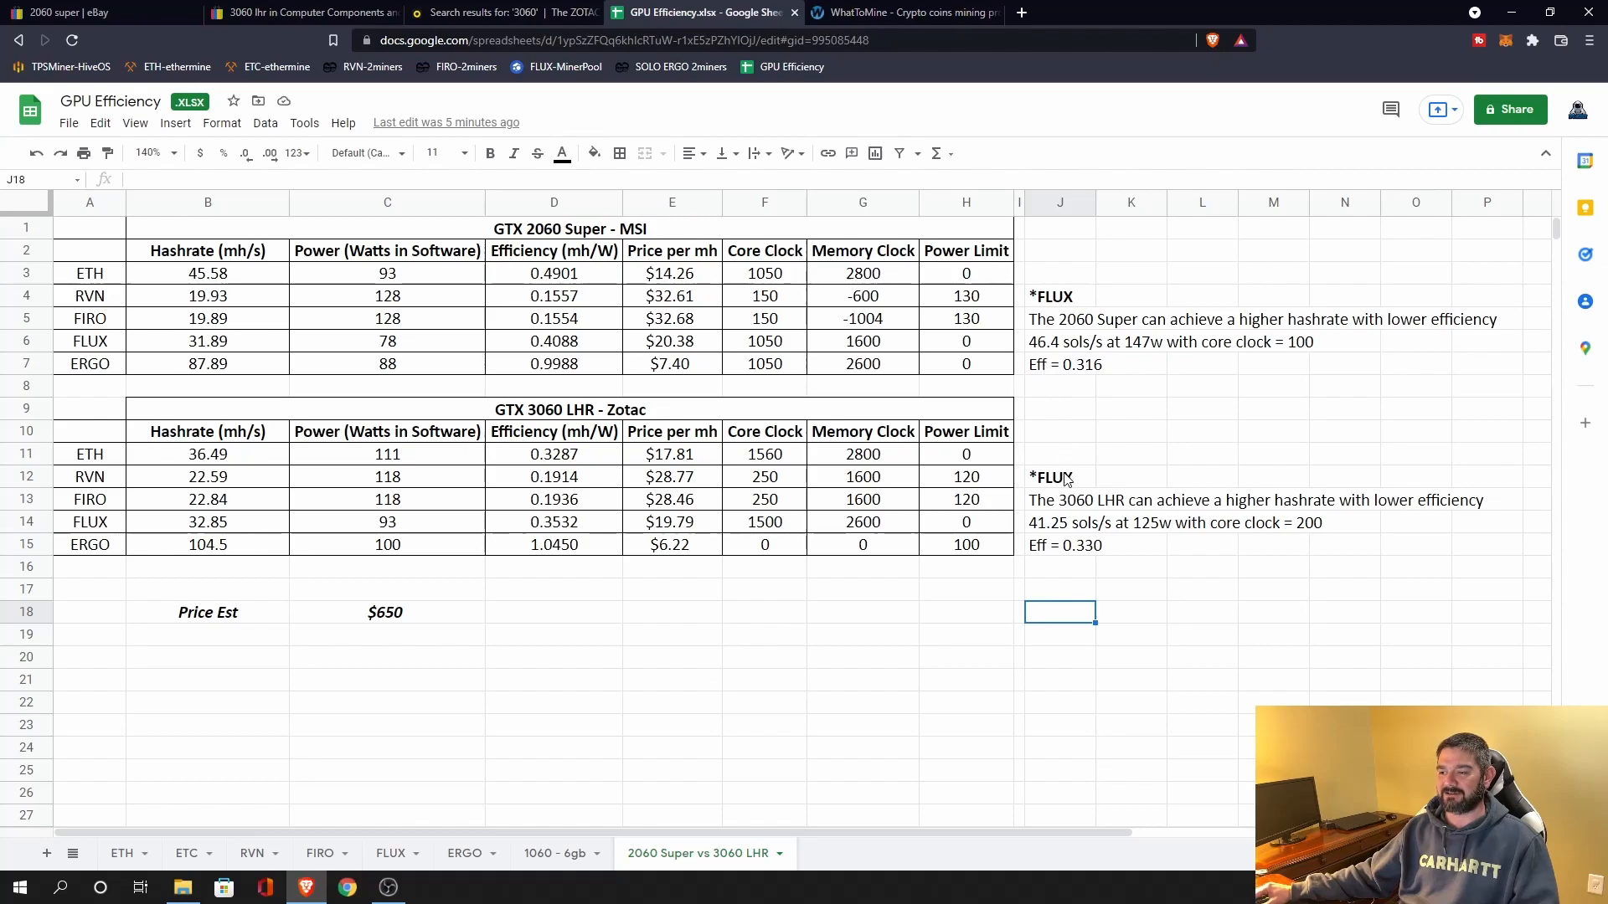
mouse_move(1077, 430)
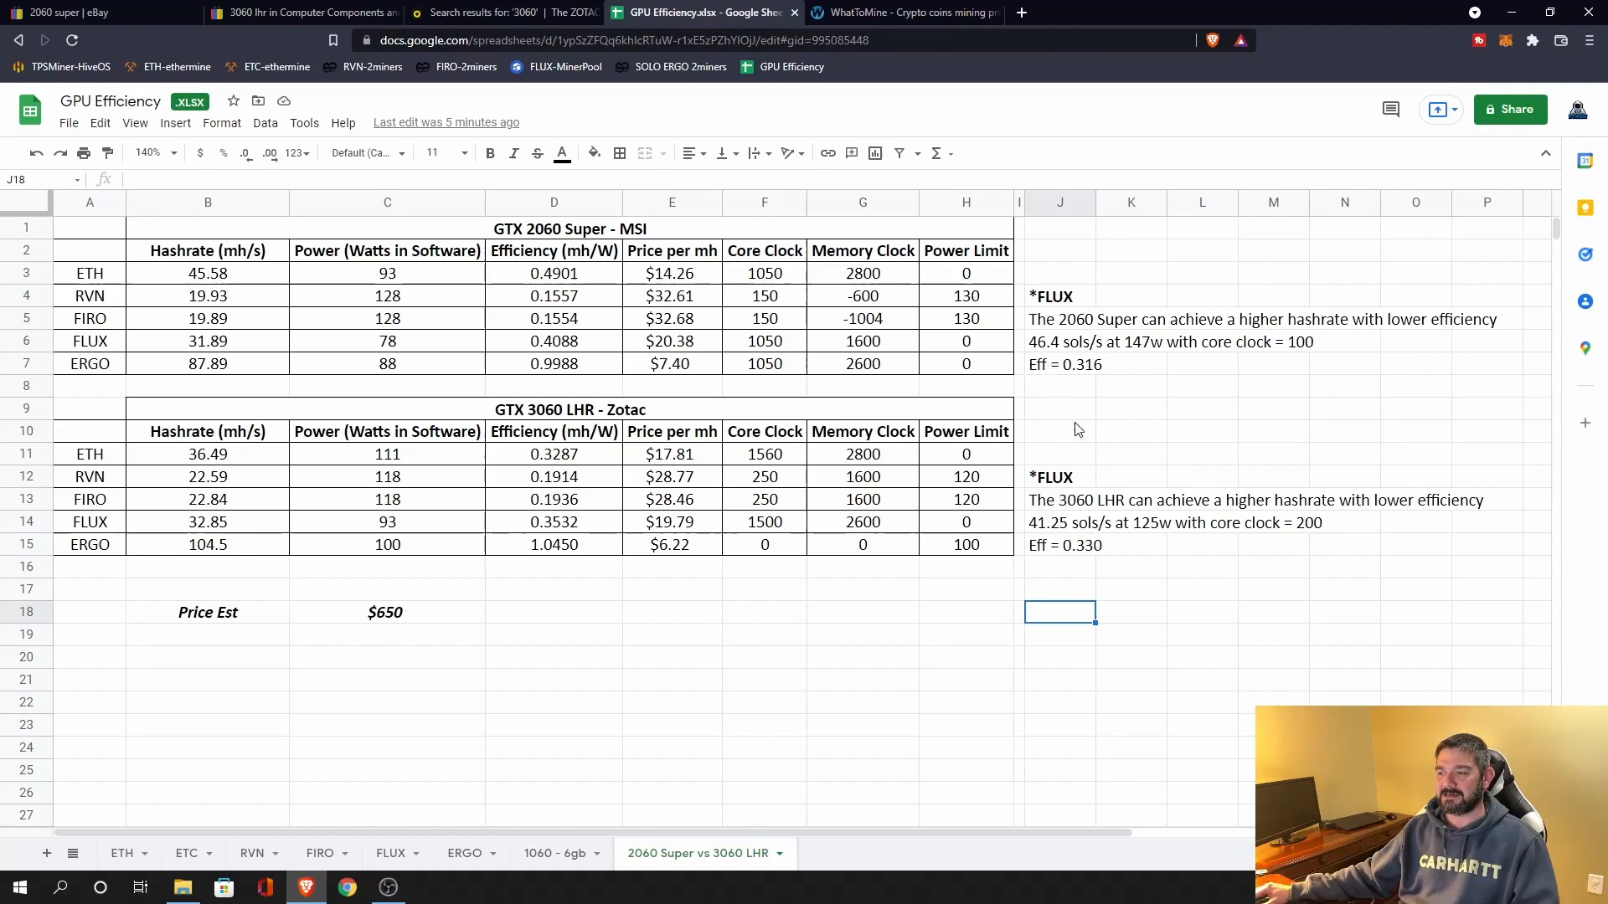
mouse_move(1148, 484)
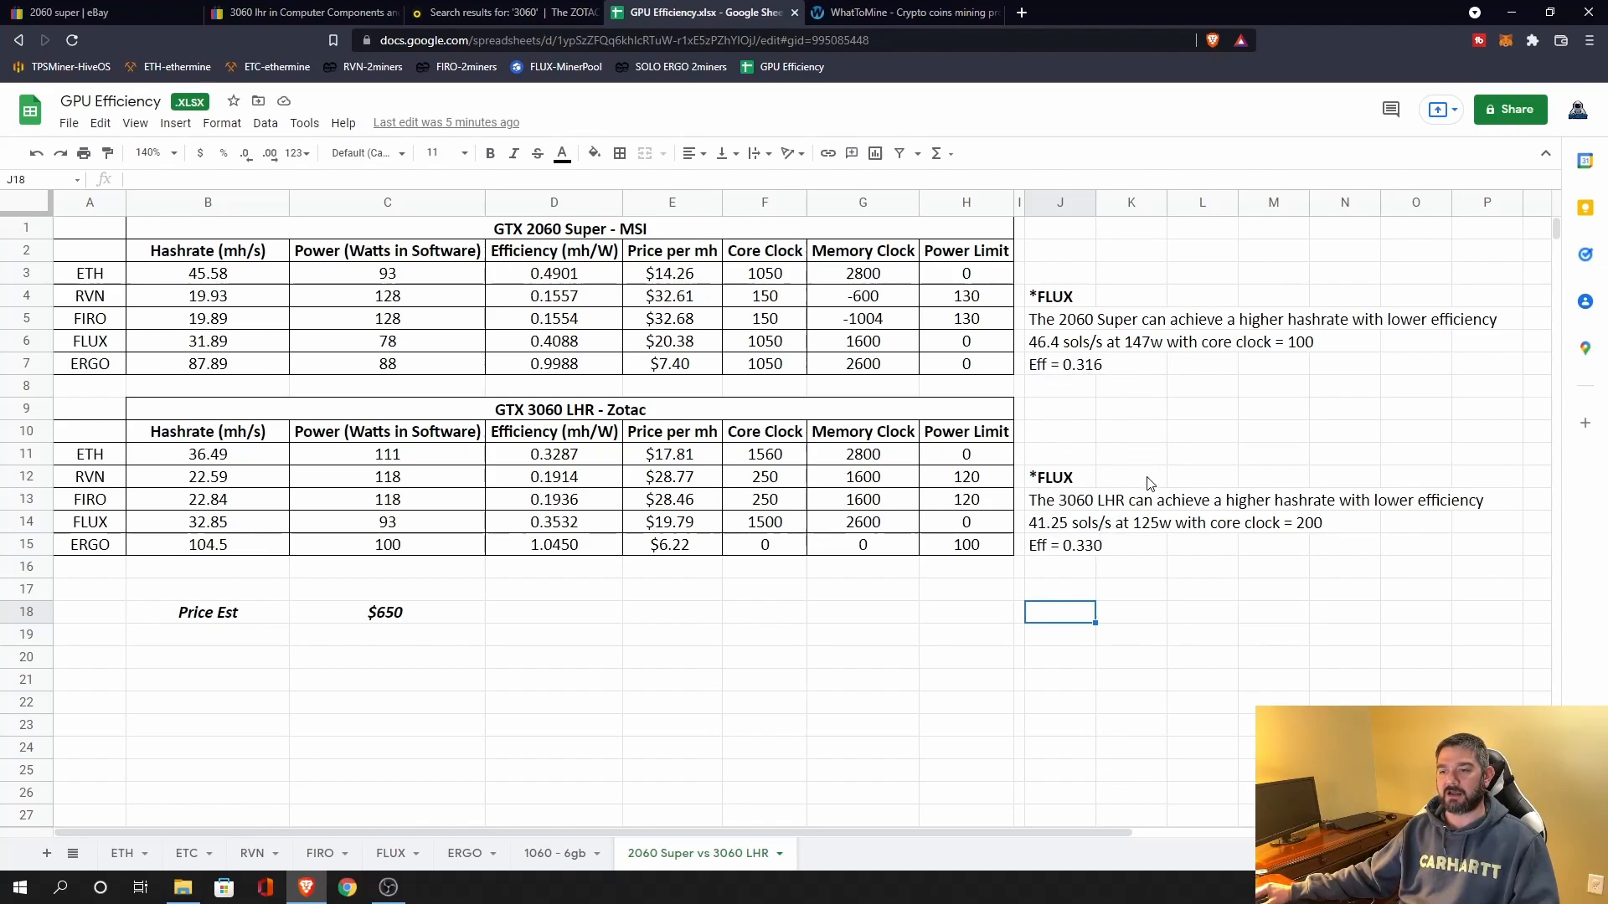
mouse_move(1056, 355)
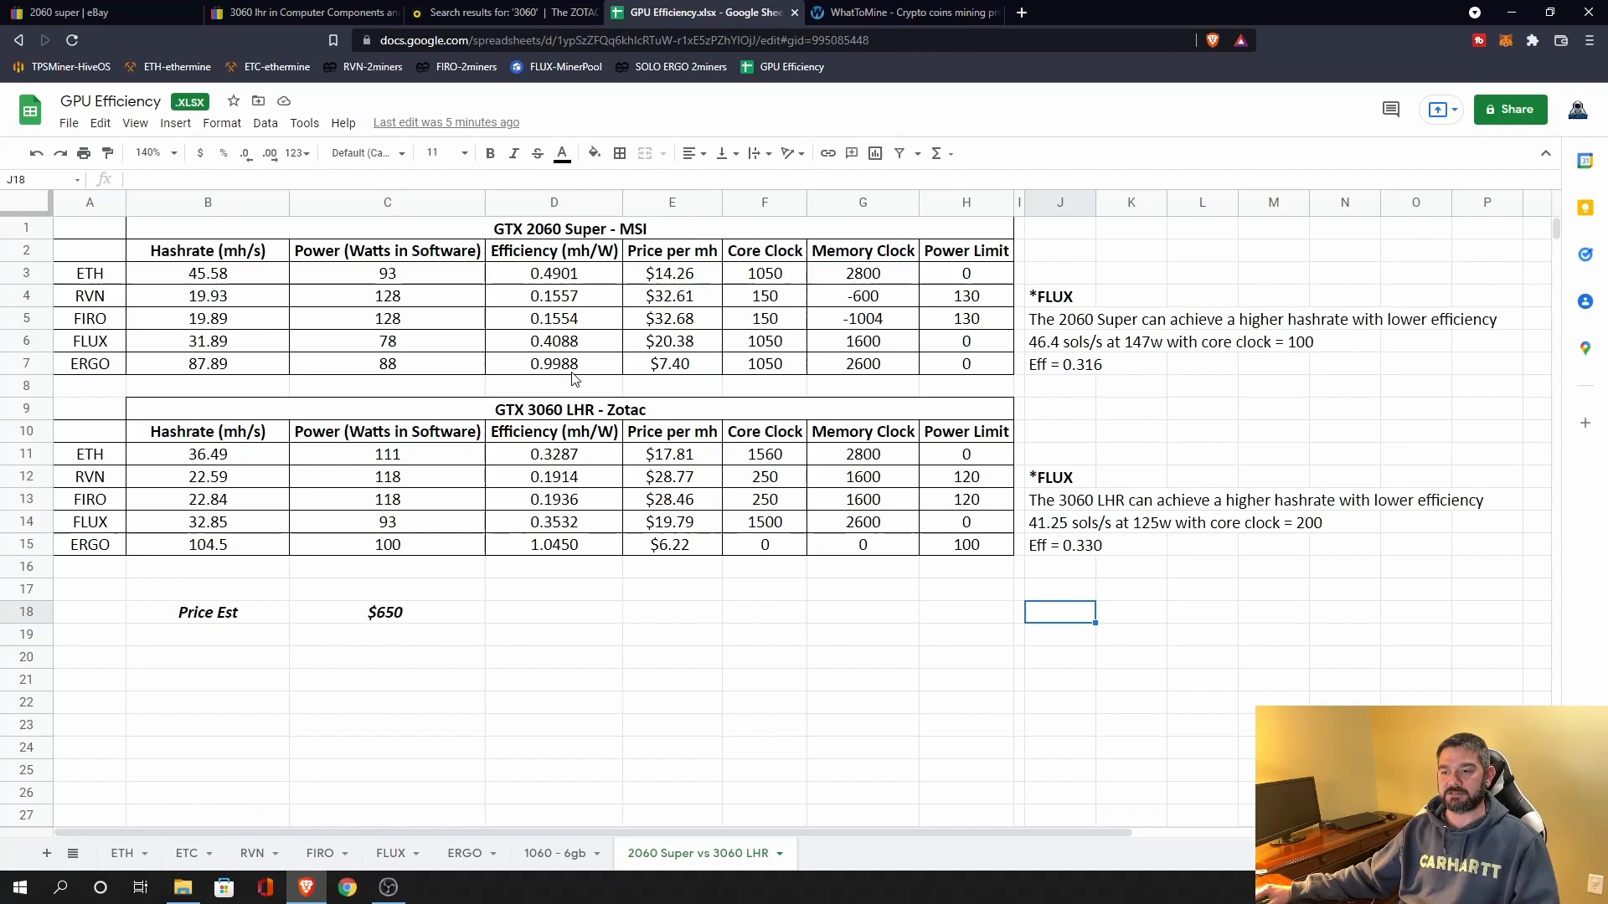
mouse_move(593, 554)
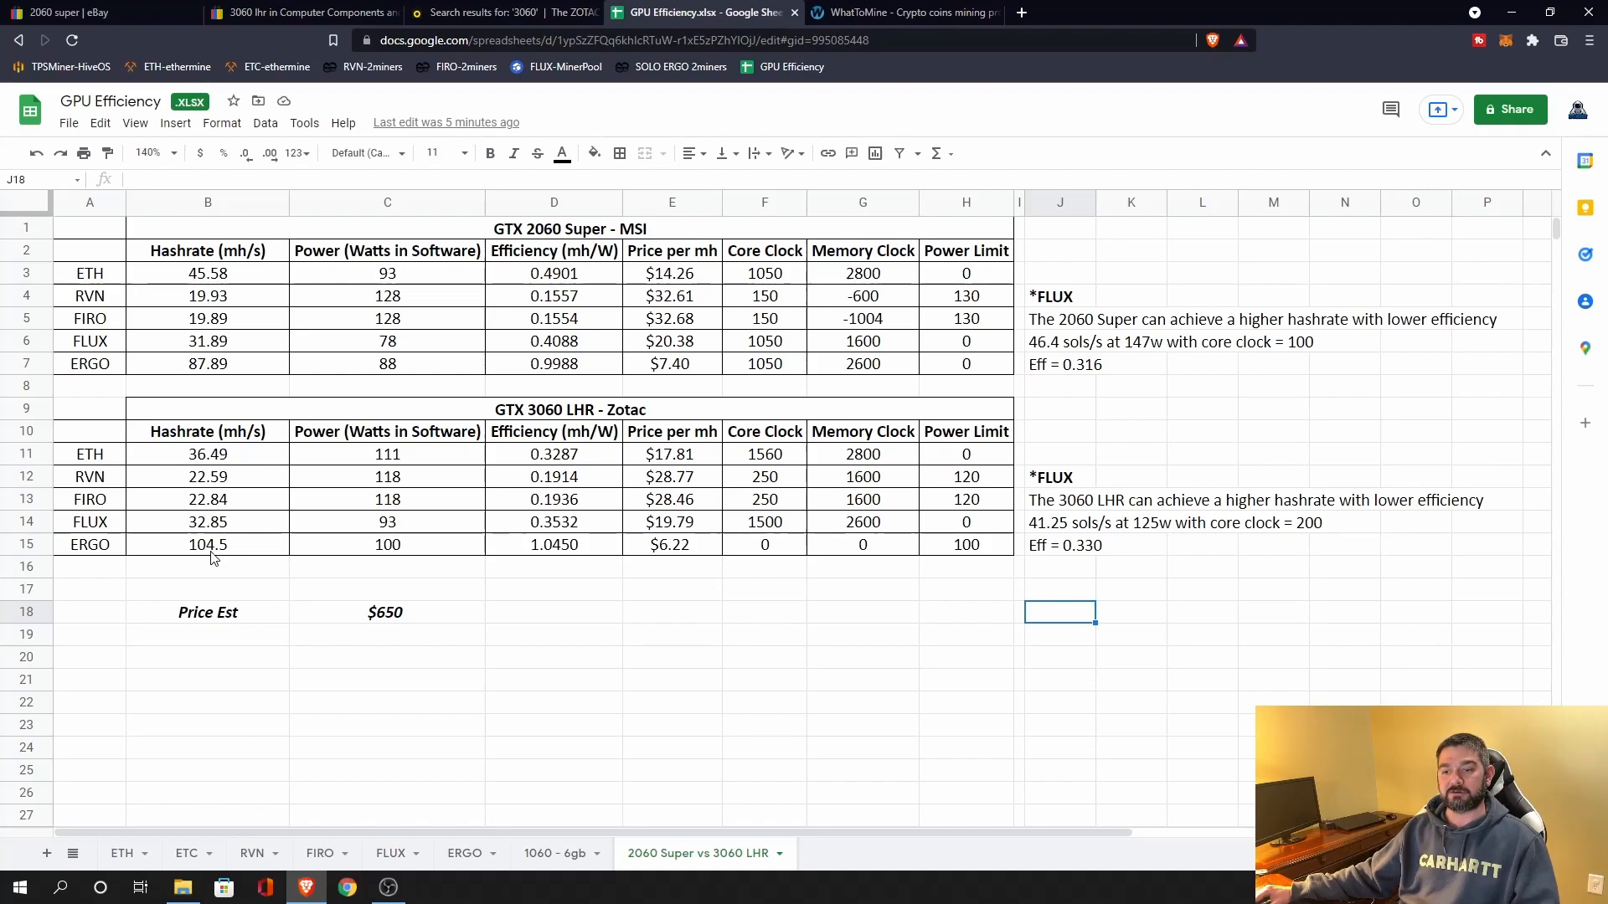
mouse_move(523, 359)
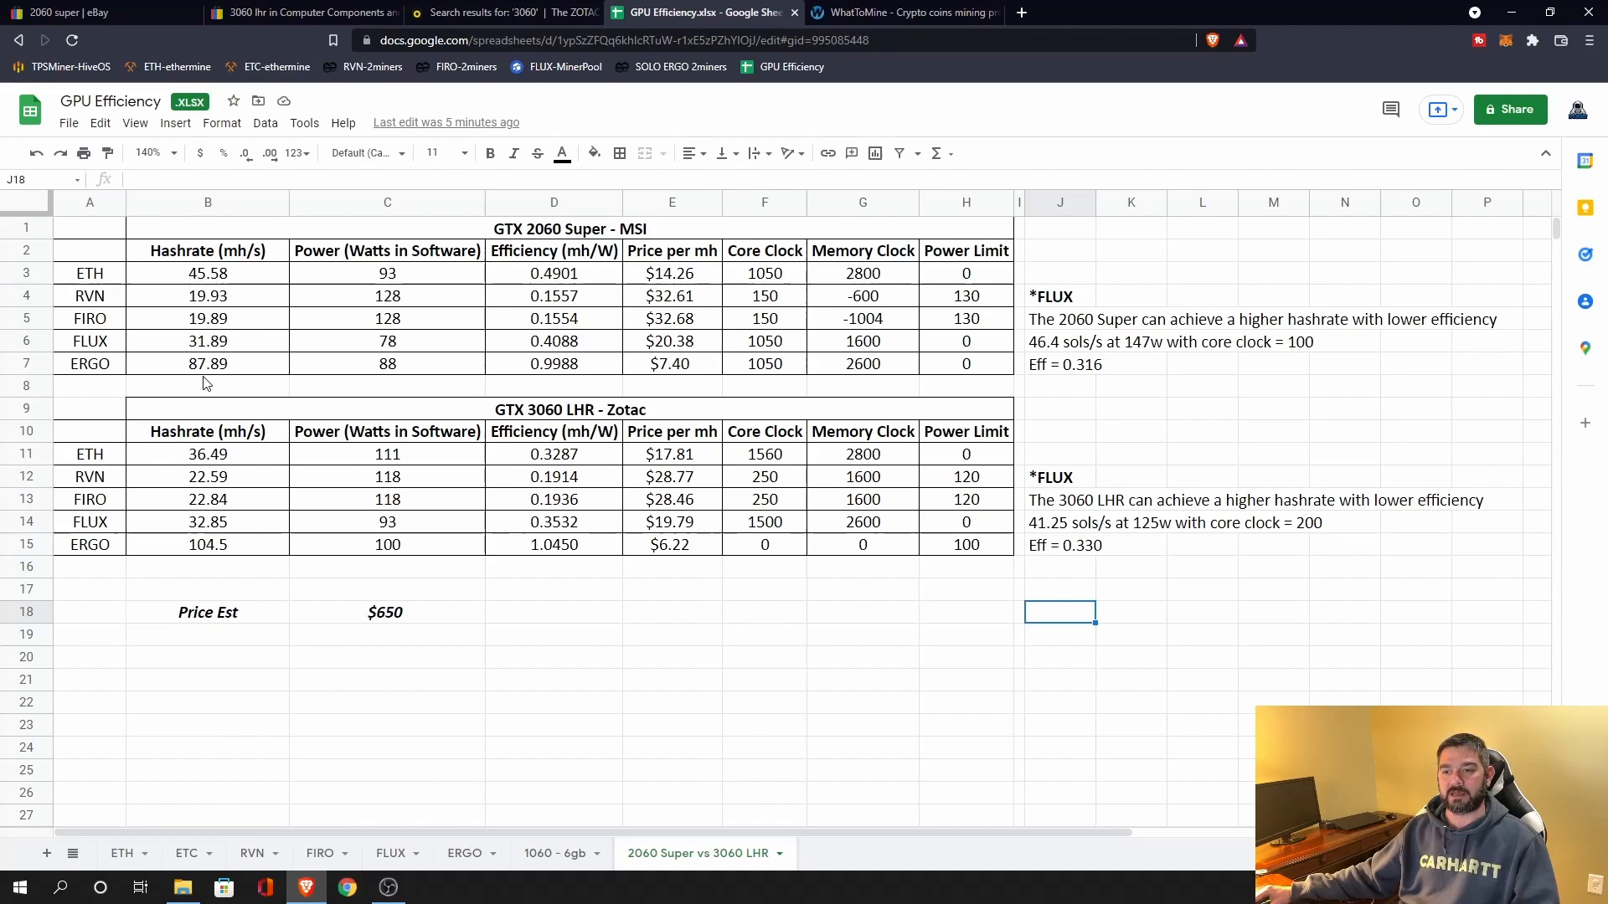
mouse_move(353, 379)
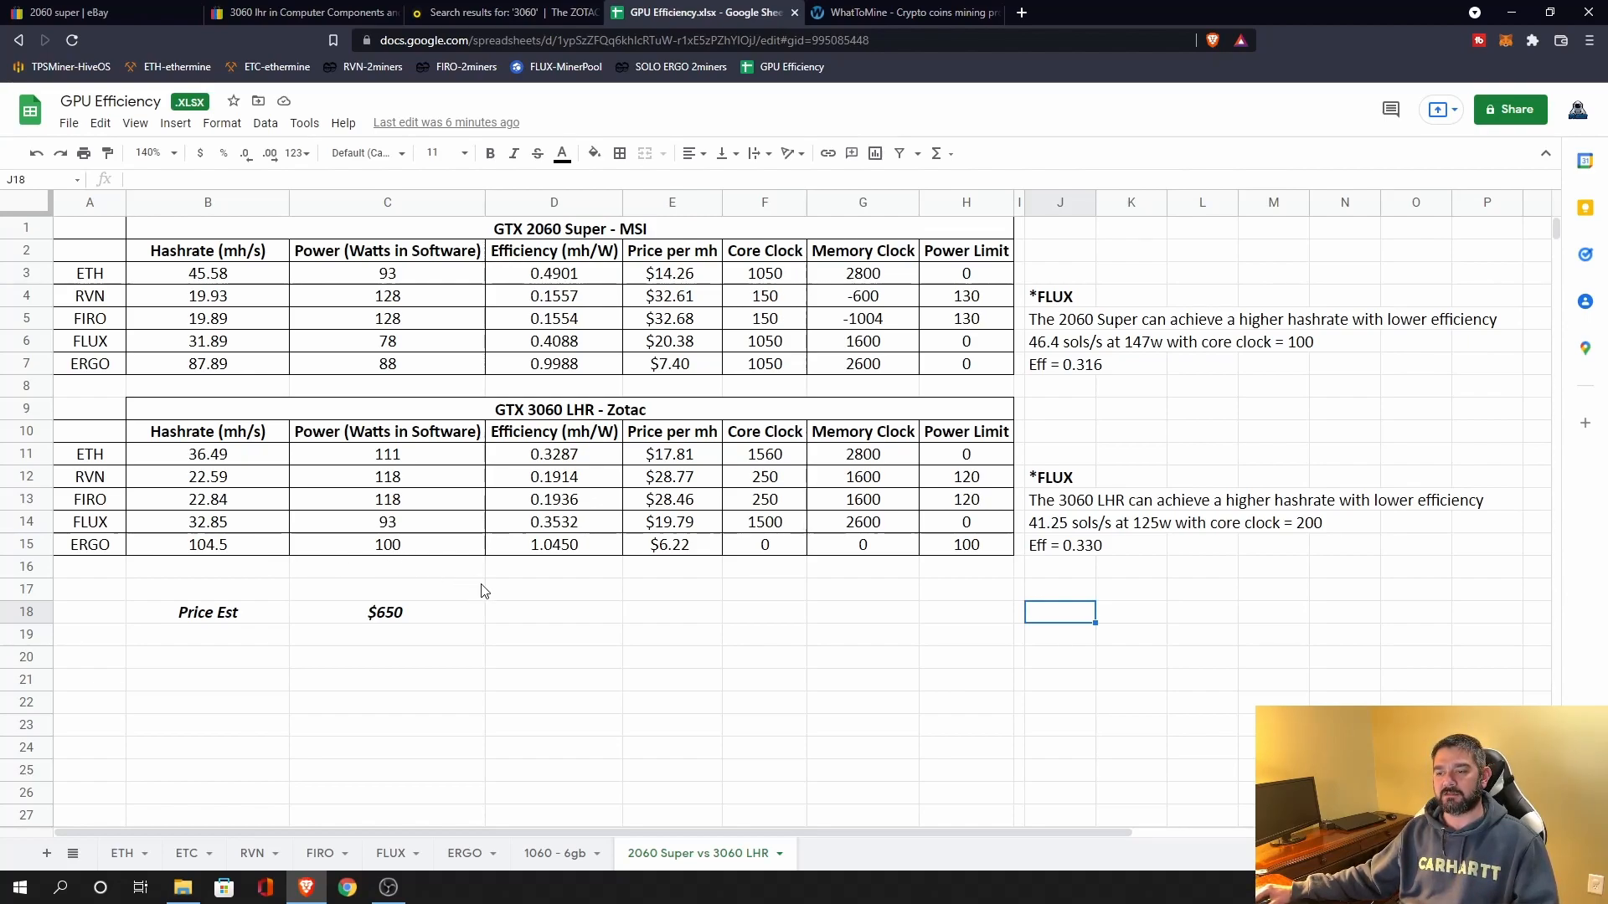
mouse_move(503, 598)
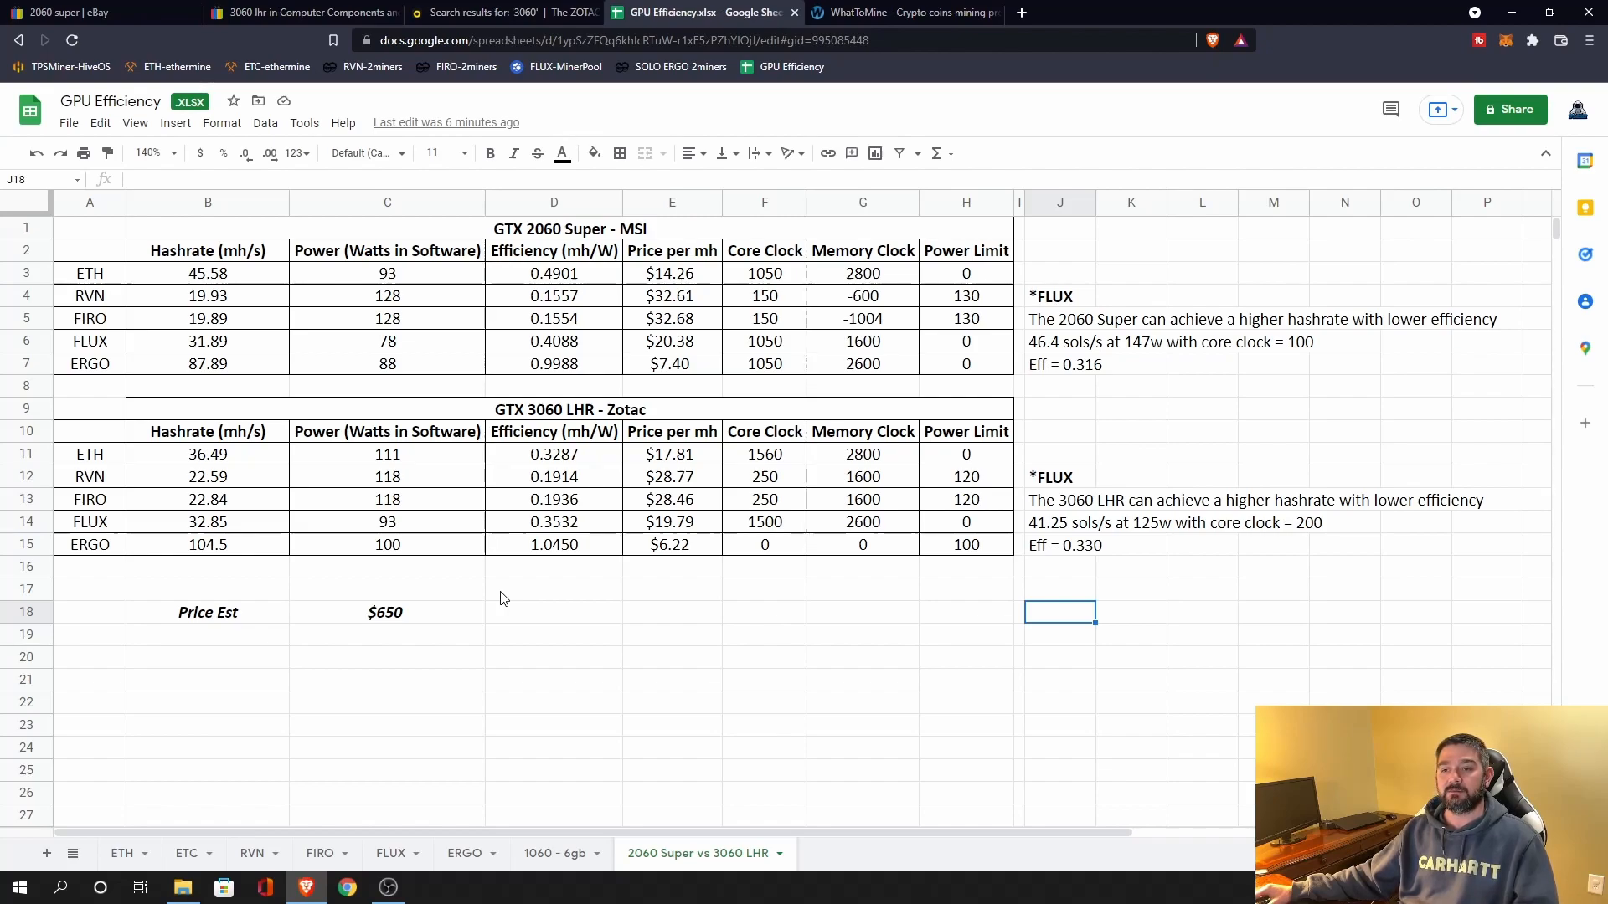
mouse_move(420, 346)
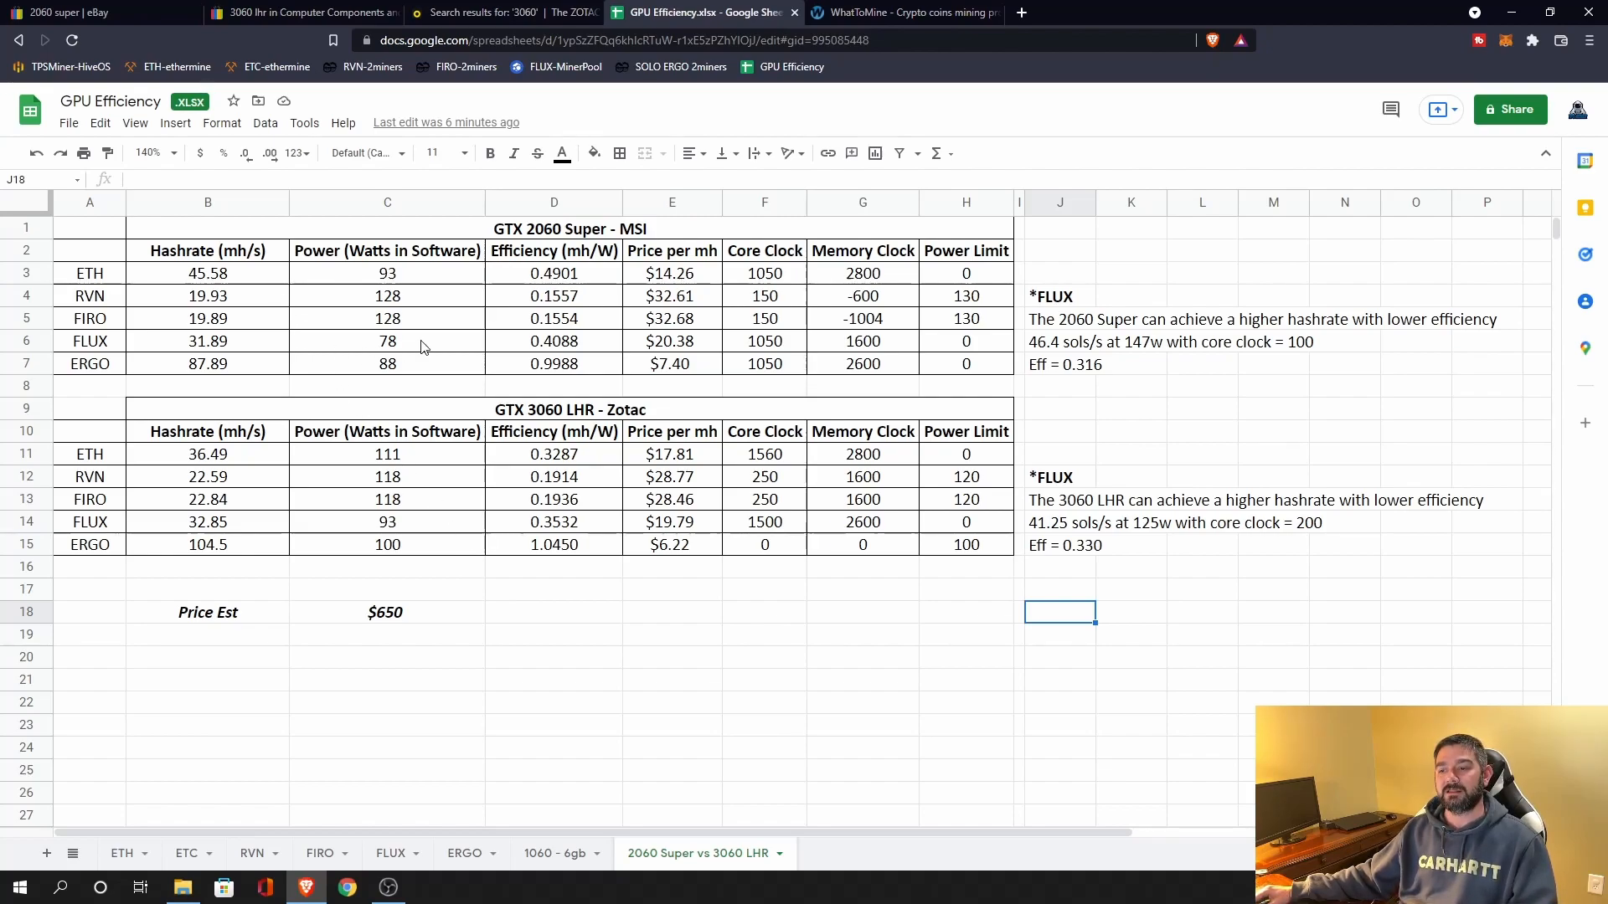
mouse_move(595, 611)
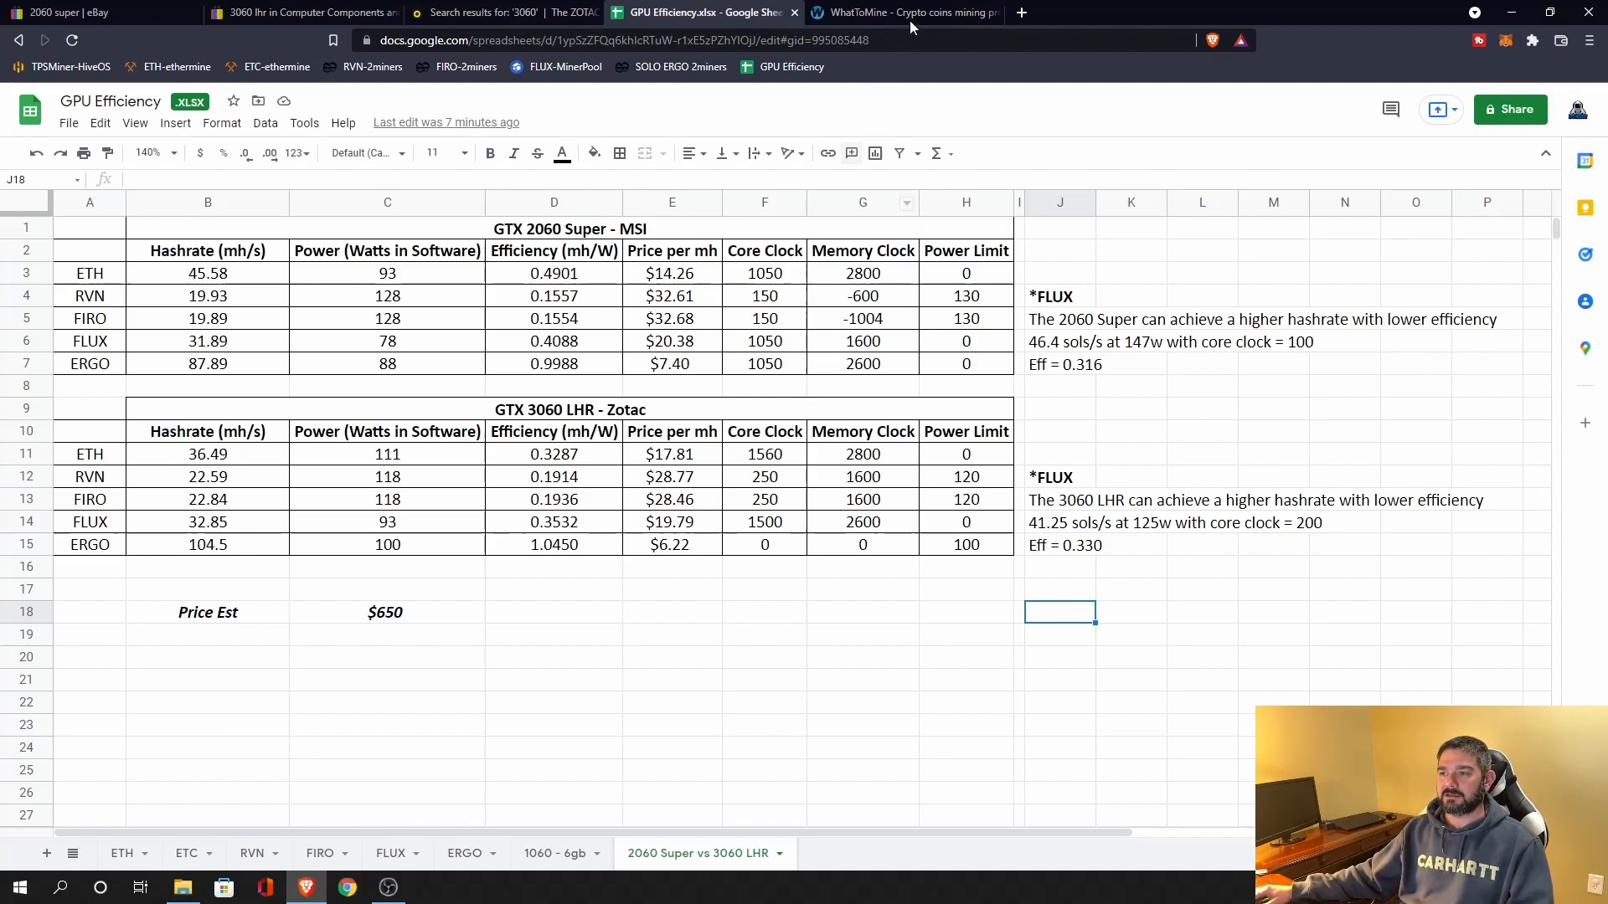
- Switch to WhatToMine's 24-hour profitability results for the 3060 LHR hashrates
left_click(903, 13)
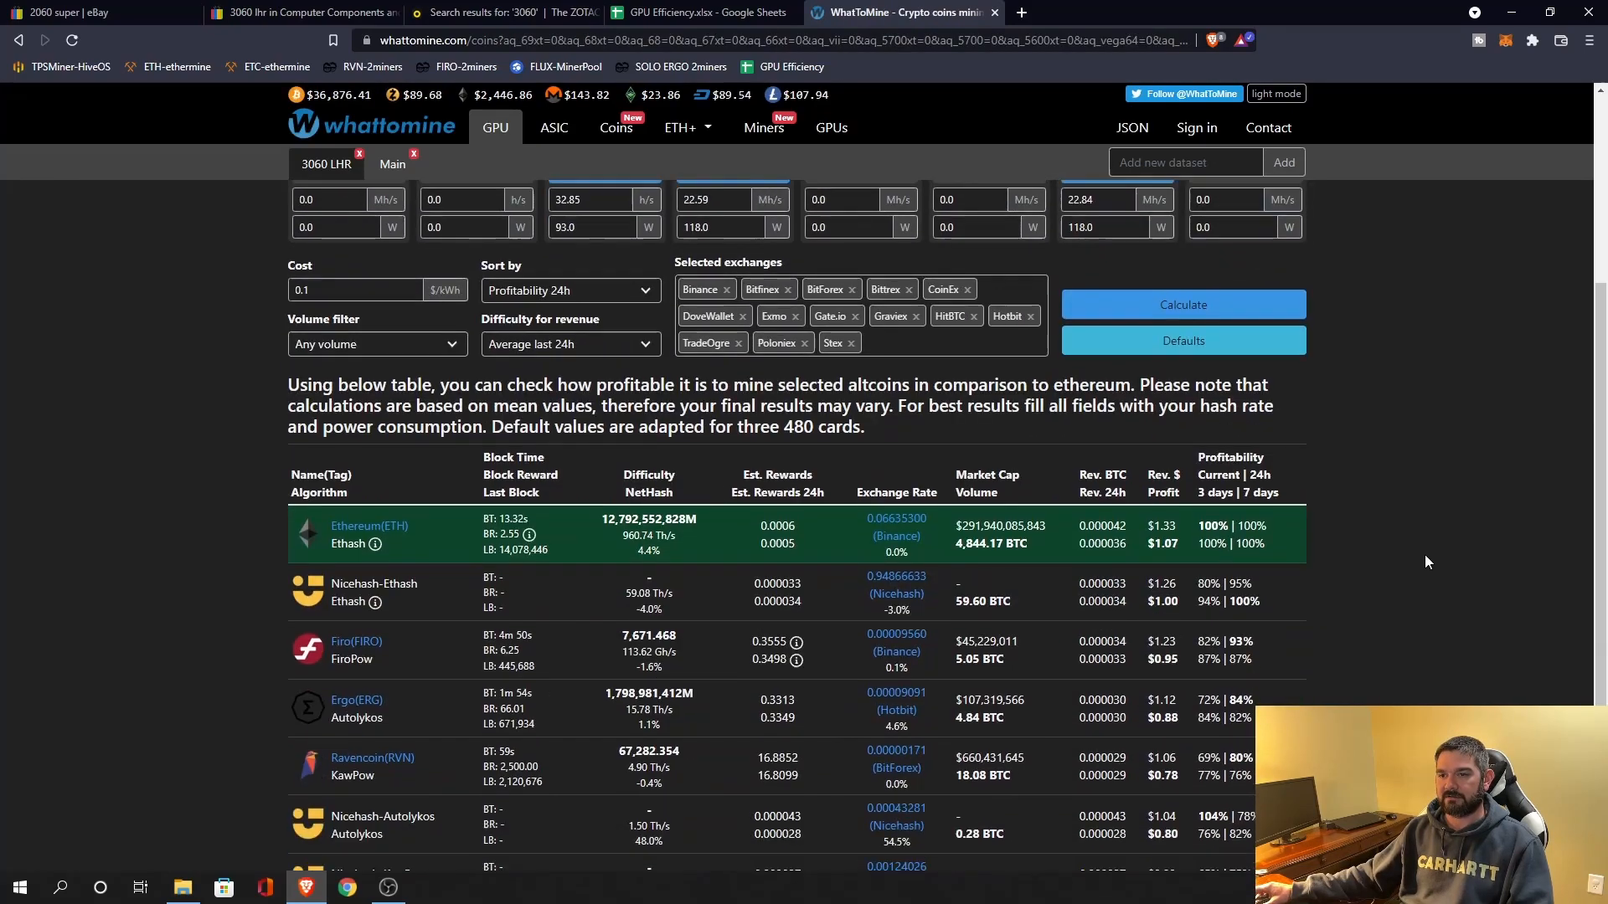
scroll("down", 3)
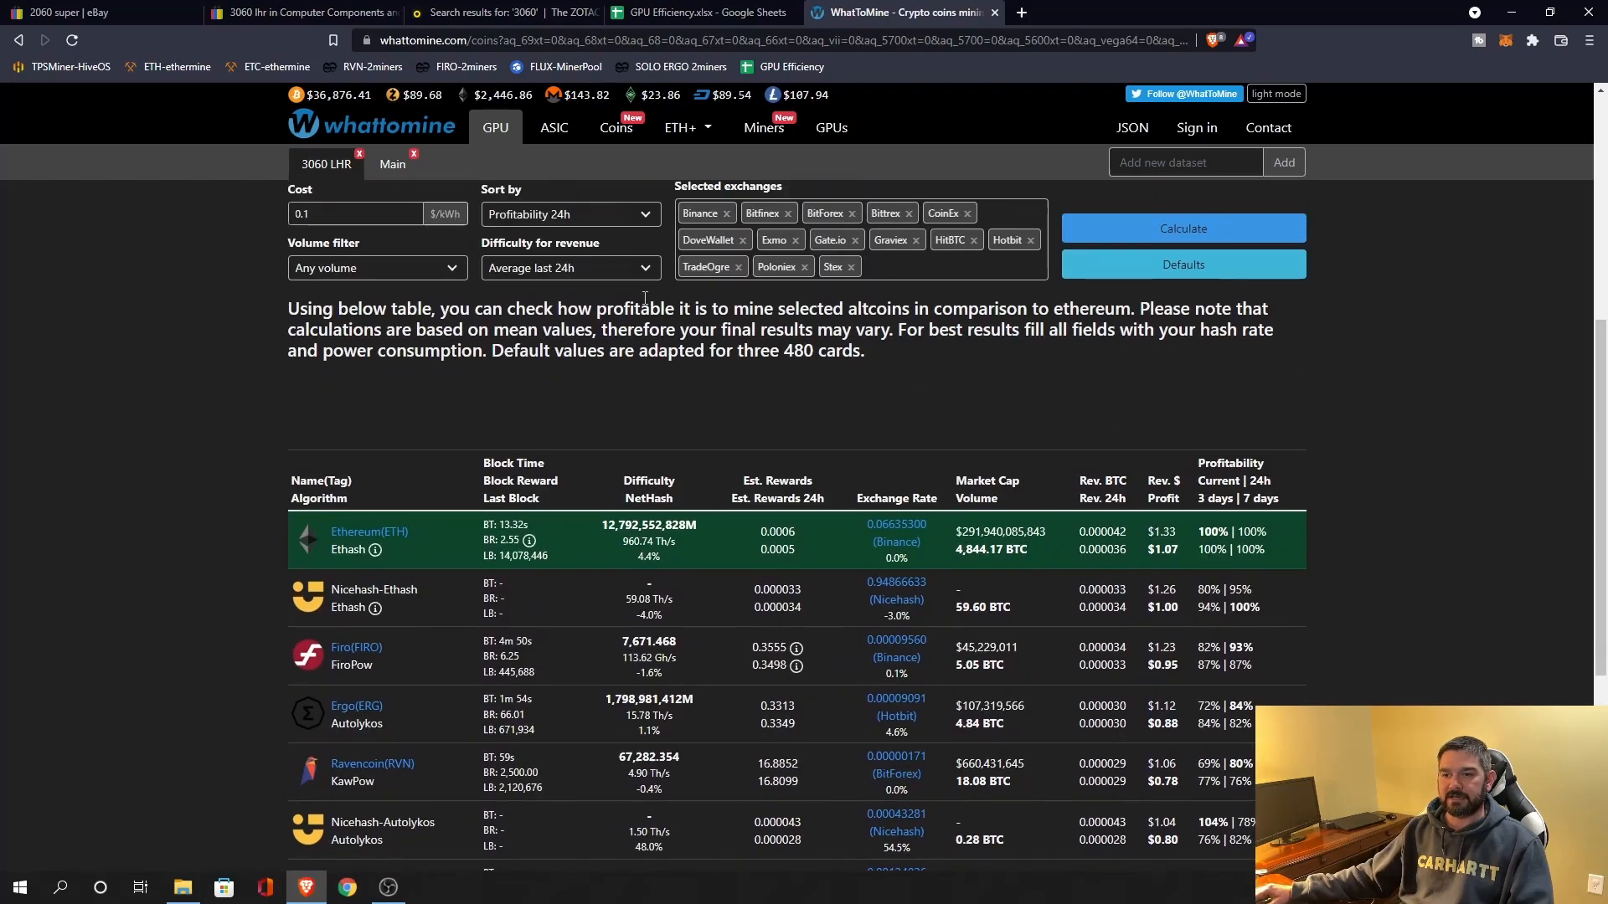
scroll("down", 3)
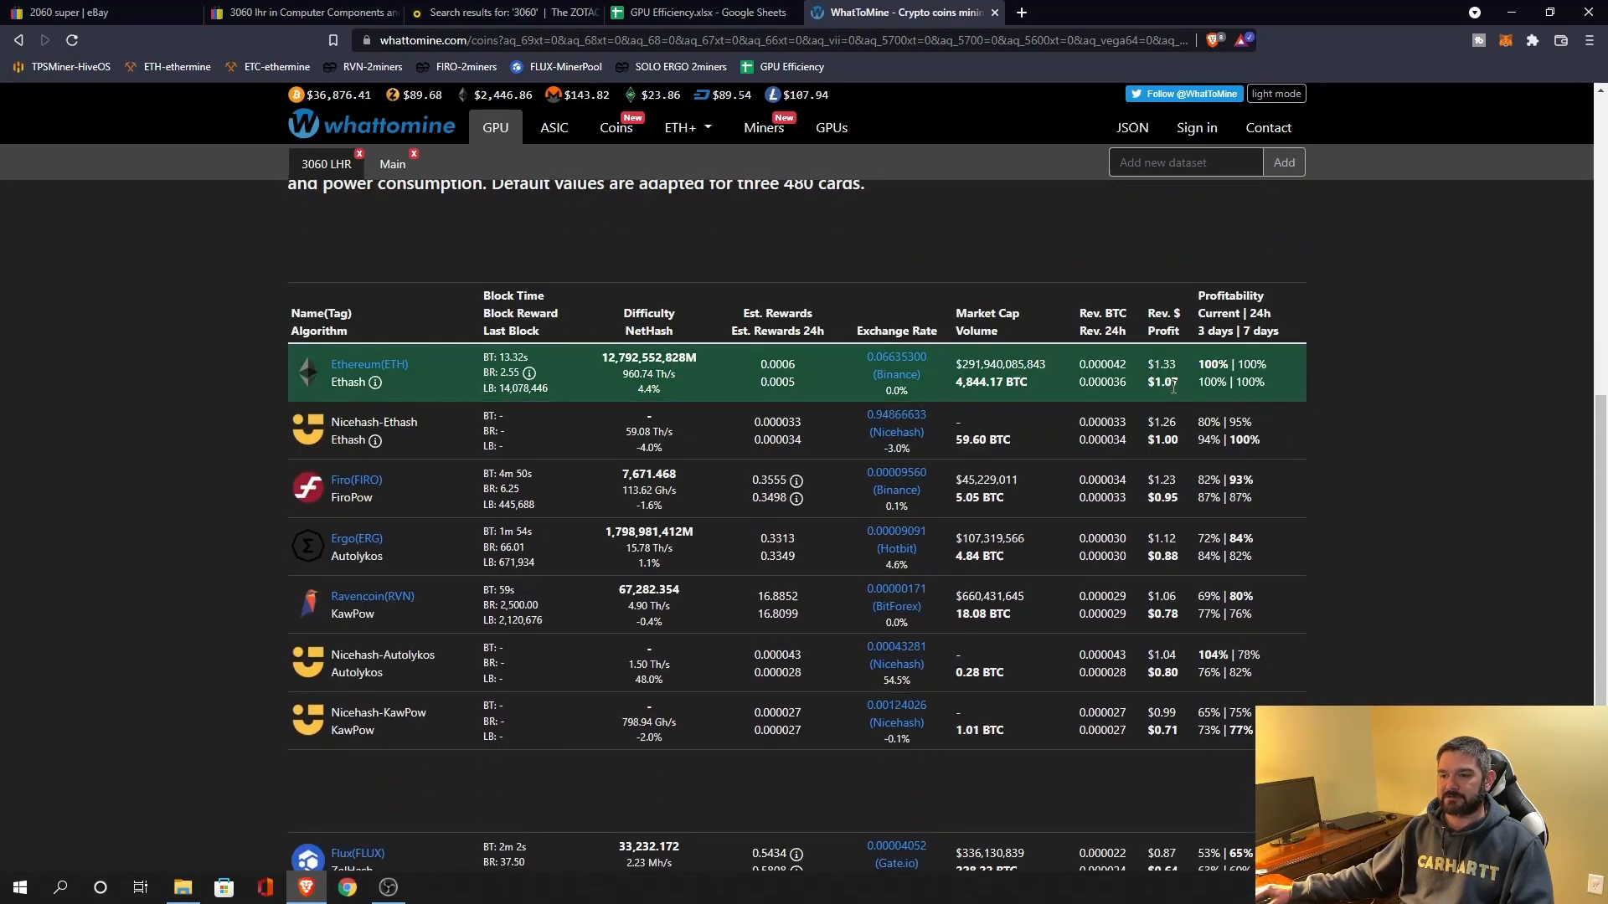
mouse_move(1195, 403)
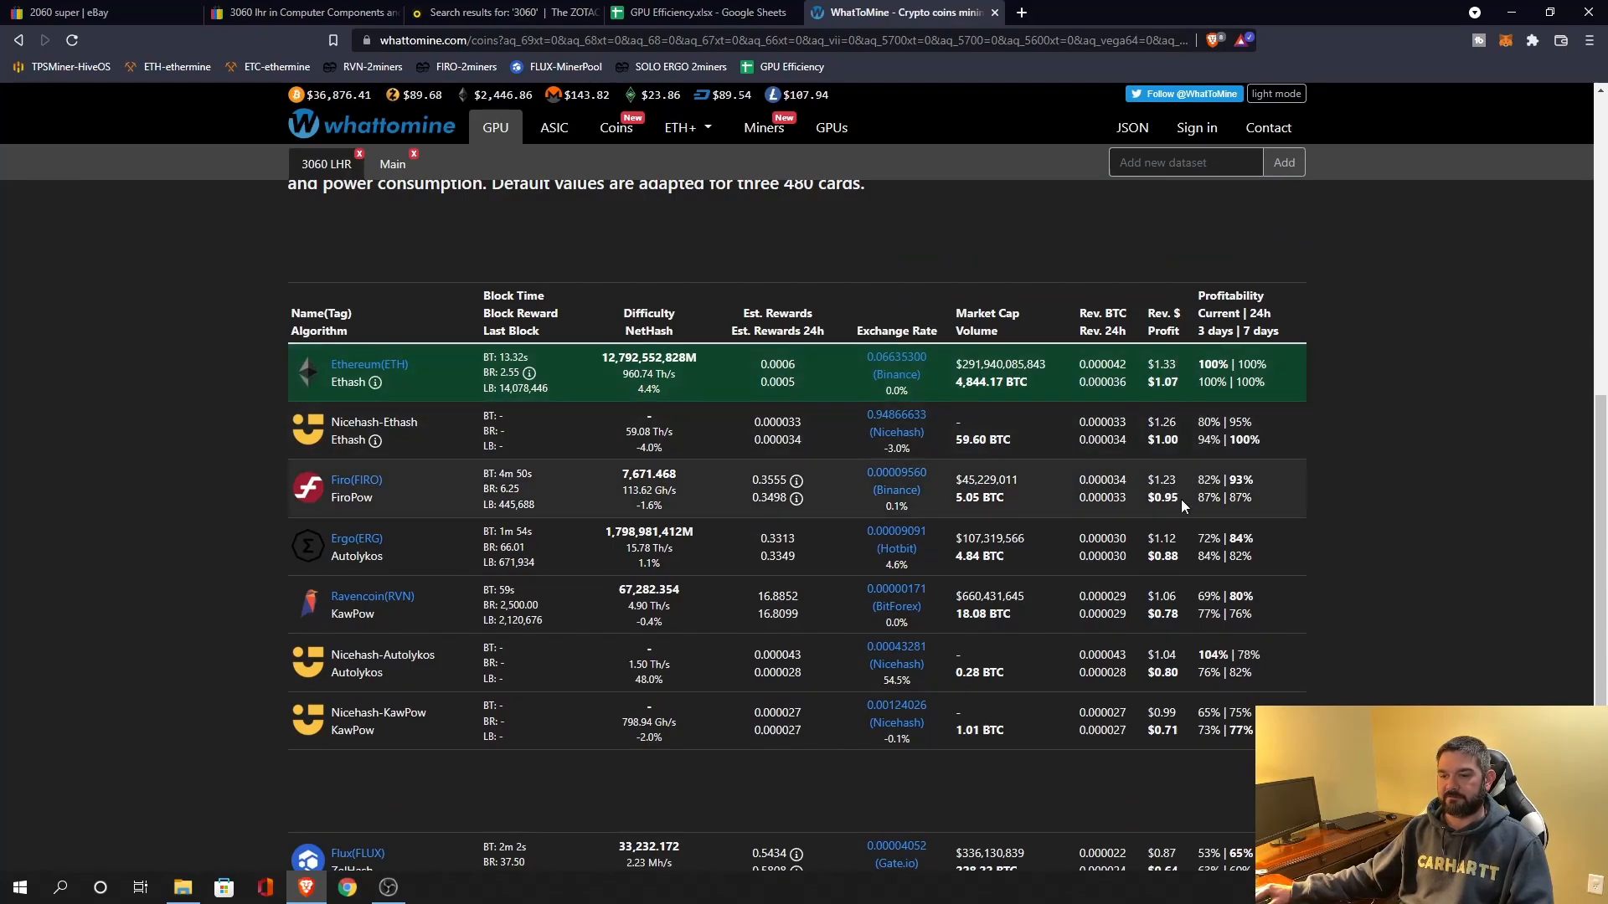
mouse_move(1184, 625)
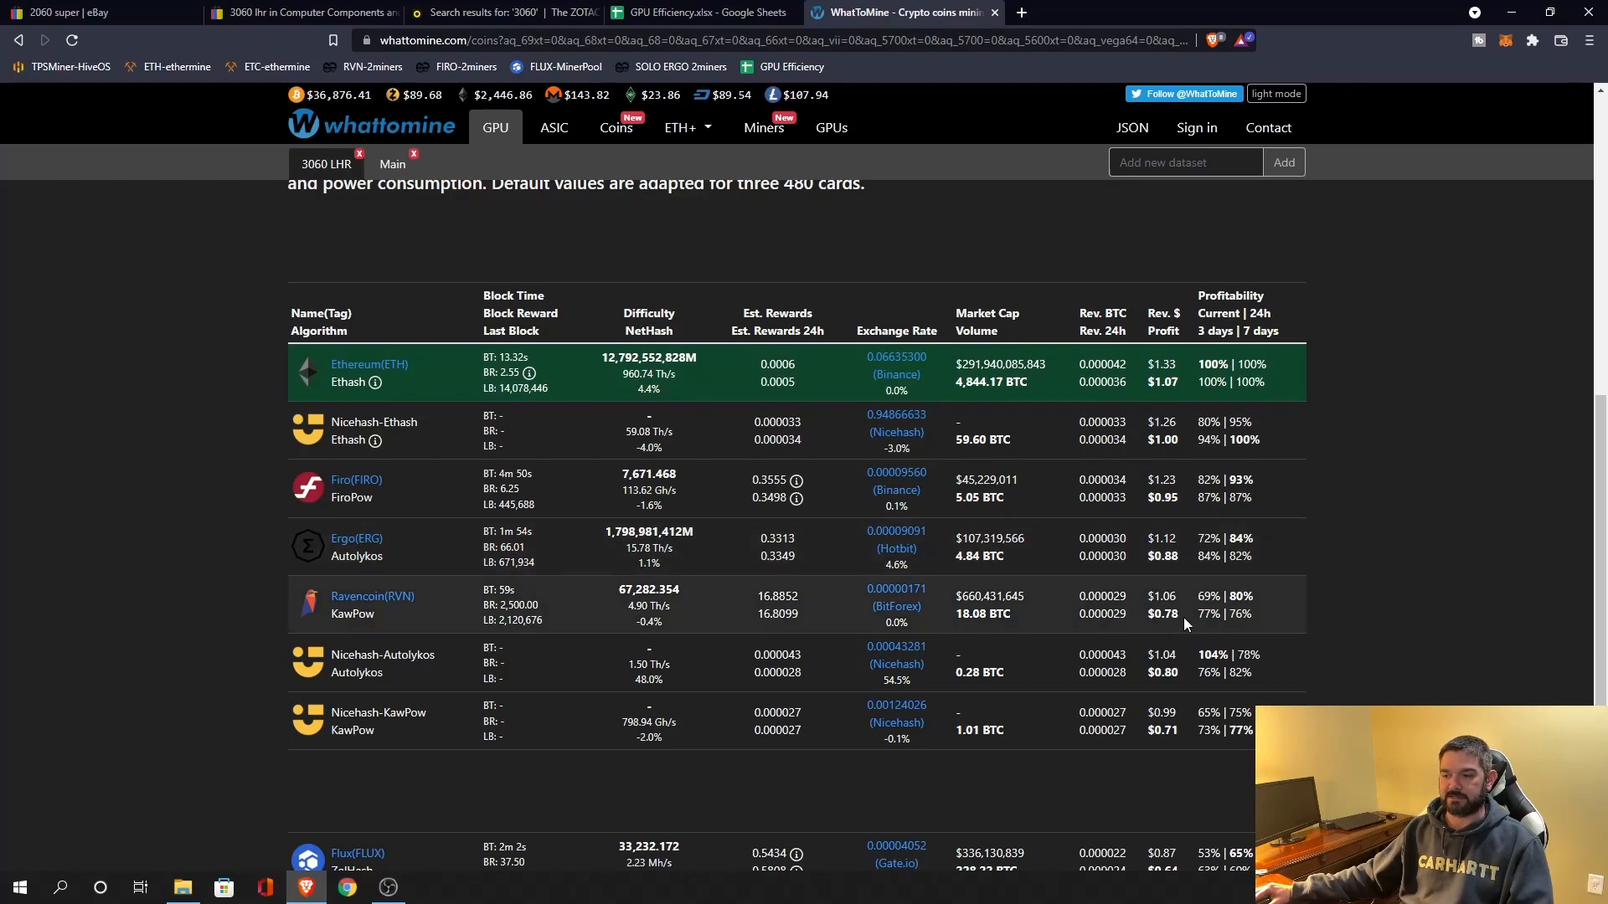
scroll("down", 3)
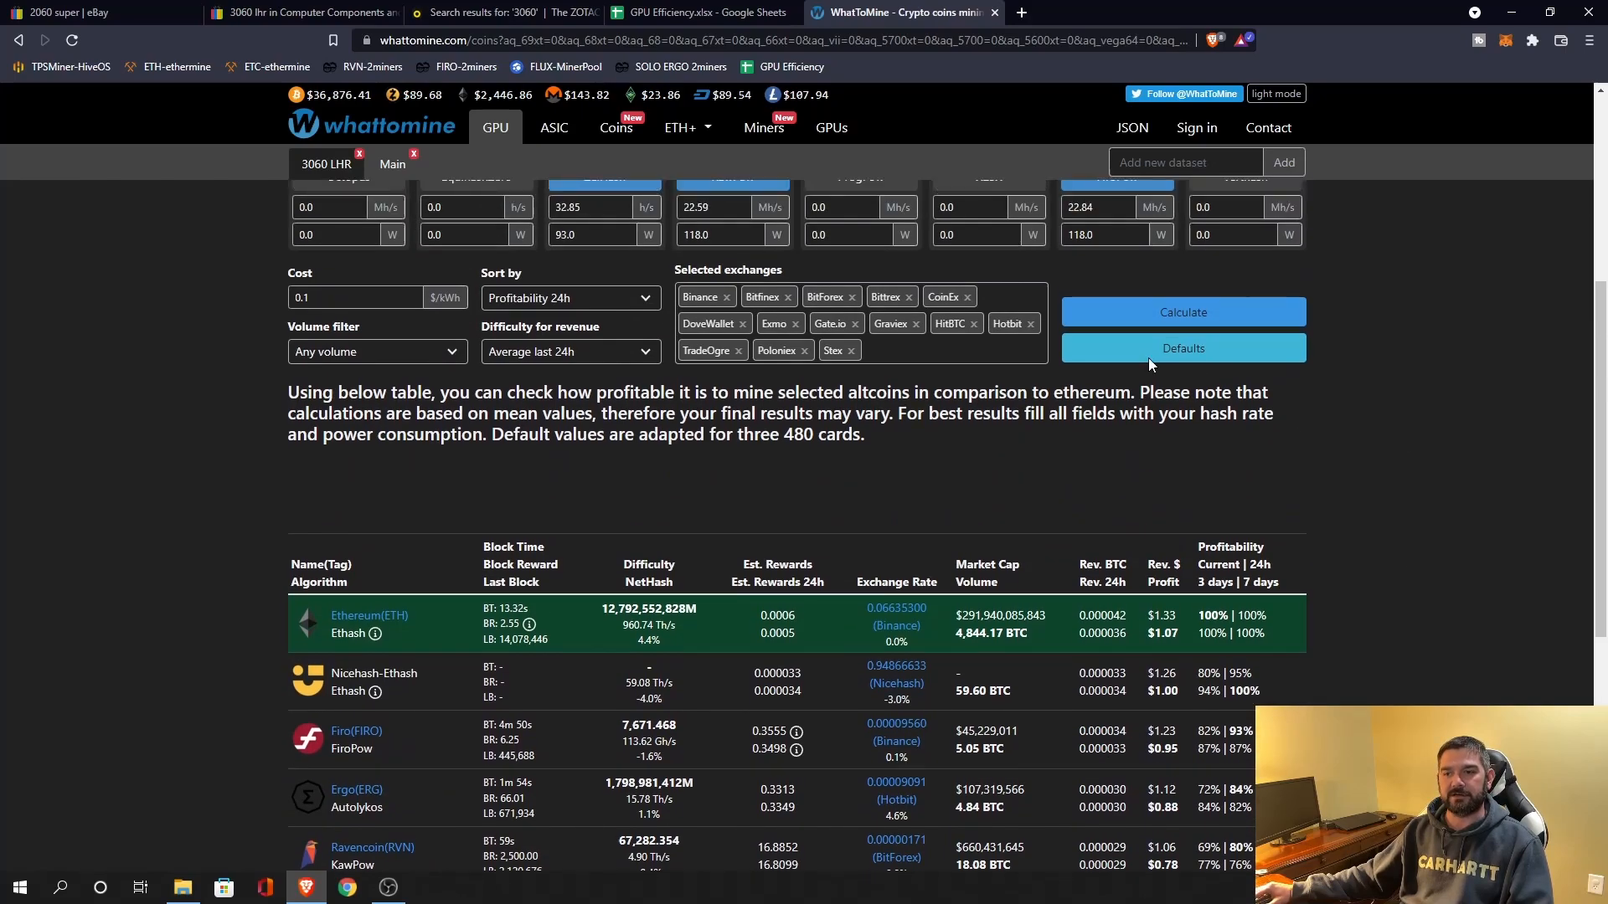
- Calculate 2060 Super profits in the Main dataset (Ethereum $1.44, Firo $0.77), then return to the sheet
left_click(391, 165)
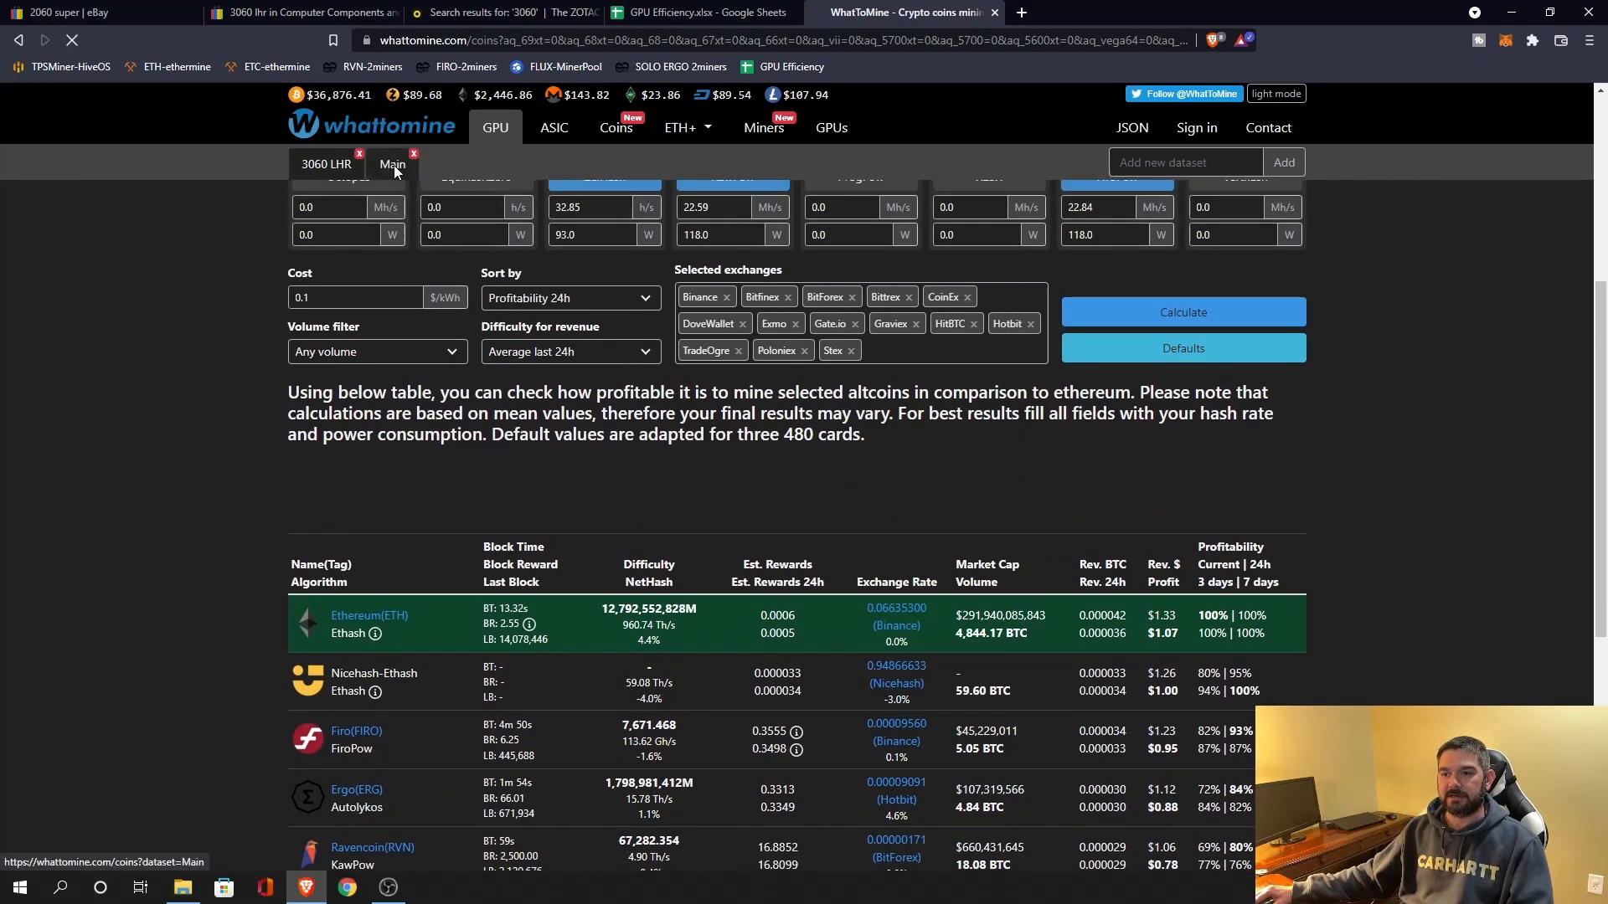
left_click(392, 164)
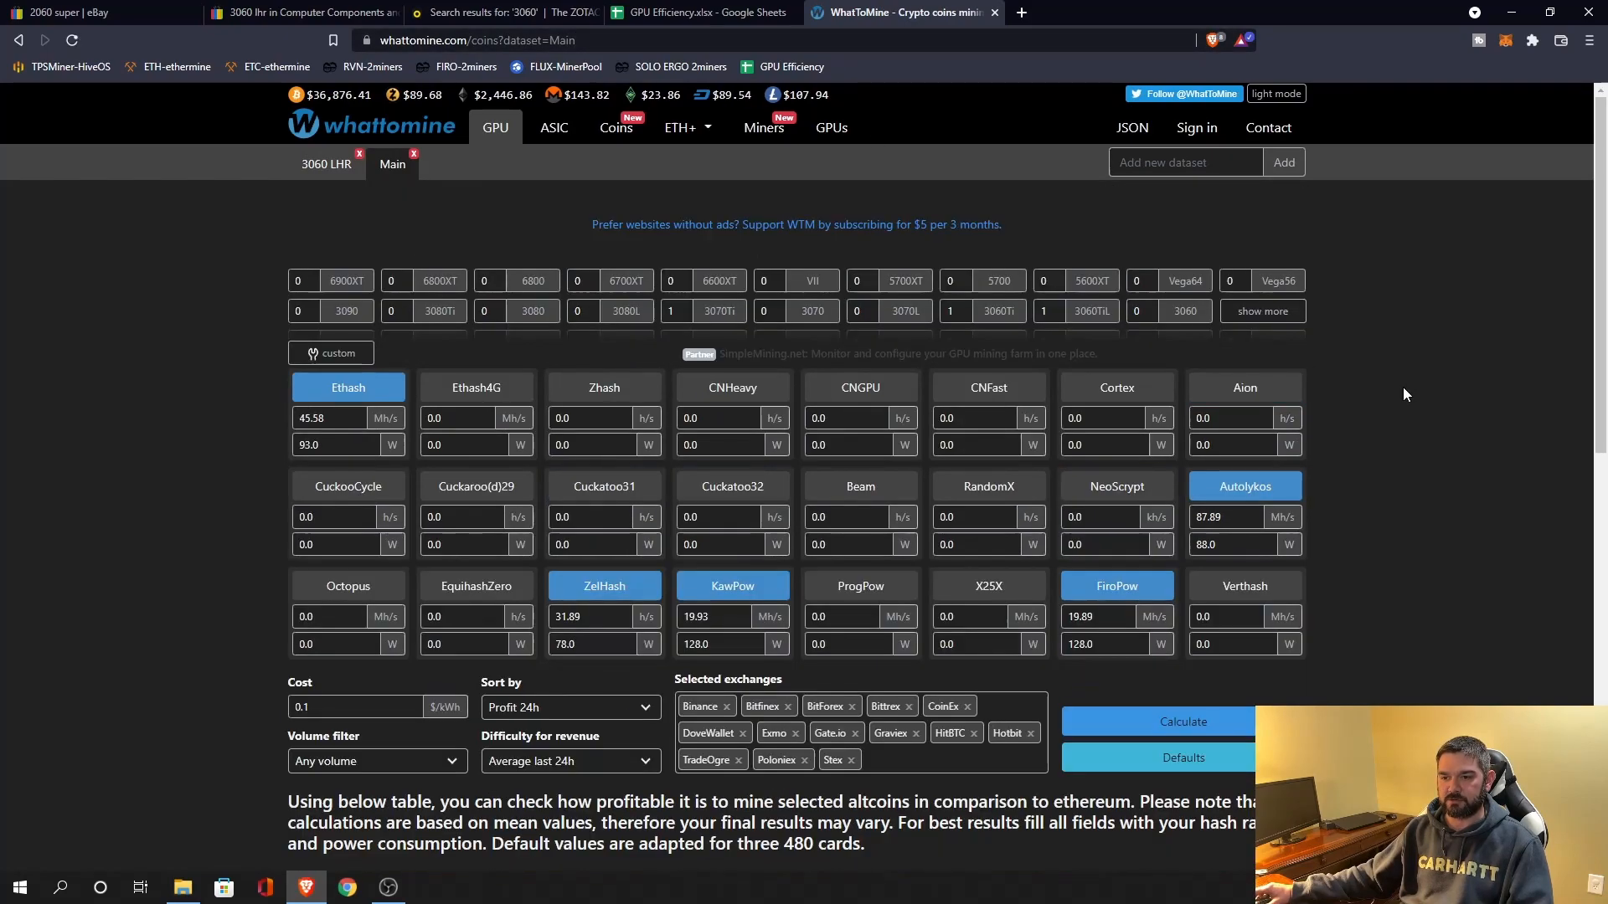
scroll("down", 3)
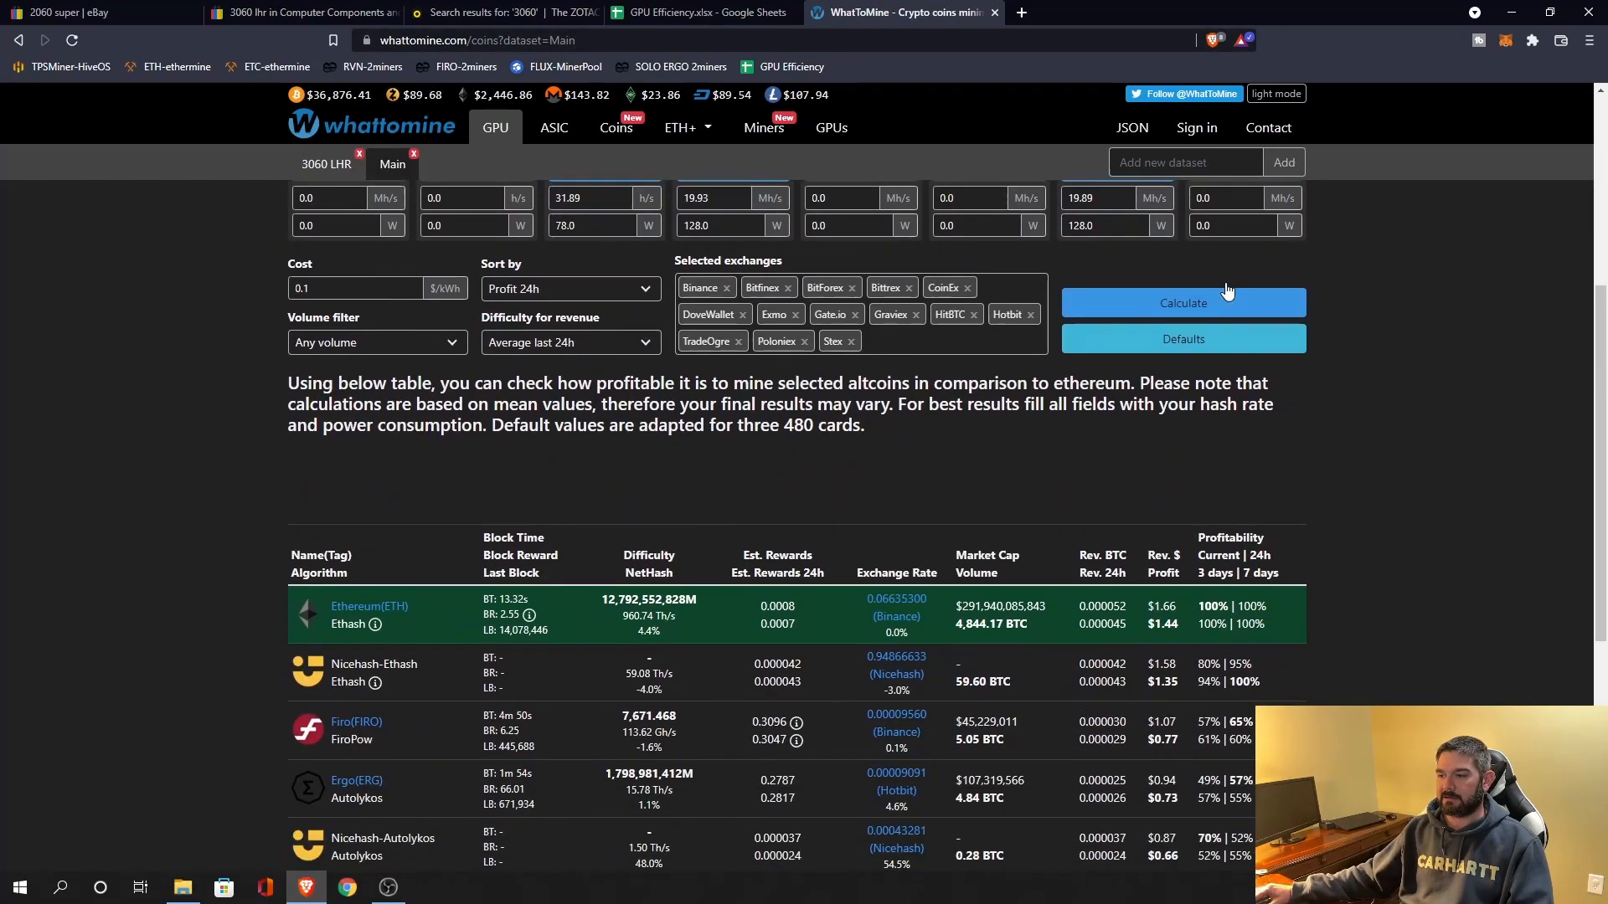
left_click(1182, 303)
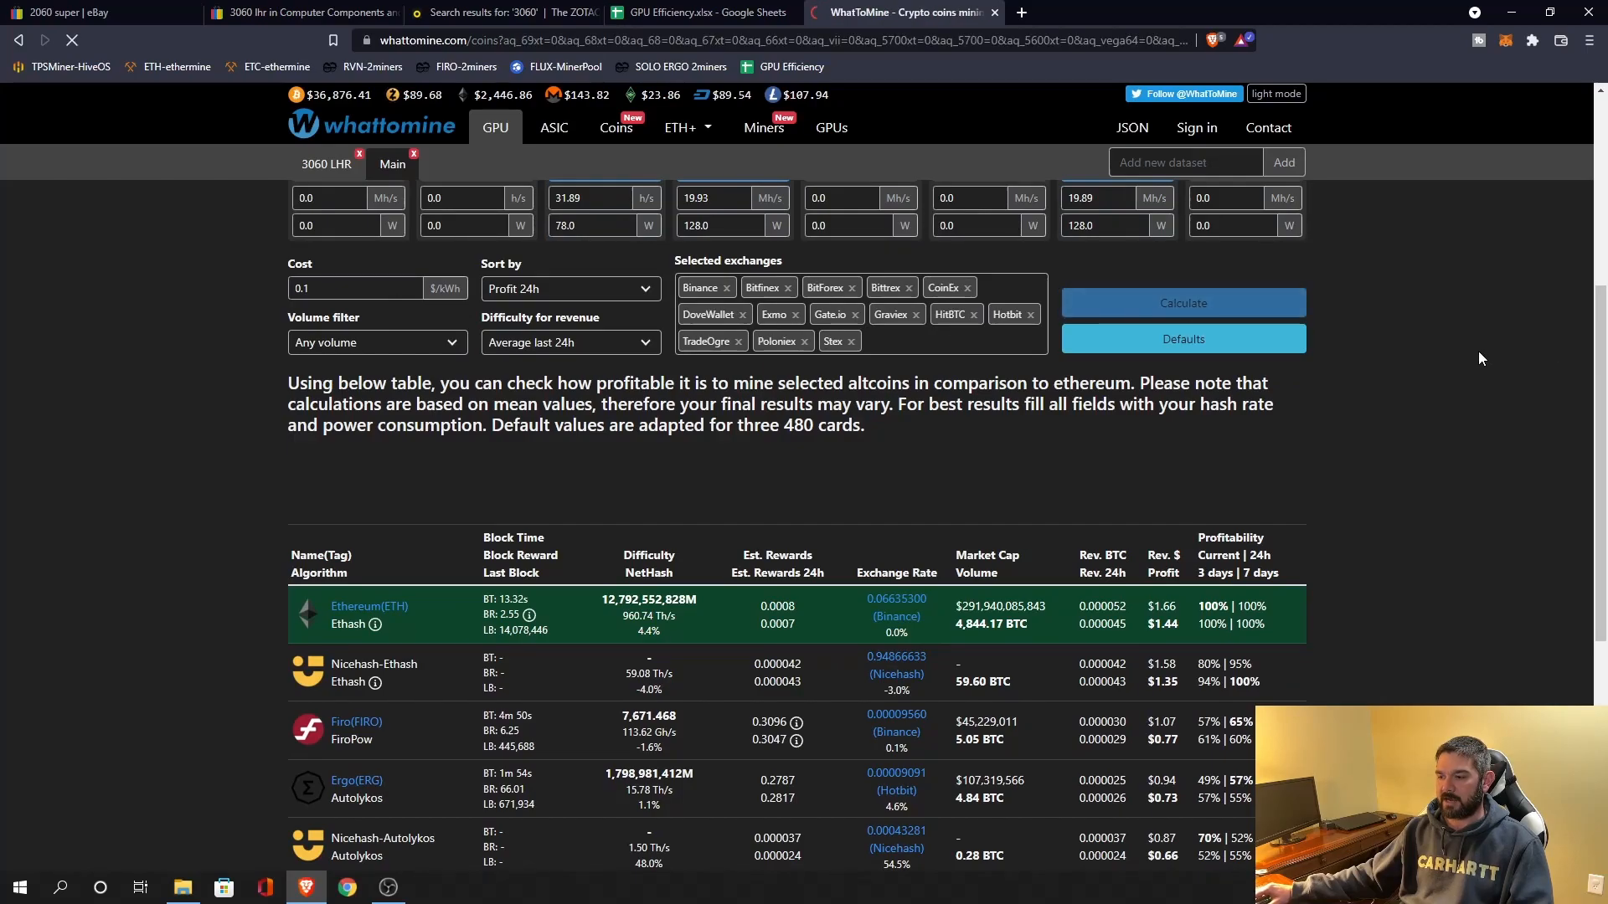
scroll("down", 3)
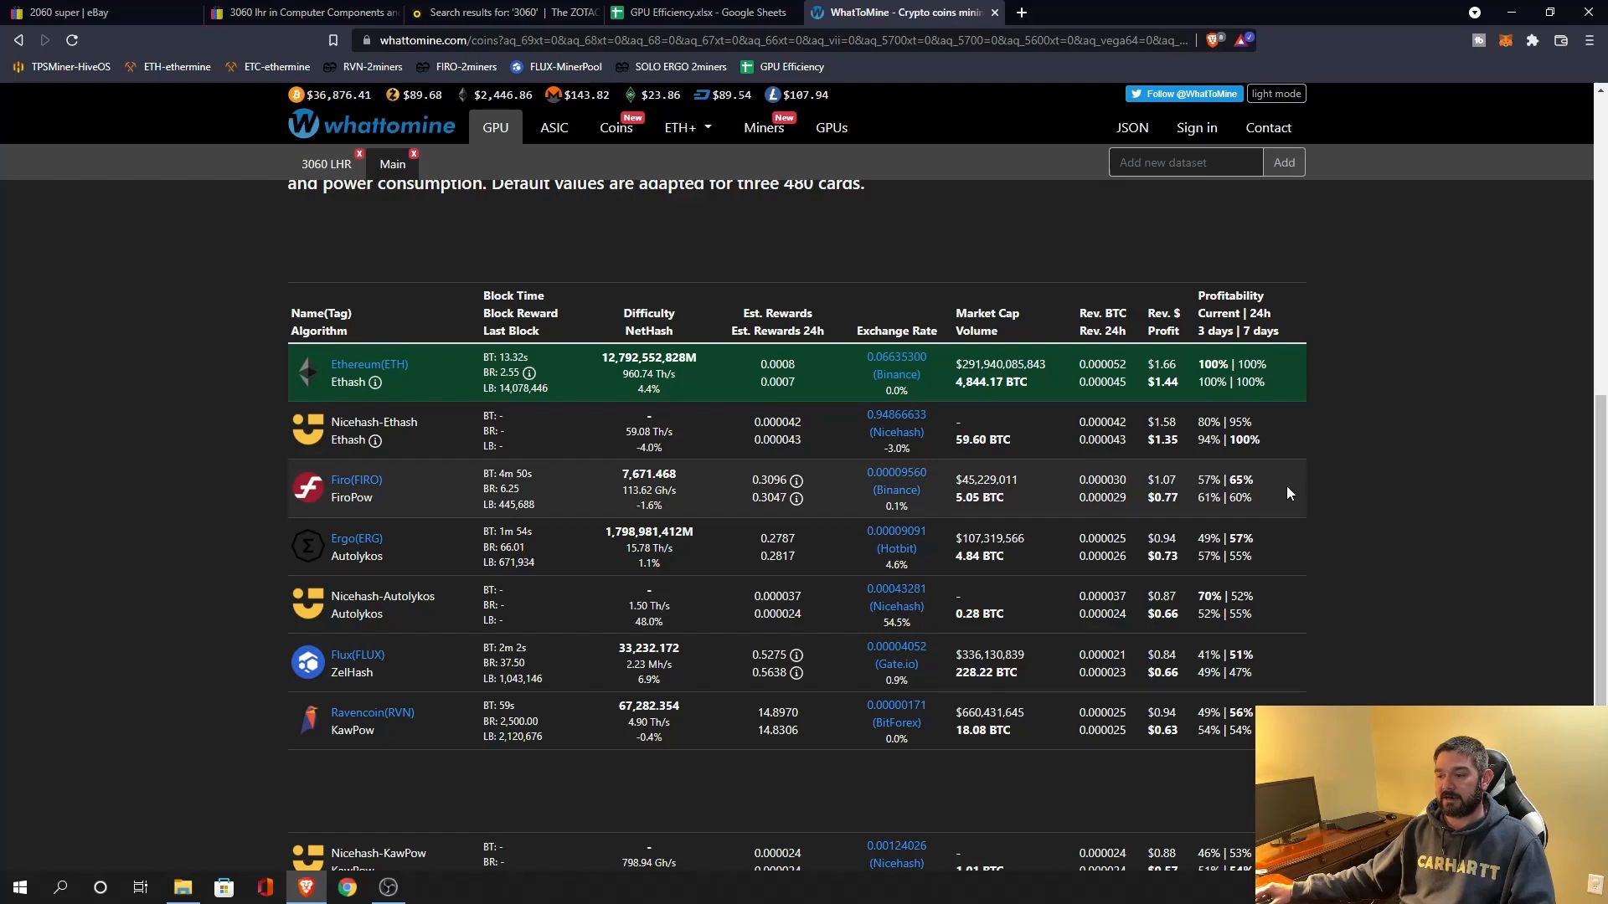
mouse_move(1292, 507)
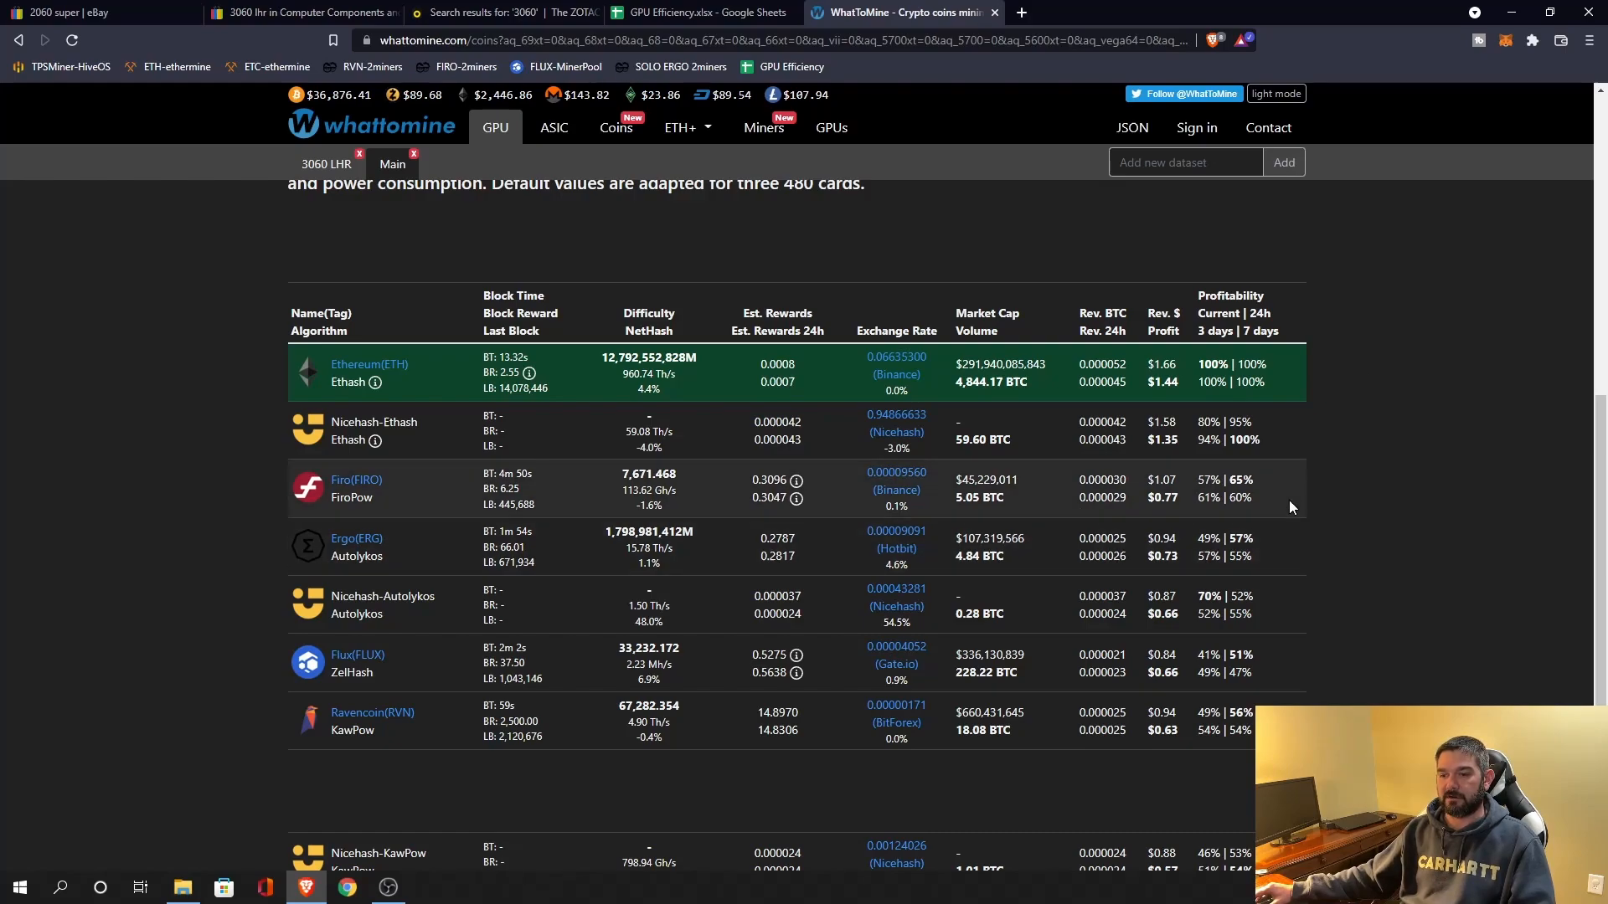
mouse_move(1292, 671)
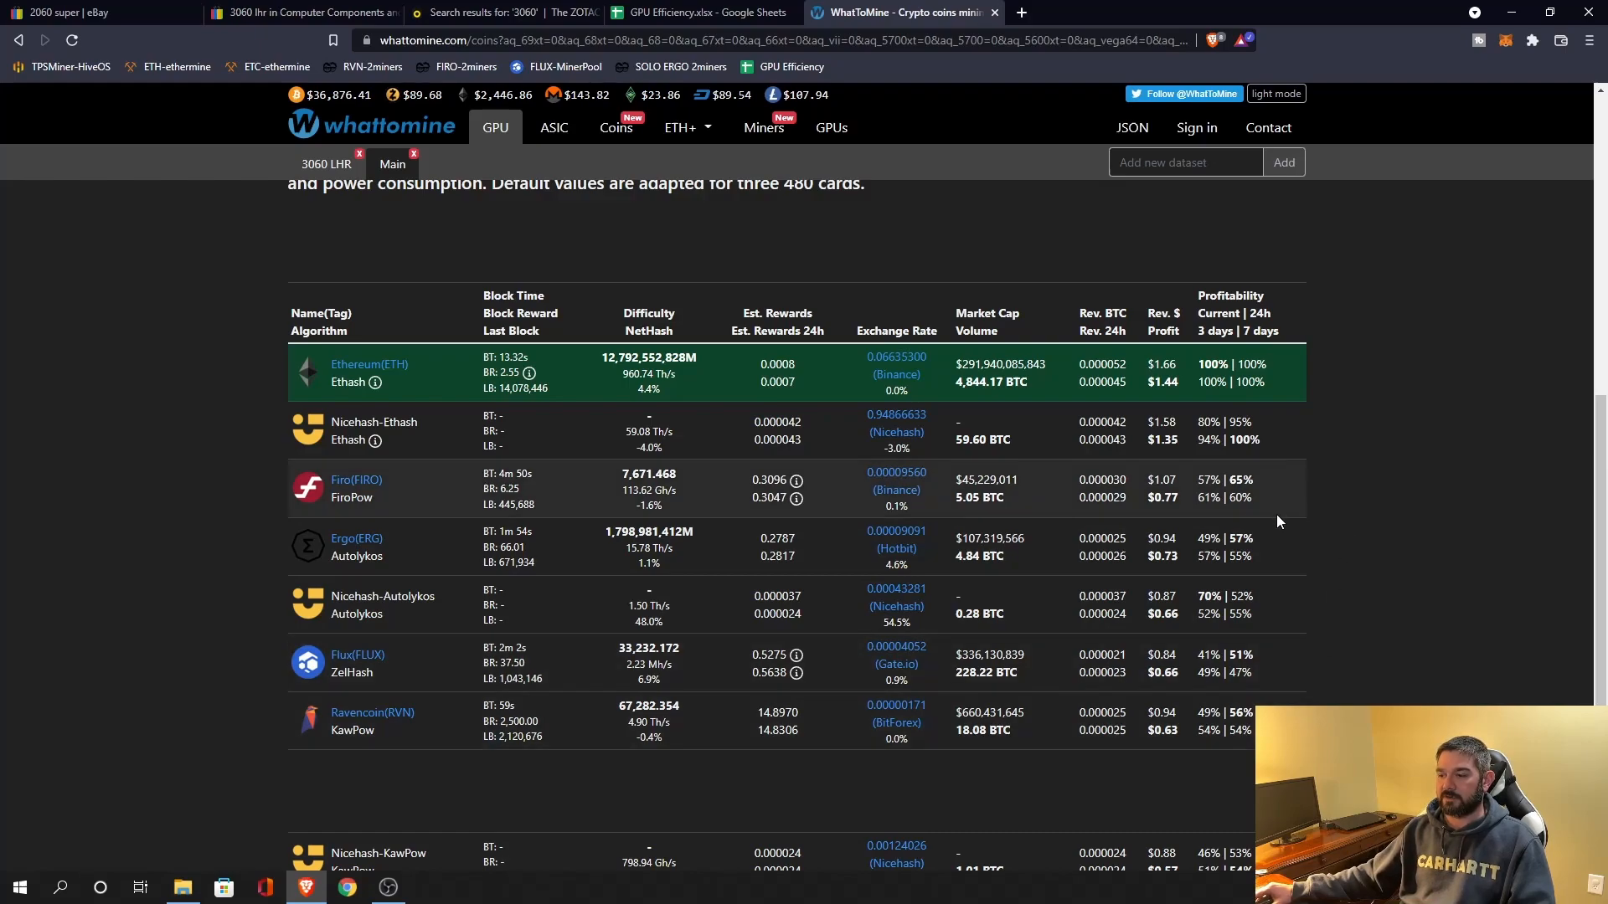
mouse_move(1298, 689)
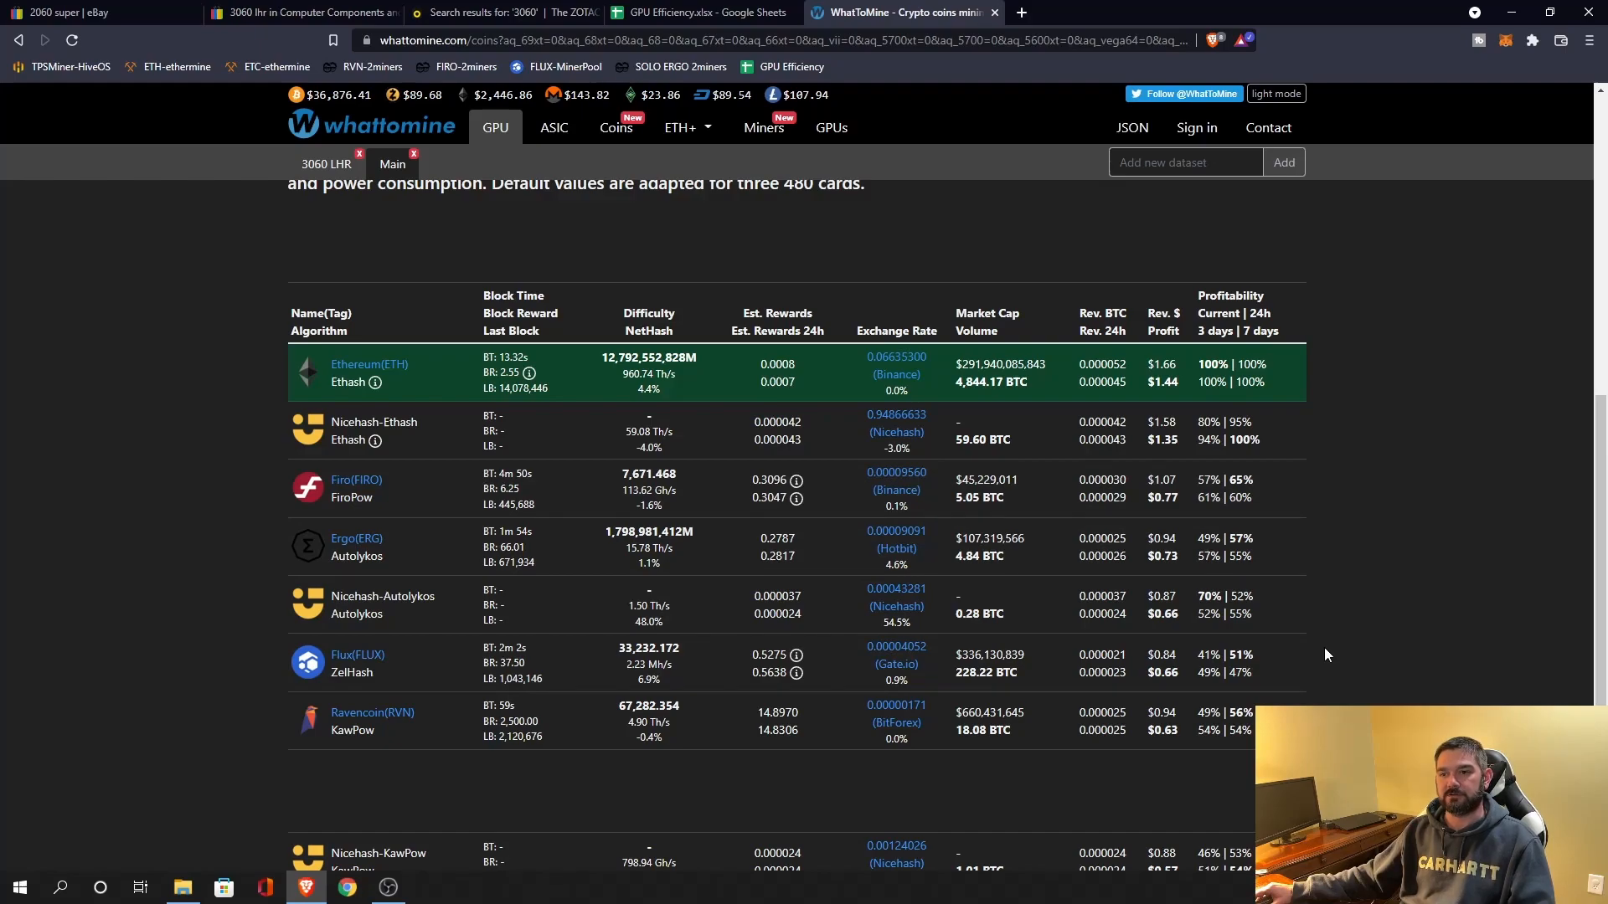
scroll("down", 3)
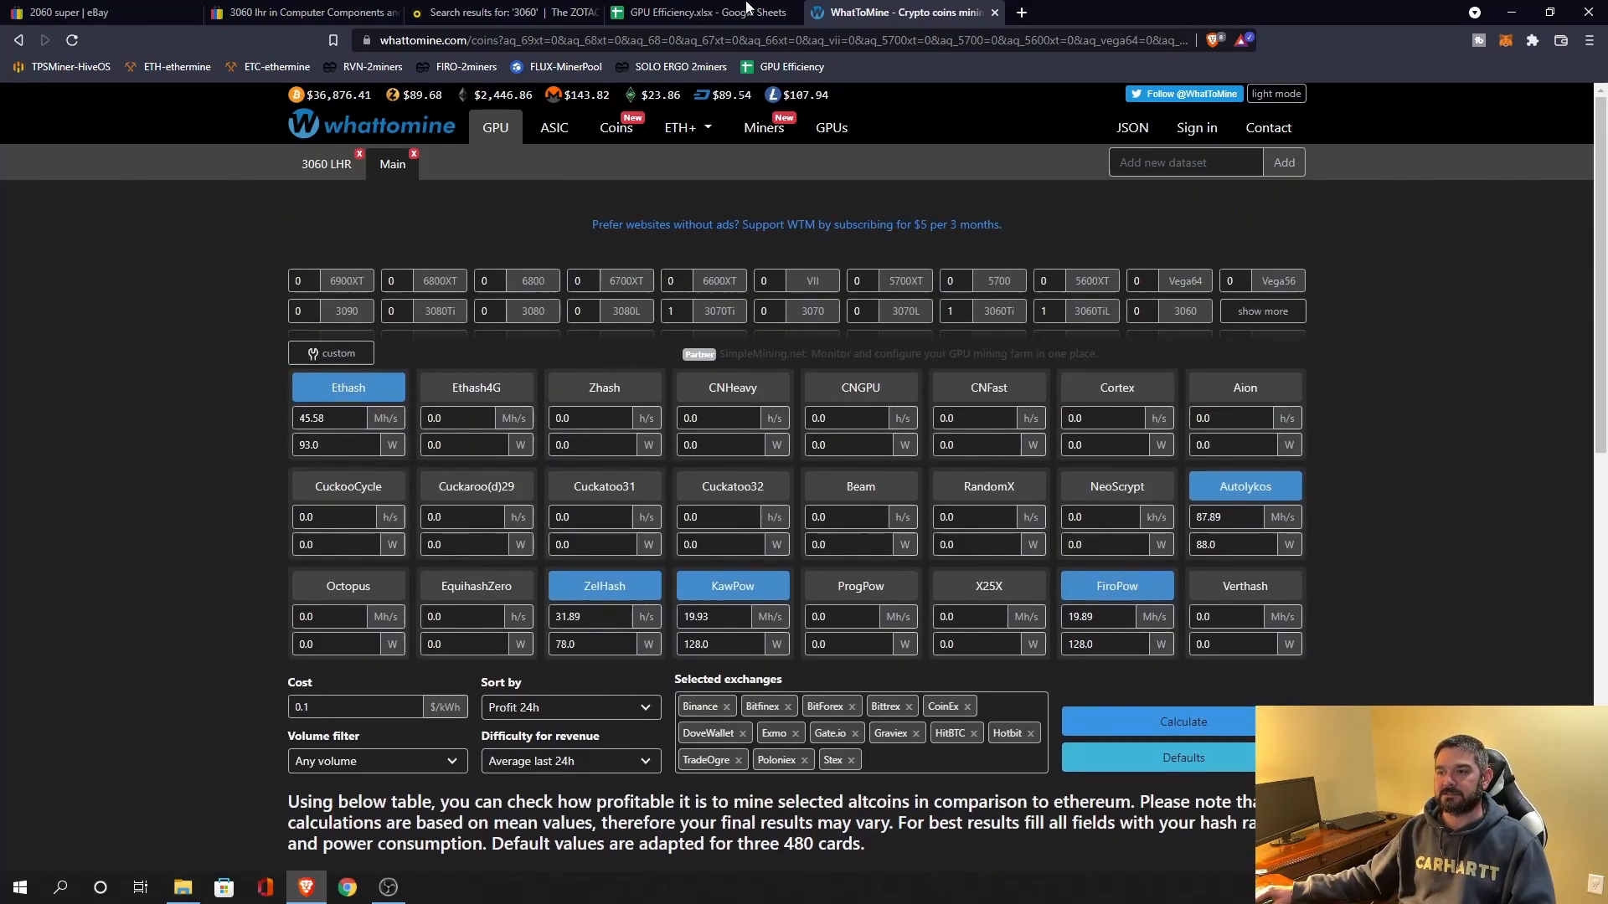
left_click(702, 12)
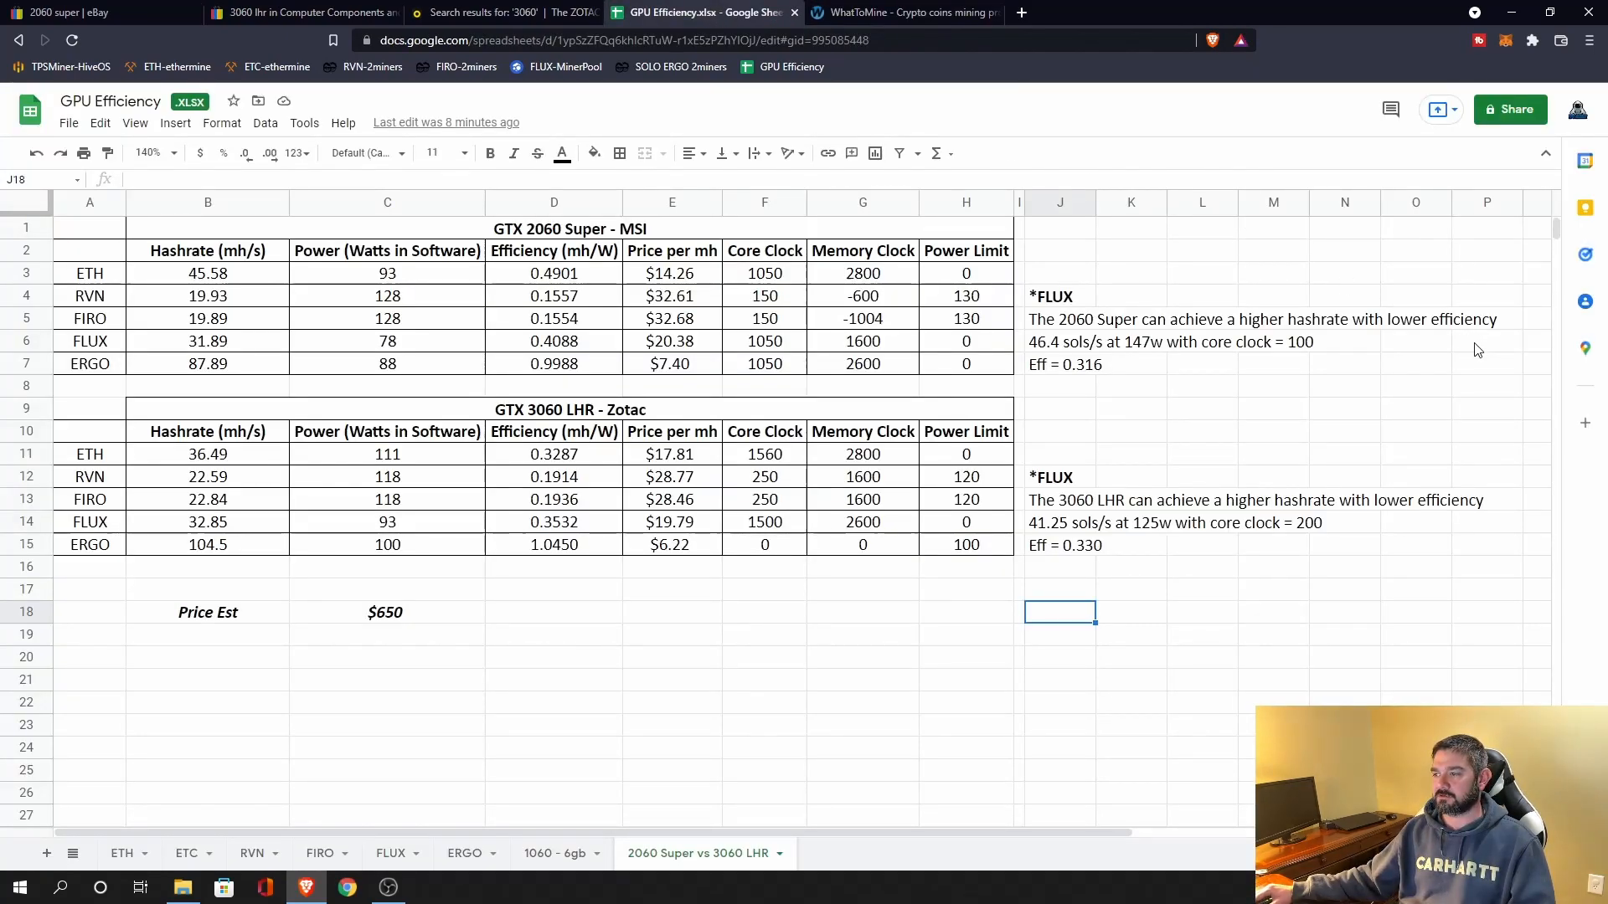